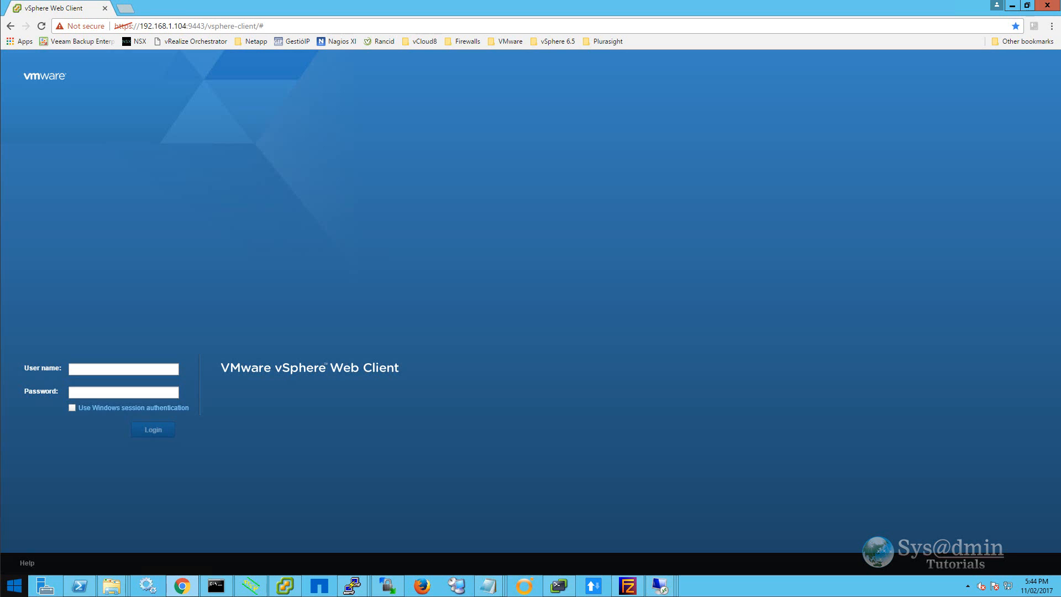
mouse_move(774, 371)
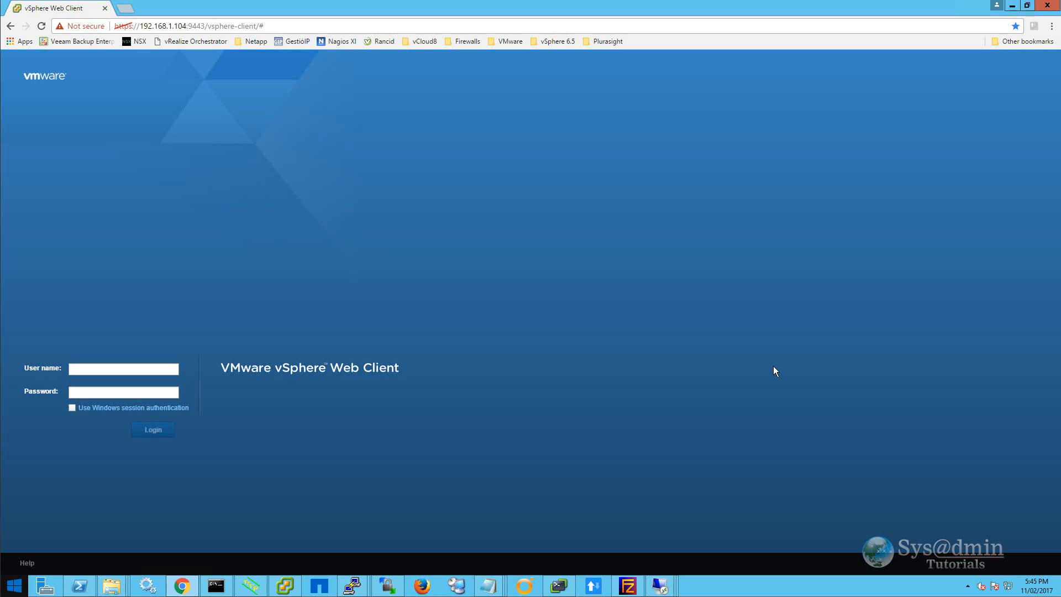
mouse_move(154, 378)
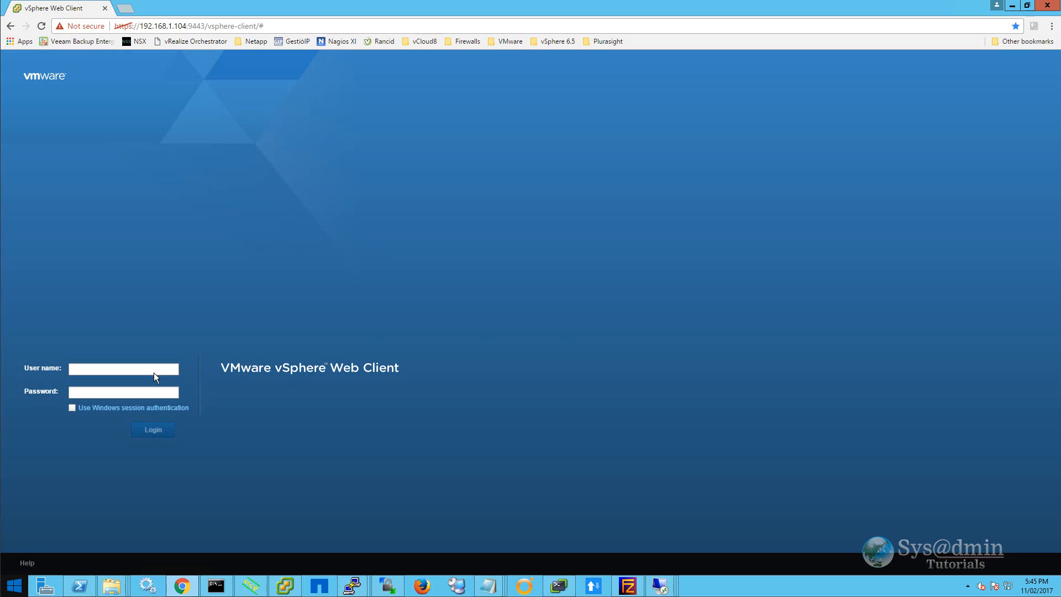
Submit the login credentials on the vSphere Web Client login page
left_click(152, 429)
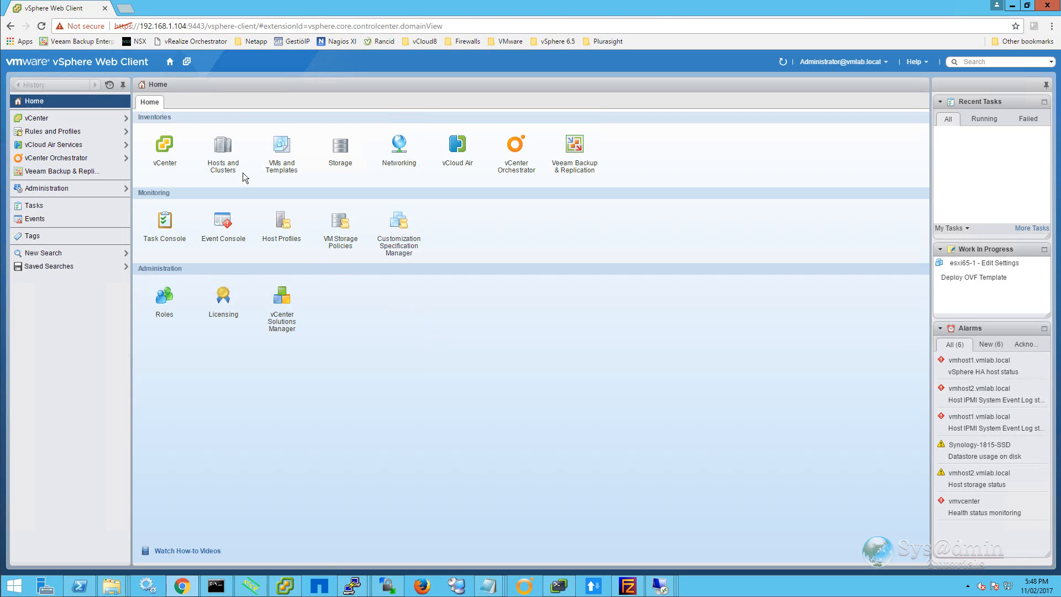
Open vmvcenter's Summary from Hosts and Clusters, under the Management folder
left_click(223, 145)
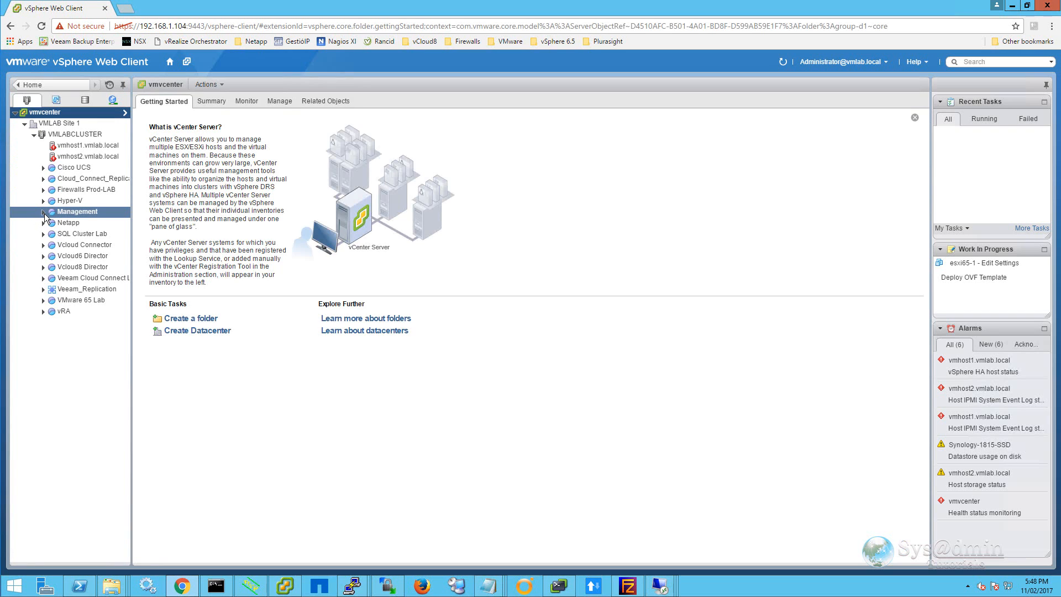
left_click(43, 211)
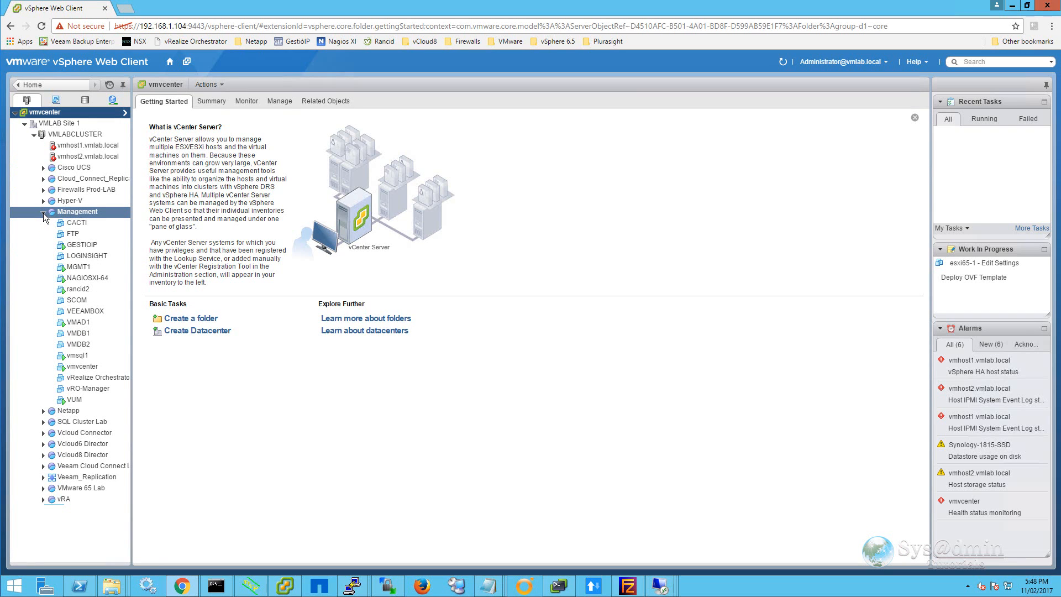
left_click(82, 366)
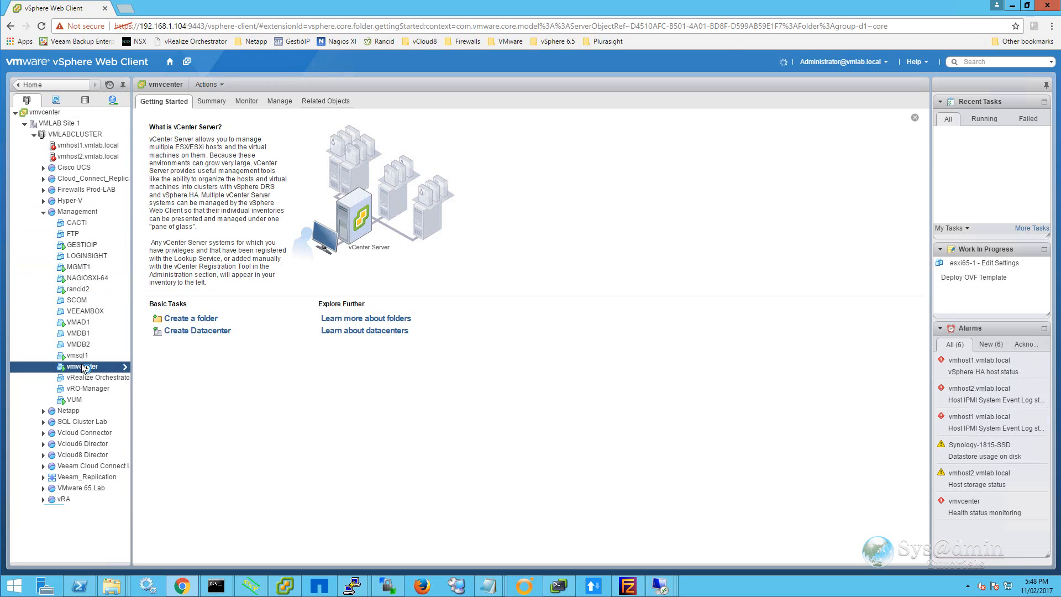
left_click(210, 101)
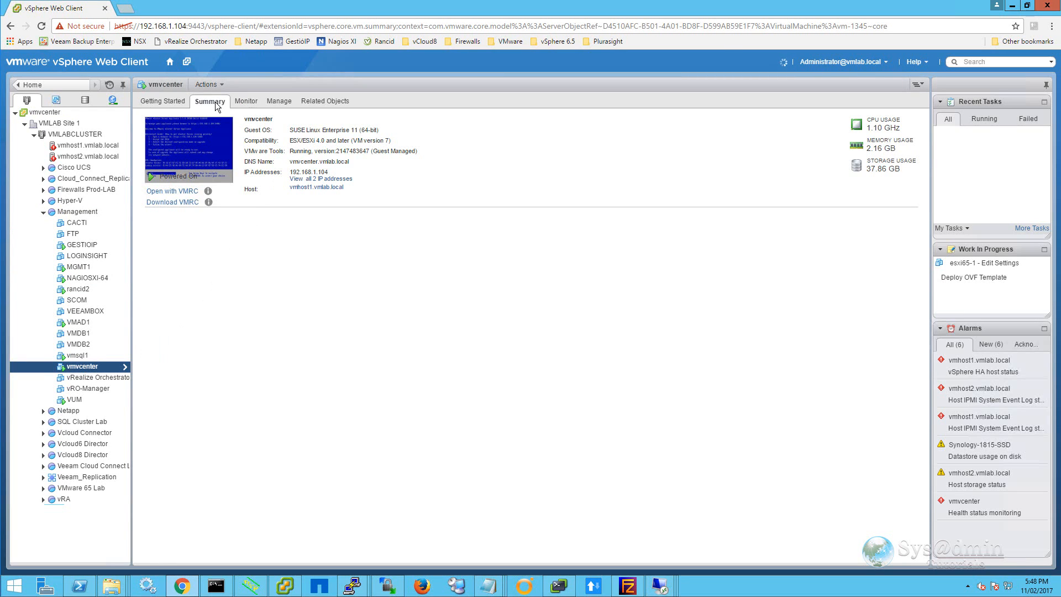
mouse_move(299, 201)
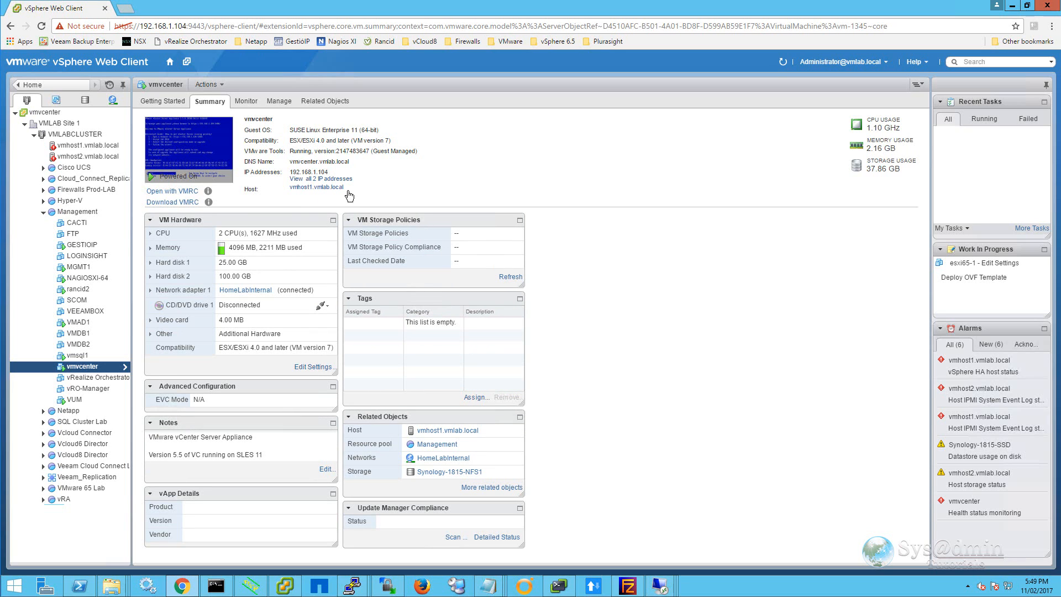
mouse_move(326, 196)
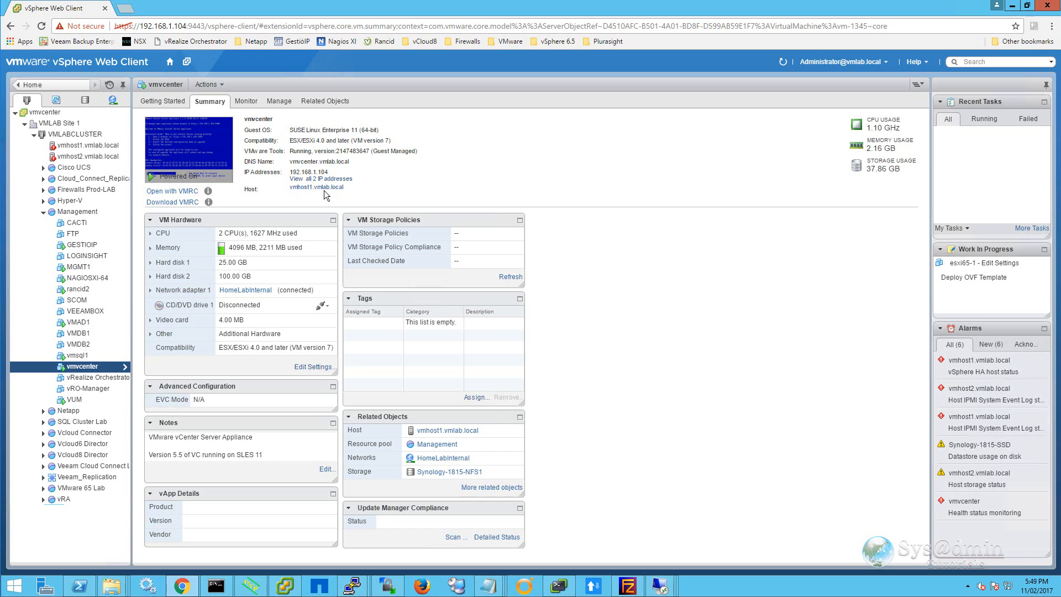
Launch the desktop vSphere Client and log in directly to vmhost1.vmlab.local
right_click(285, 585)
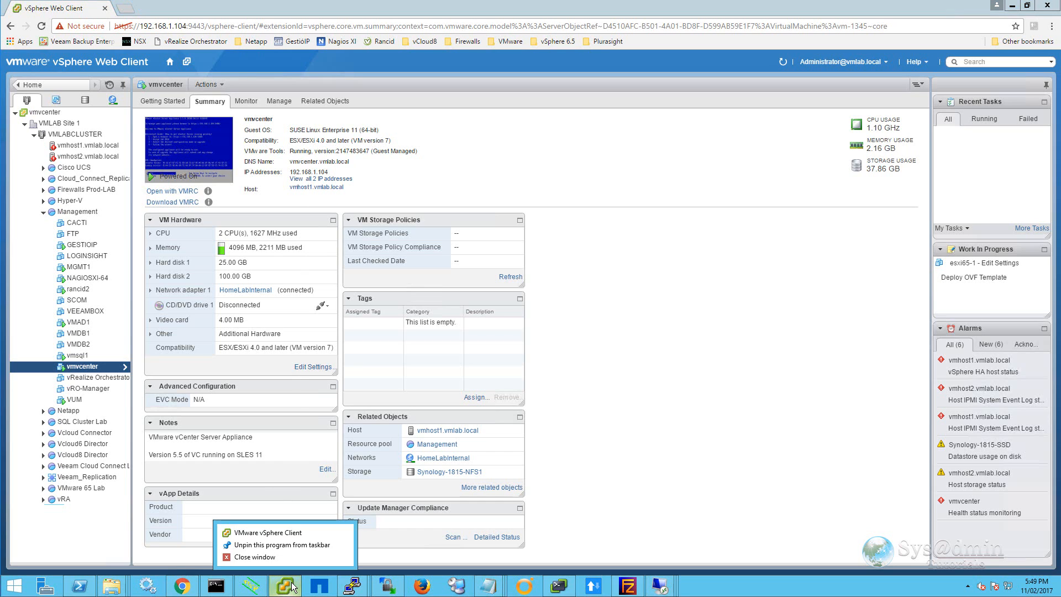
left_click(265, 533)
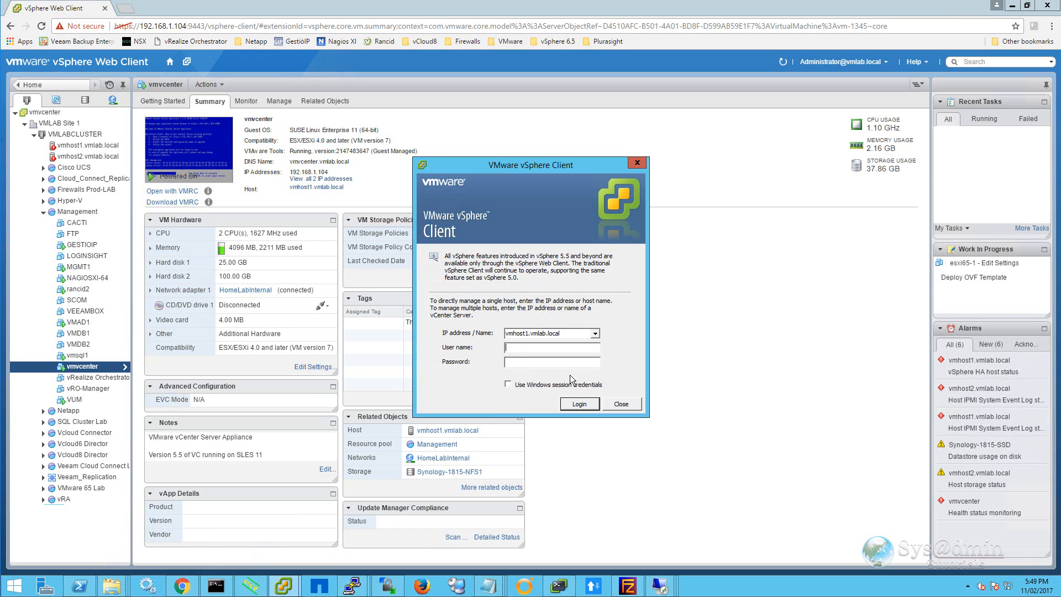
left_click(578, 404)
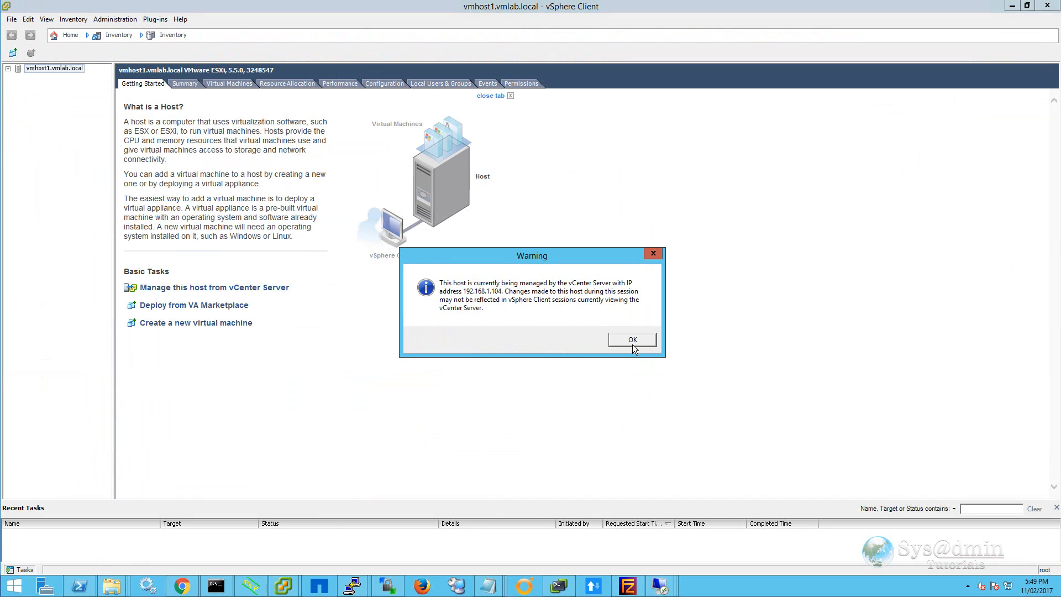
left_click(631, 338)
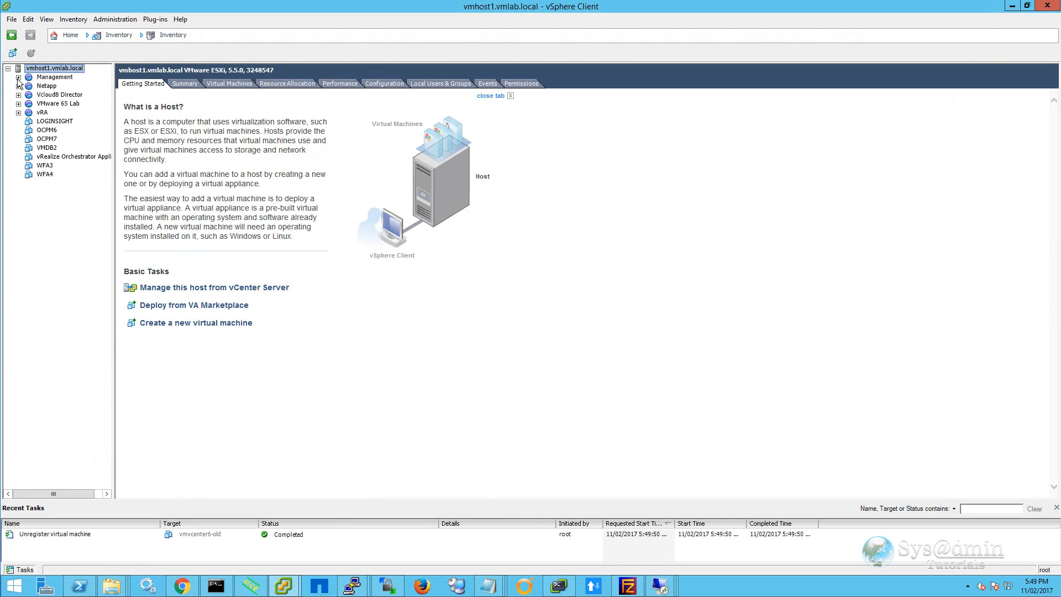
Shut down the guest OS of vmvcenter in the Management folder
left_click(18, 77)
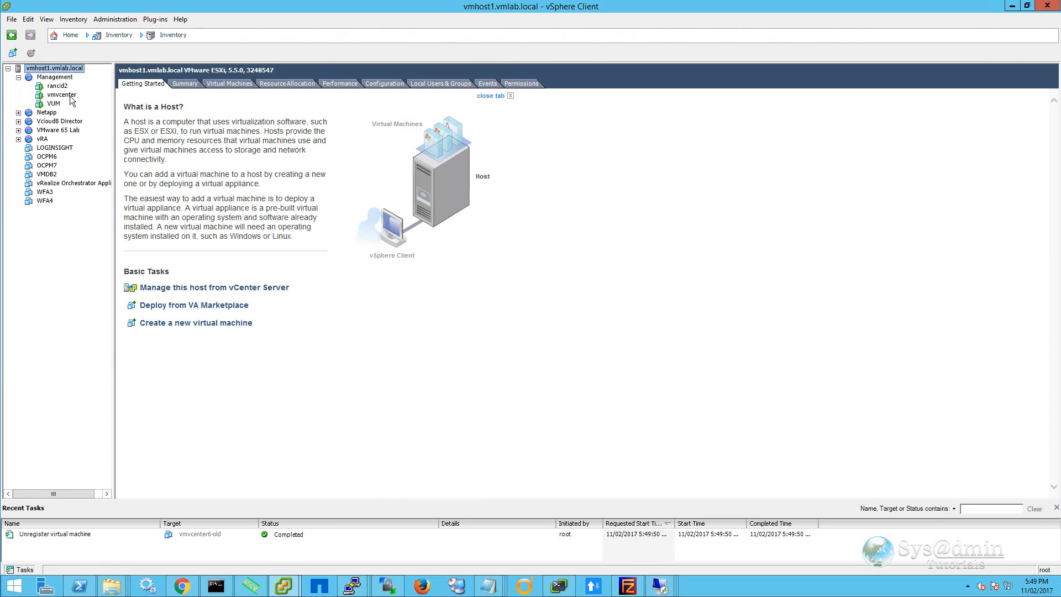
left_click(61, 95)
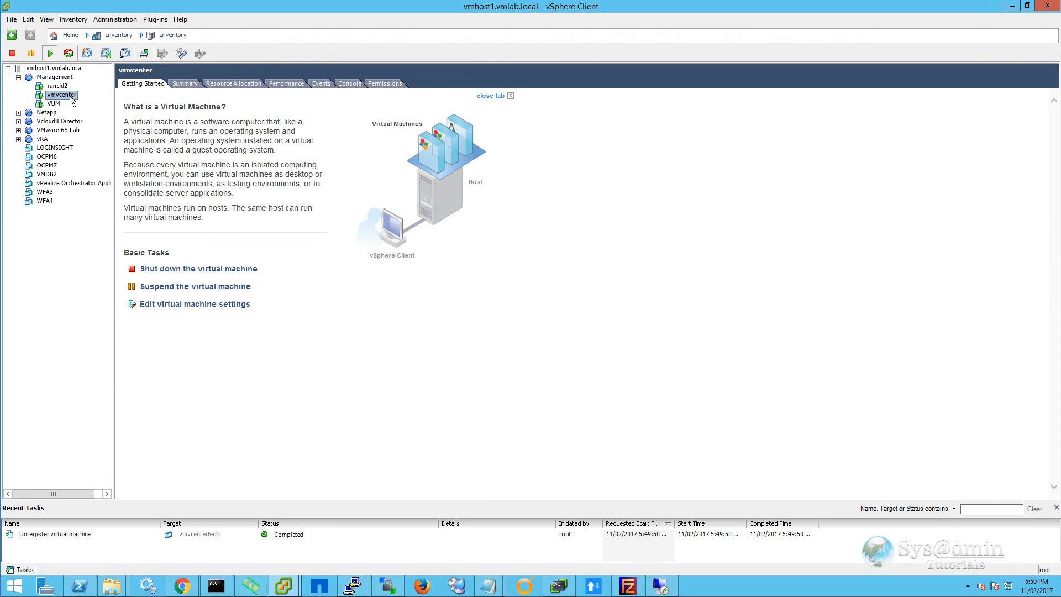
right_click(61, 95)
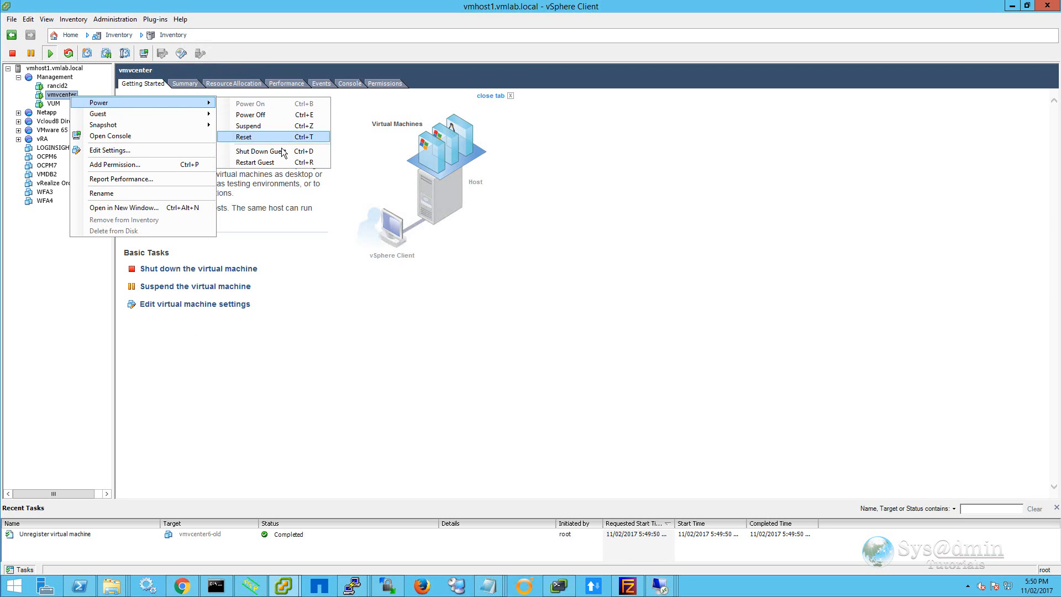
left_click(260, 151)
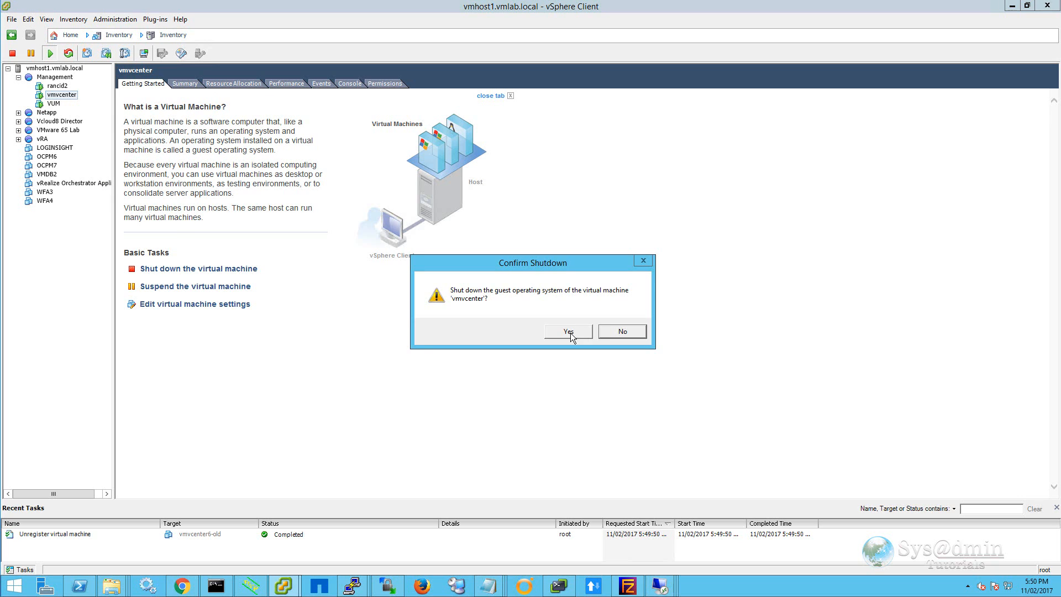
left_click(567, 331)
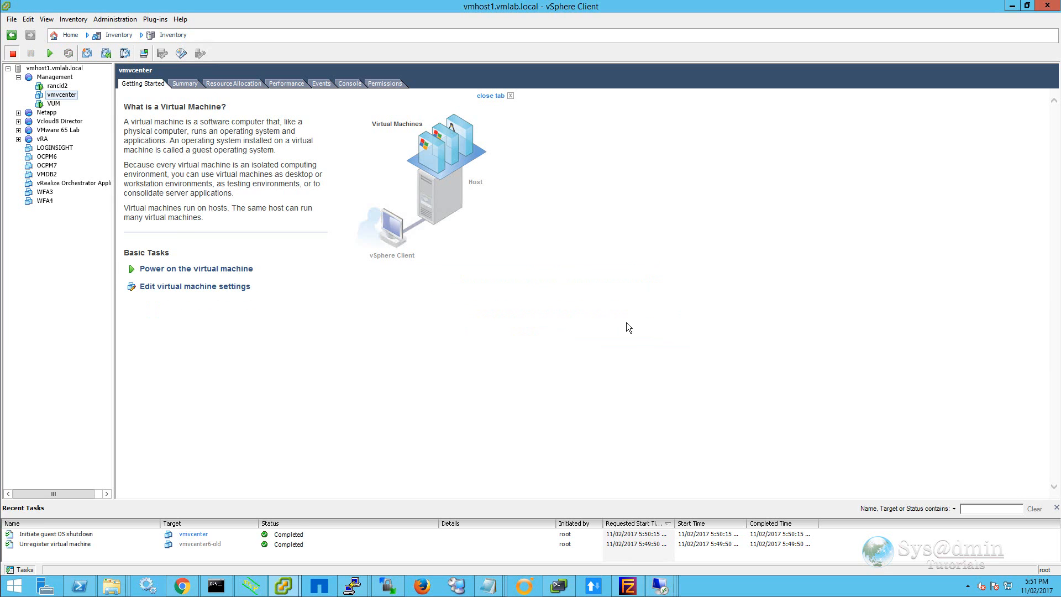
Snapshot vmvcenter as 'before-vcsa-upgrade', then power the VM back on
right_click(61, 94)
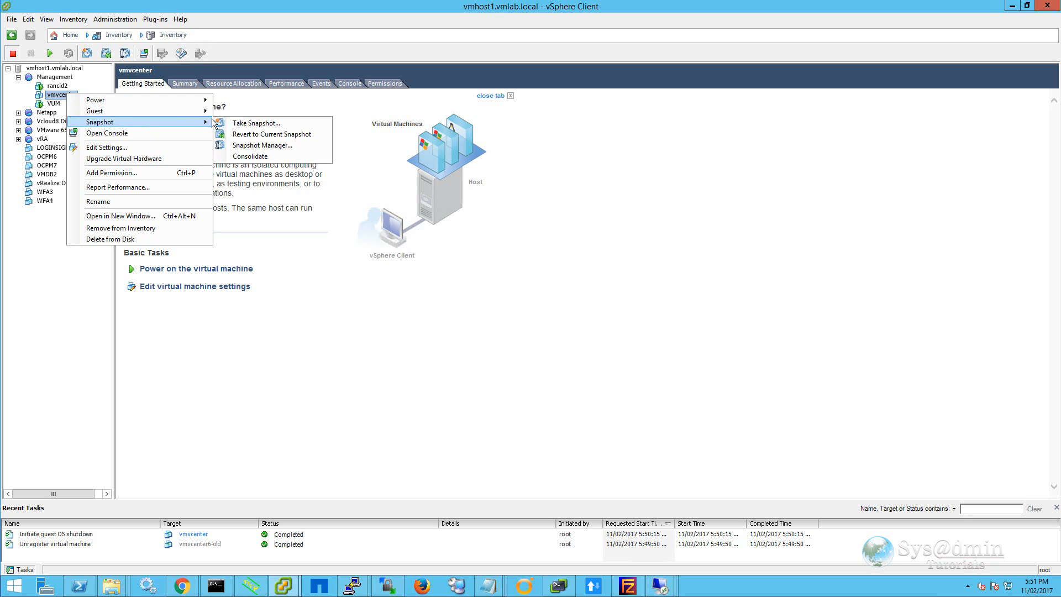
left_click(255, 124)
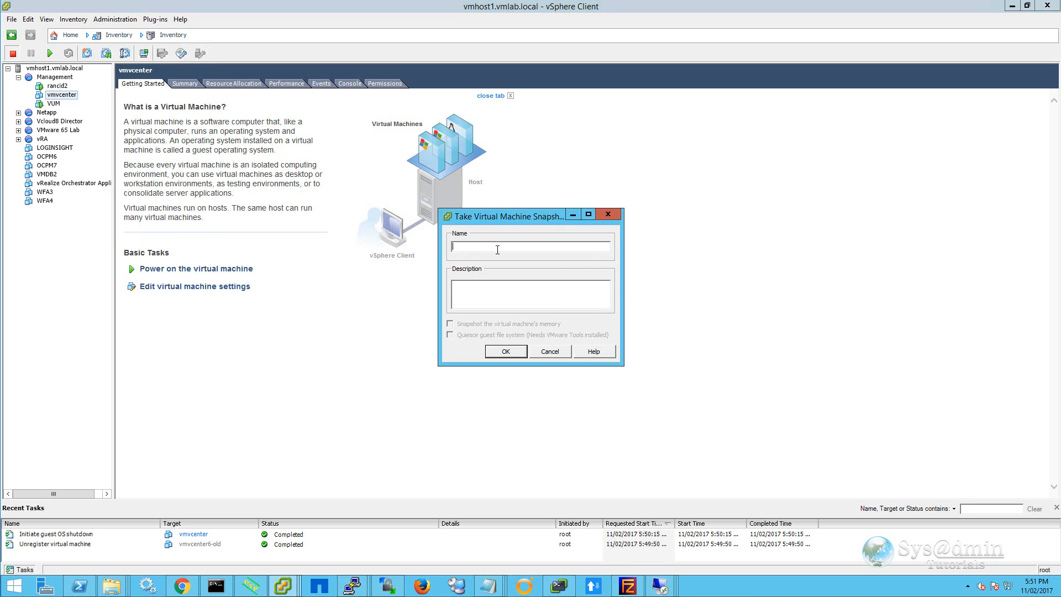
type("before-vcsa-upgrade")
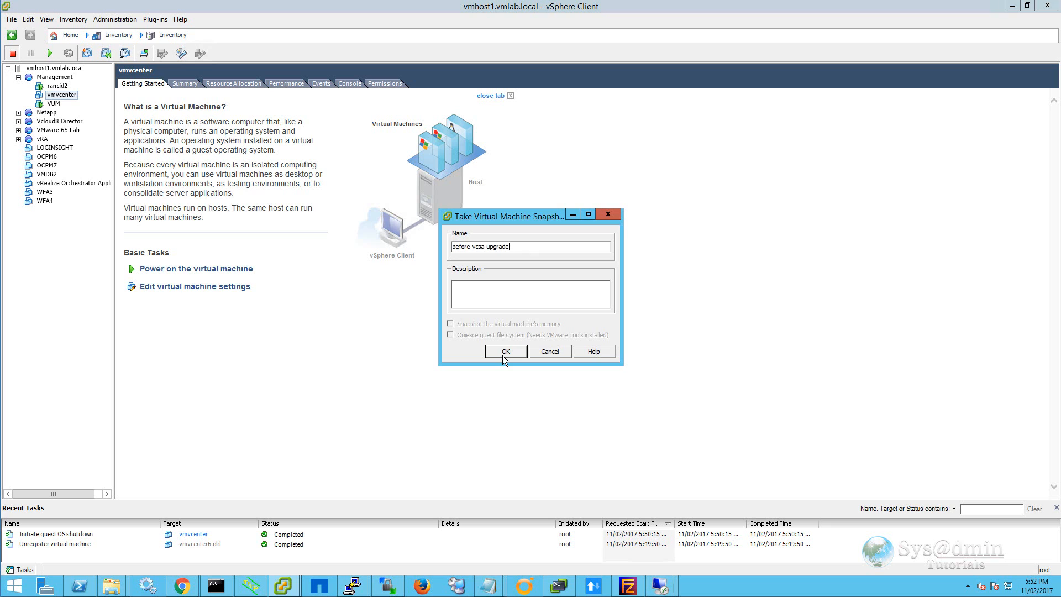
left_click(505, 350)
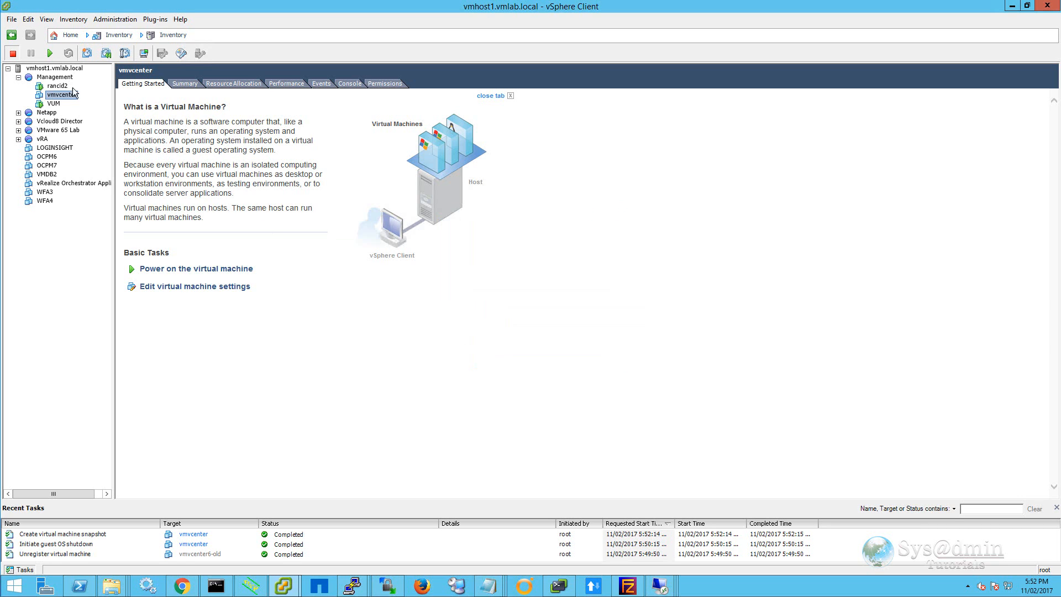
right_click(62, 95)
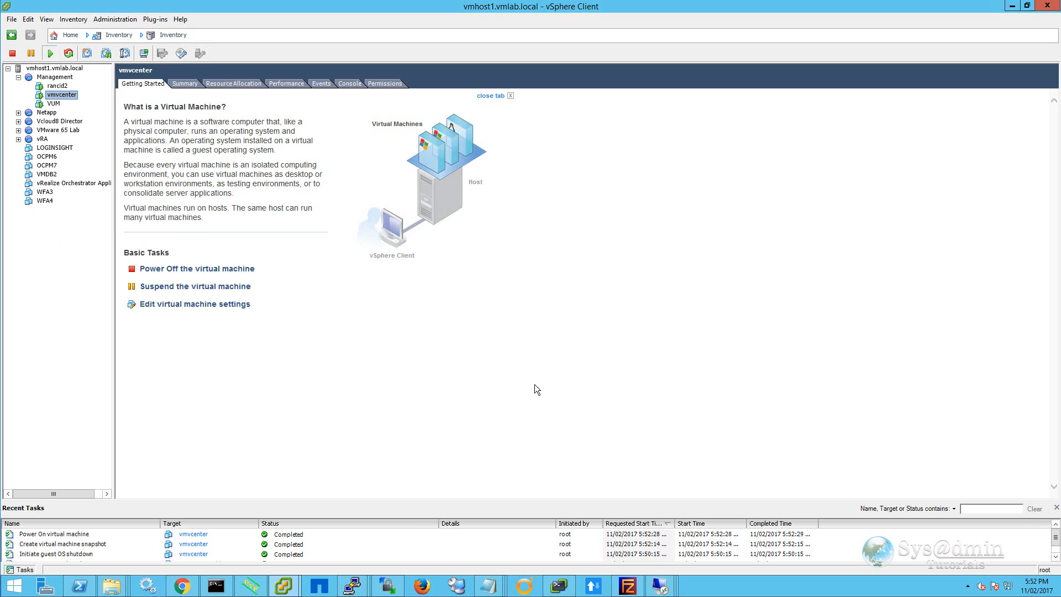
mouse_move(69, 99)
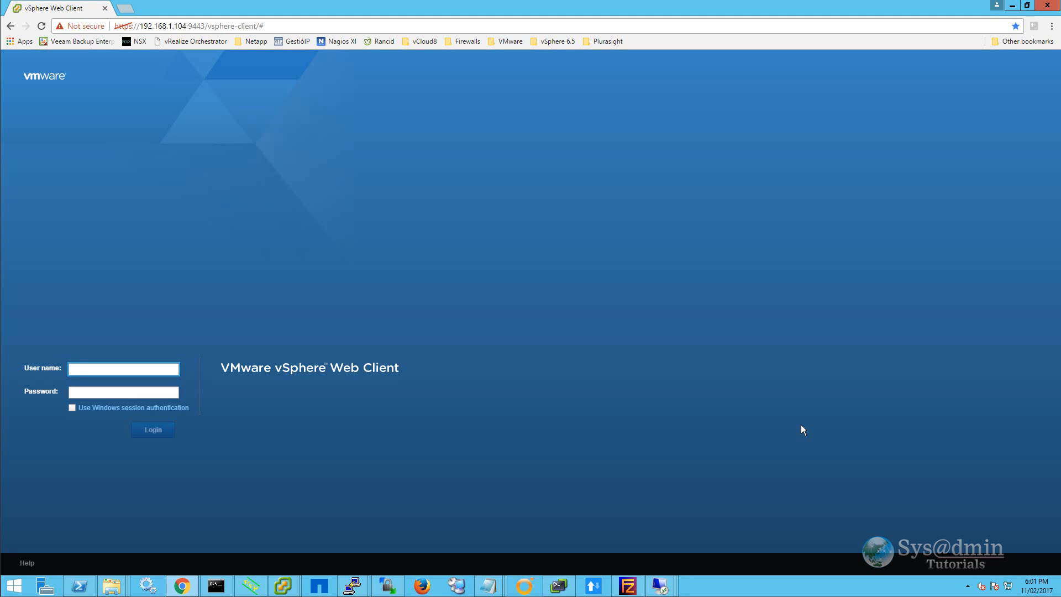
Enter the credentials and log back in to the vSphere Web Client
left_click(123, 368)
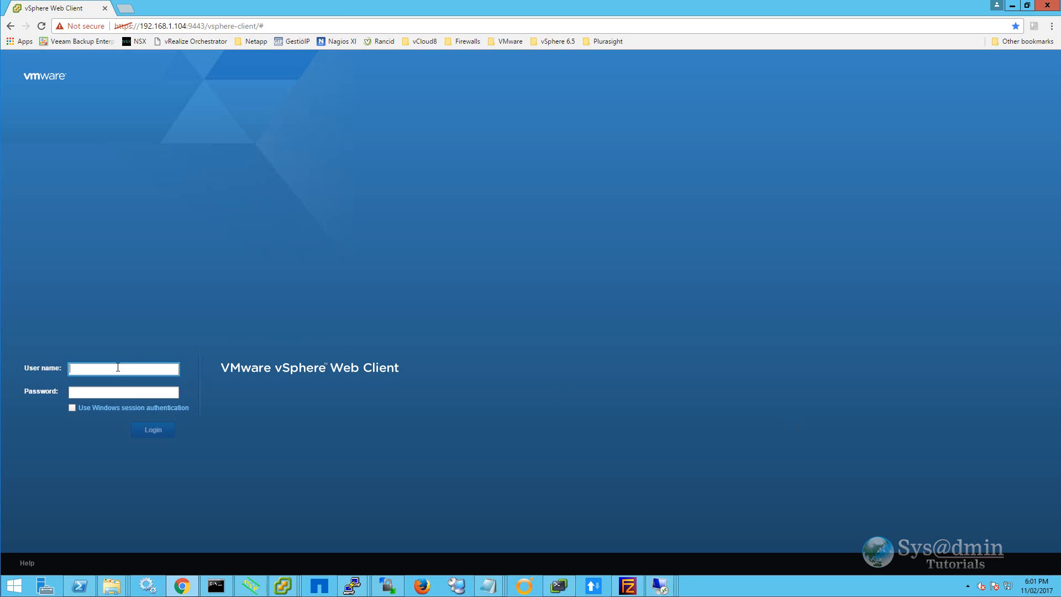
mouse_move(255, 310)
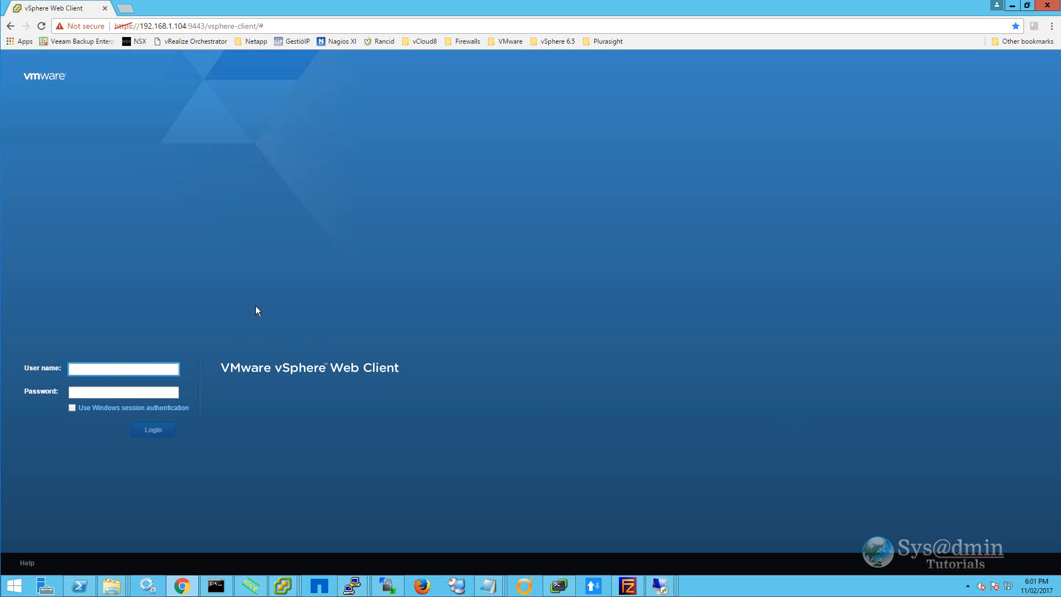
left_click(152, 428)
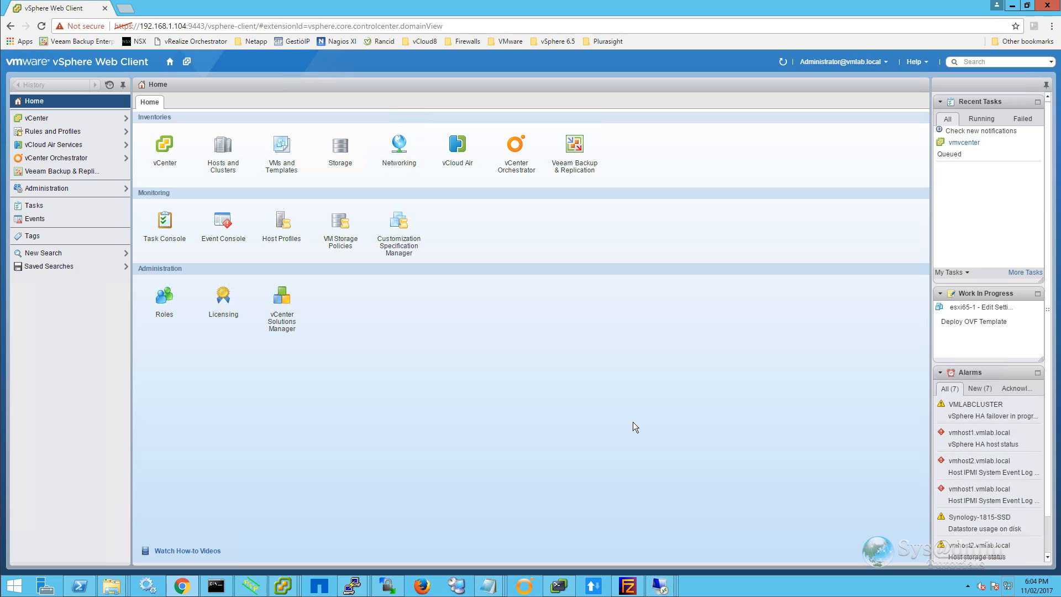
mouse_move(280, 501)
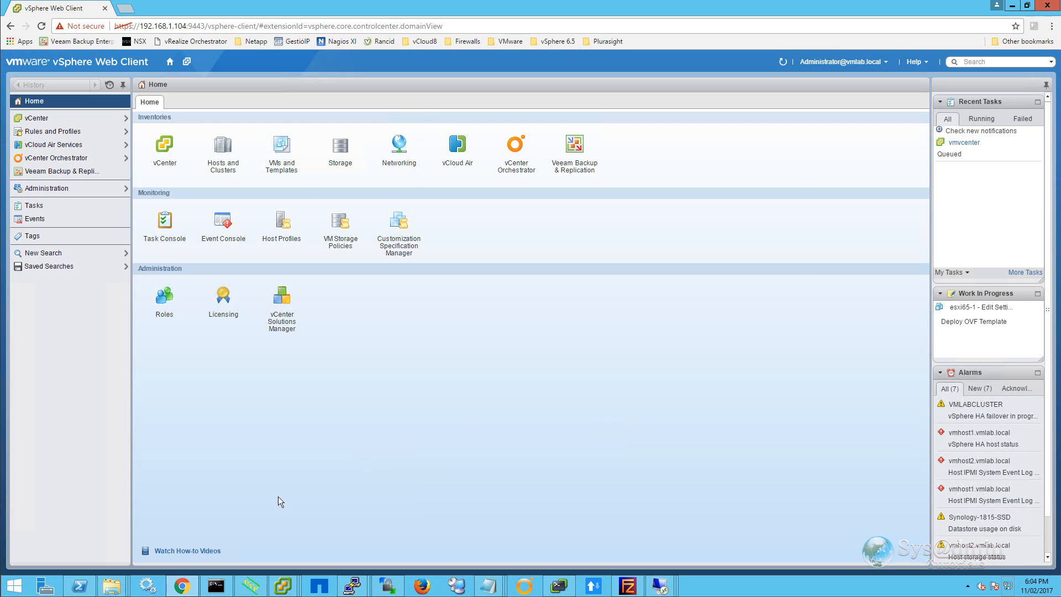
right_click(504, 238)
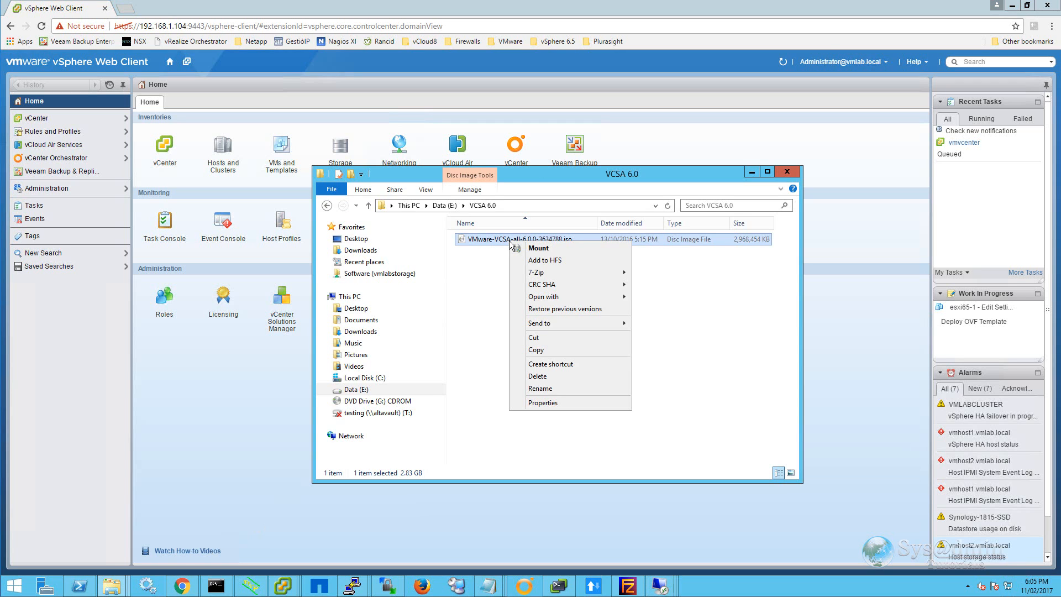
left_click(537, 247)
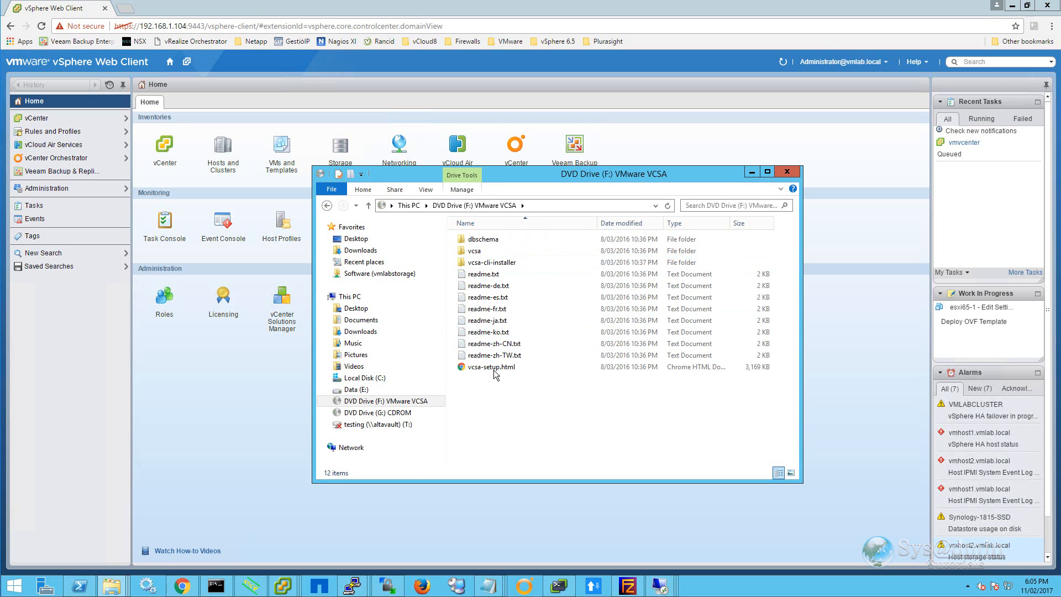
double_click(491, 367)
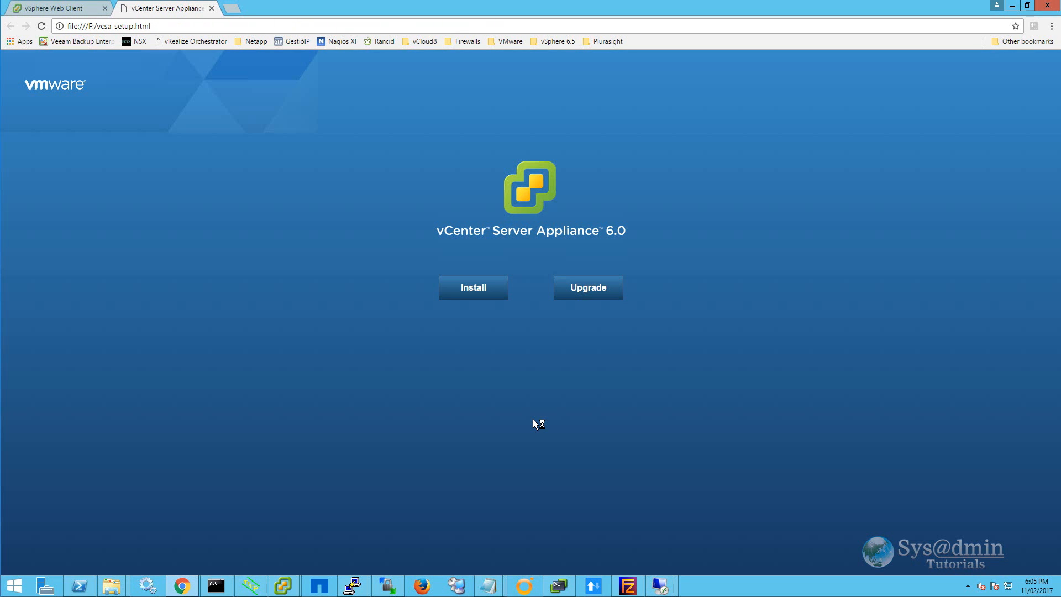
mouse_move(487, 443)
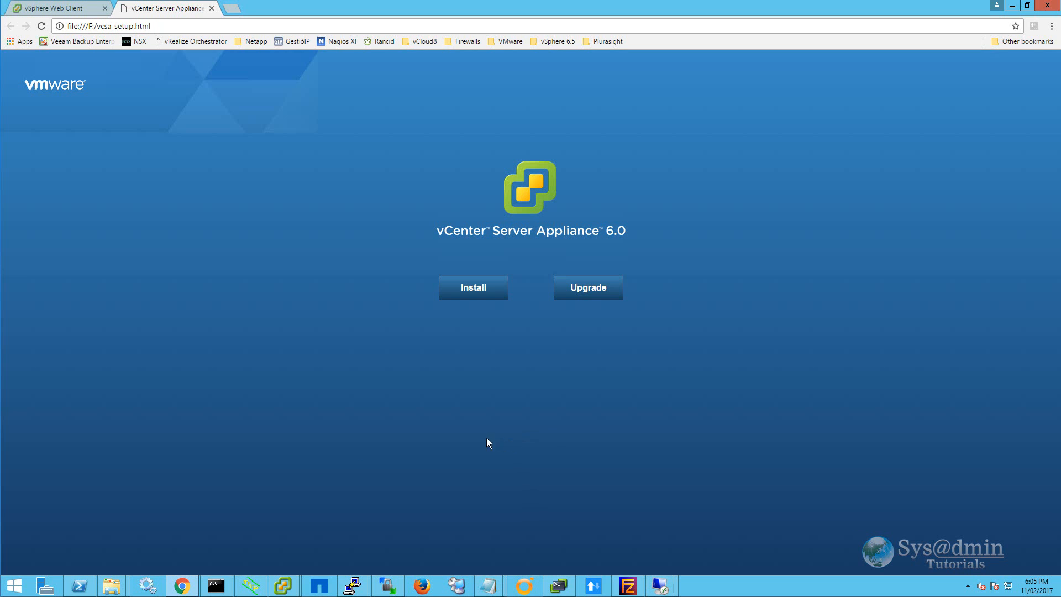
mouse_move(112, 585)
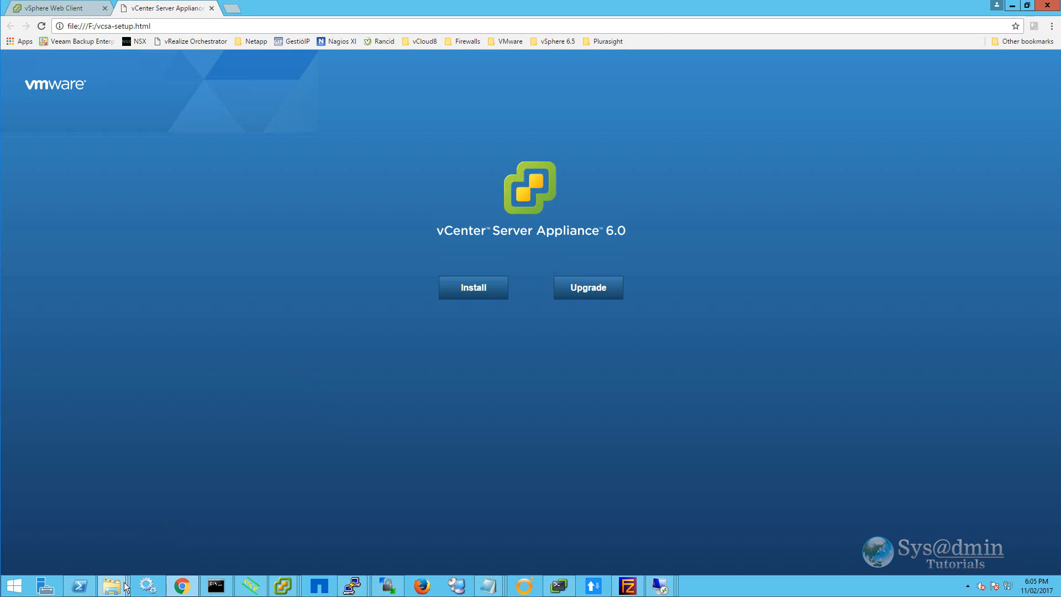
left_click(111, 585)
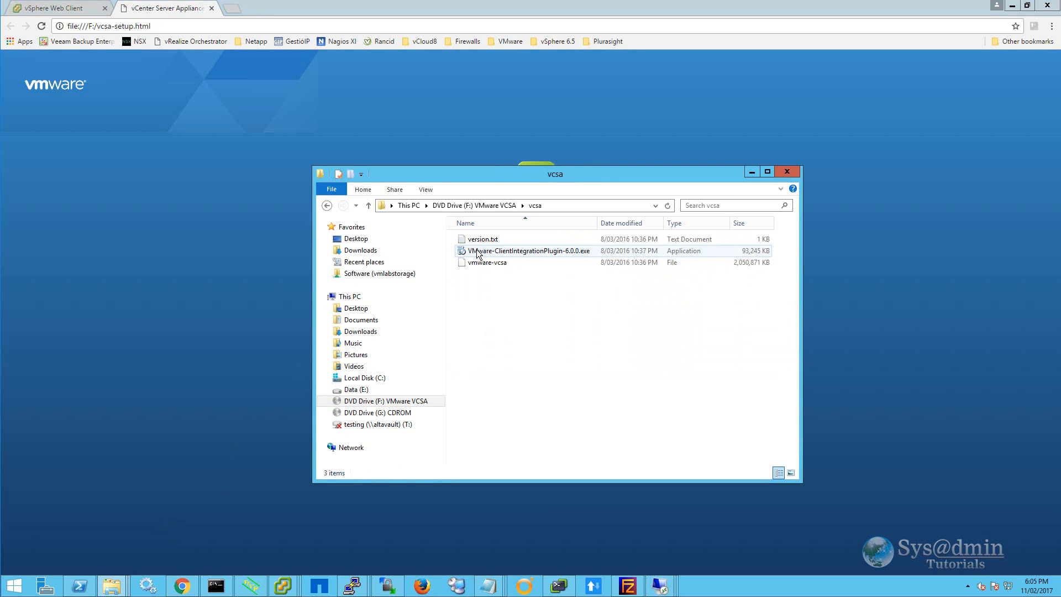
left_click(530, 251)
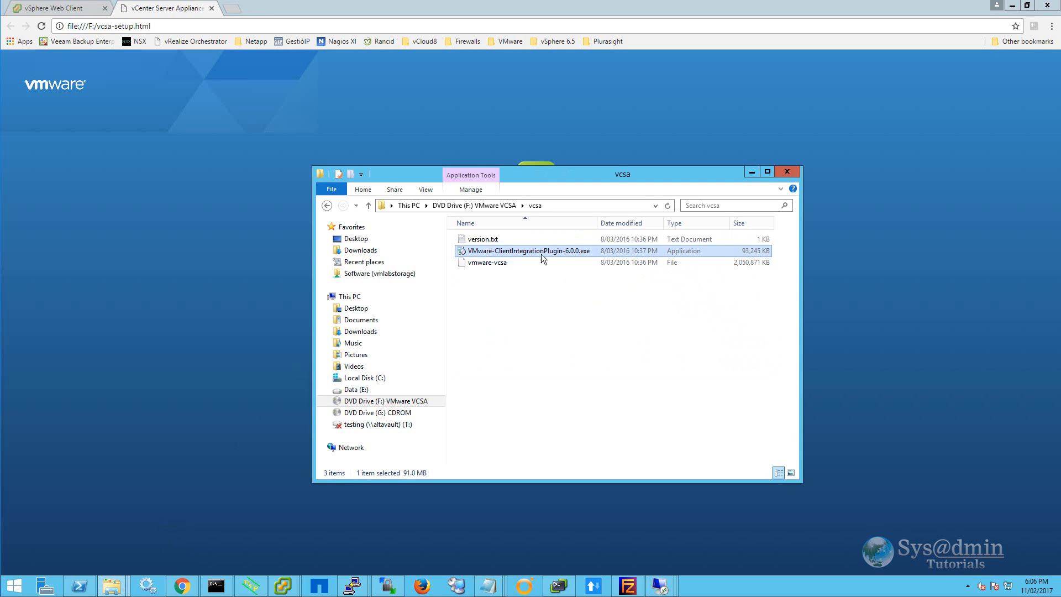
mouse_move(580, 256)
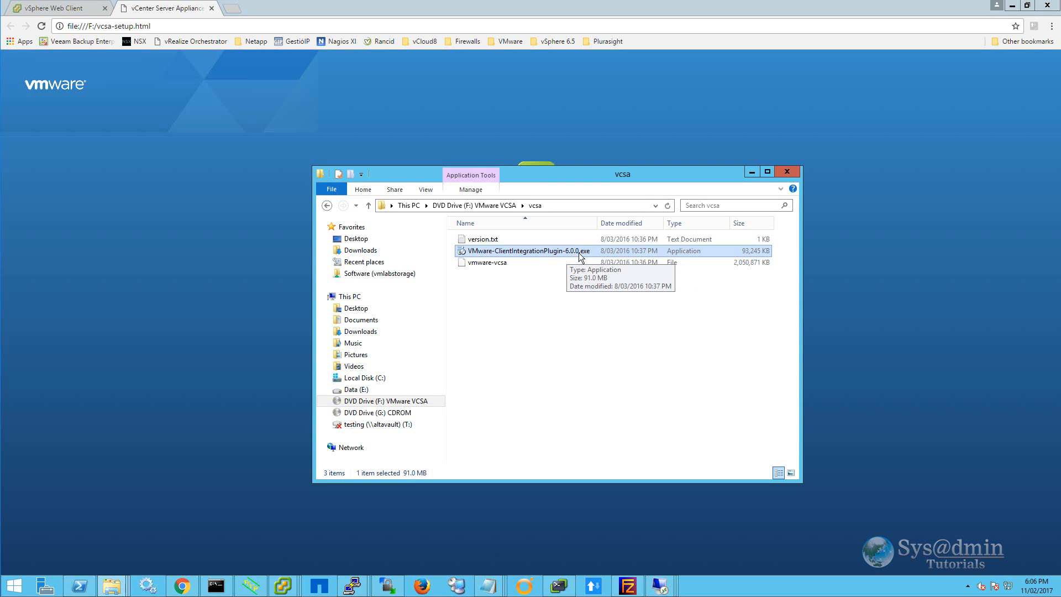
mouse_move(608, 387)
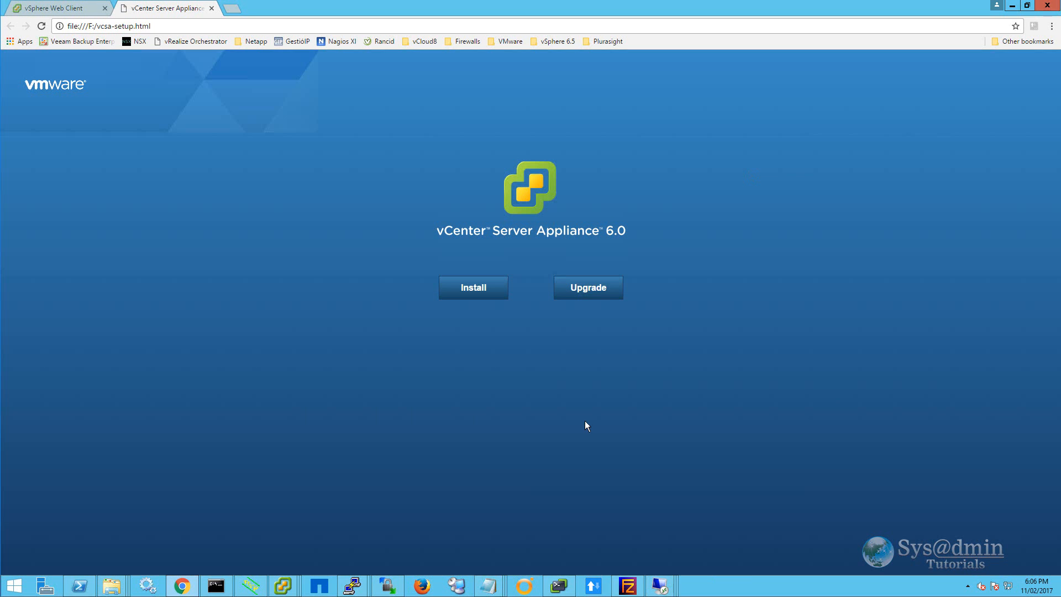
Choose Upgrade on the vCenter Server Appliance 6.0 installer page
left_click(587, 287)
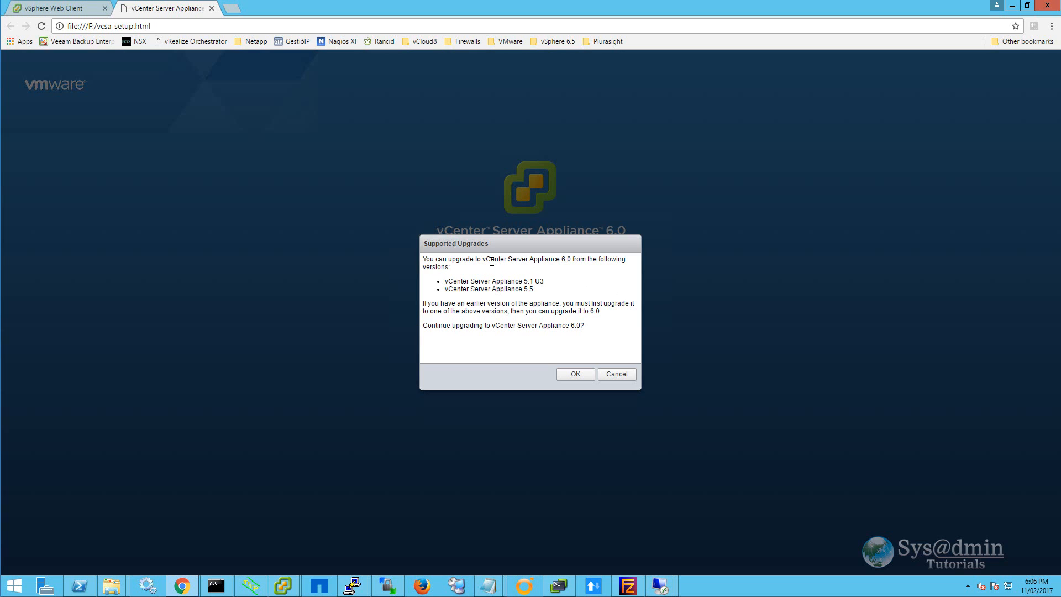
mouse_move(531, 279)
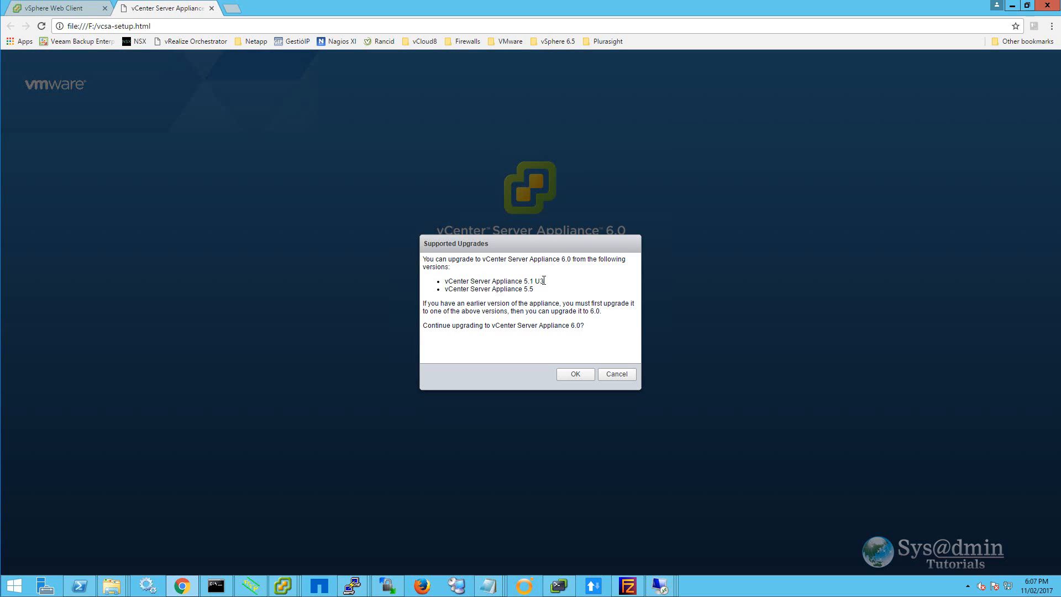
mouse_move(584, 320)
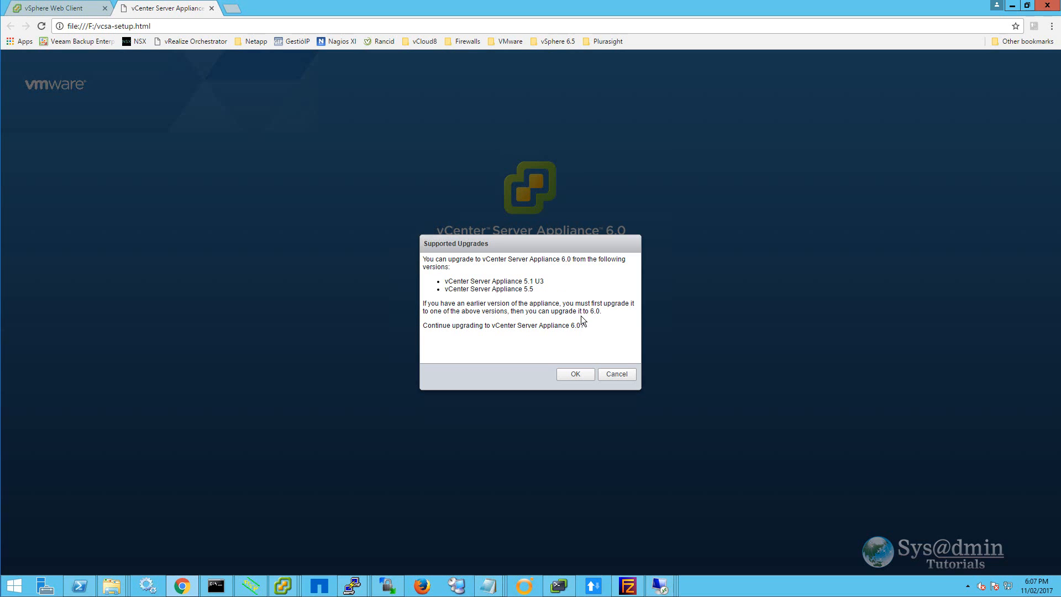
mouse_move(512, 304)
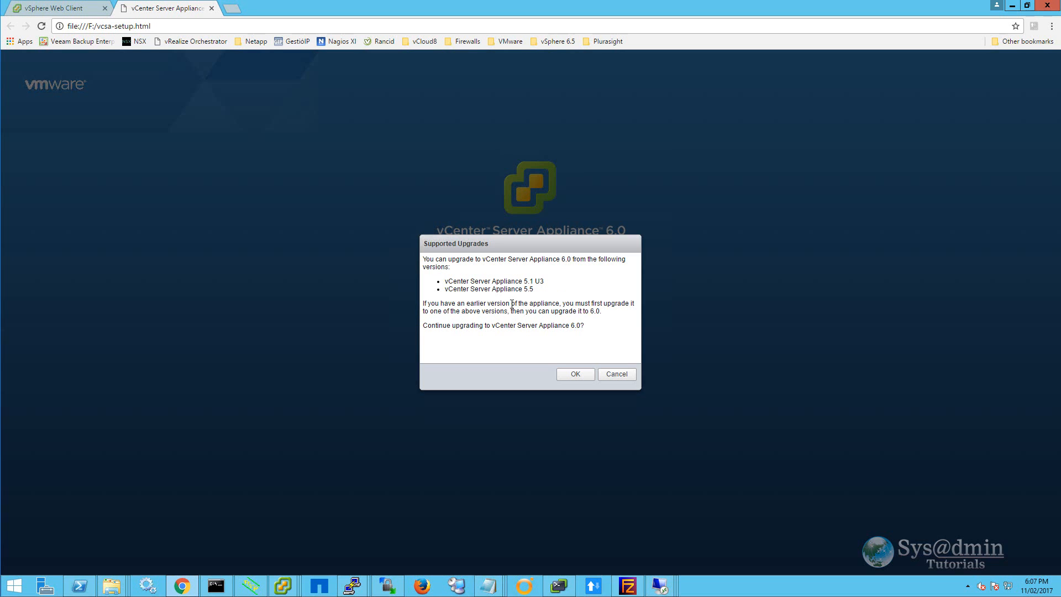
mouse_move(622, 319)
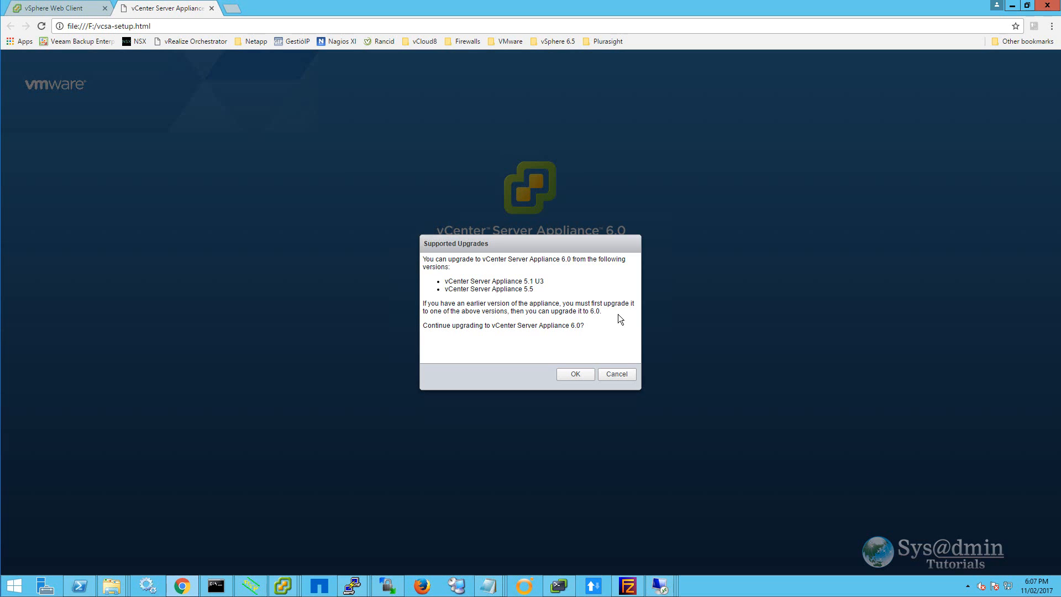
mouse_move(606, 319)
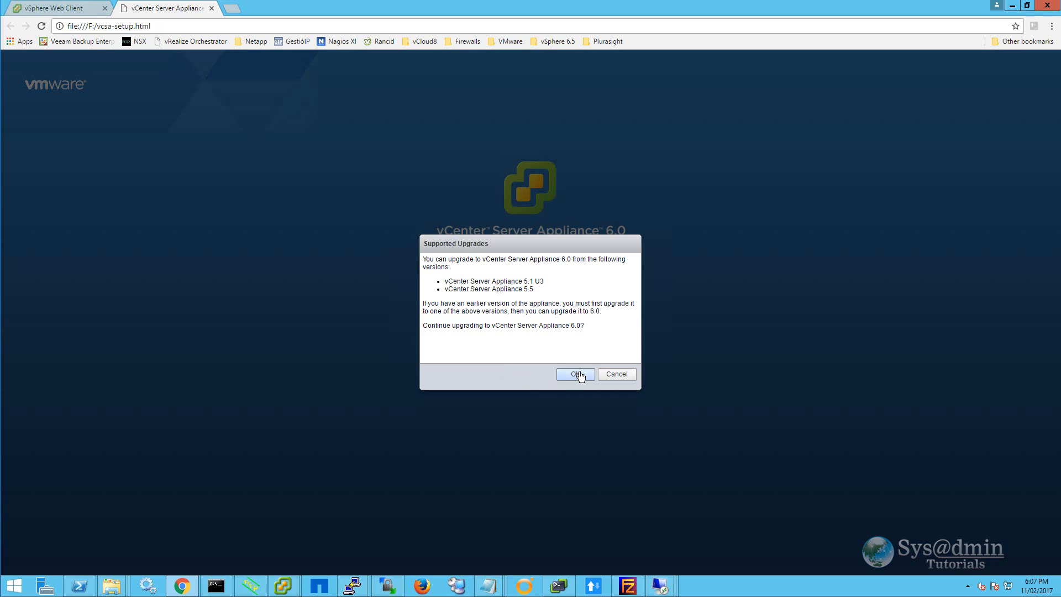
Accept the EULA and connect to ESXi host vmhost1.vmlab.local as root
left_click(575, 374)
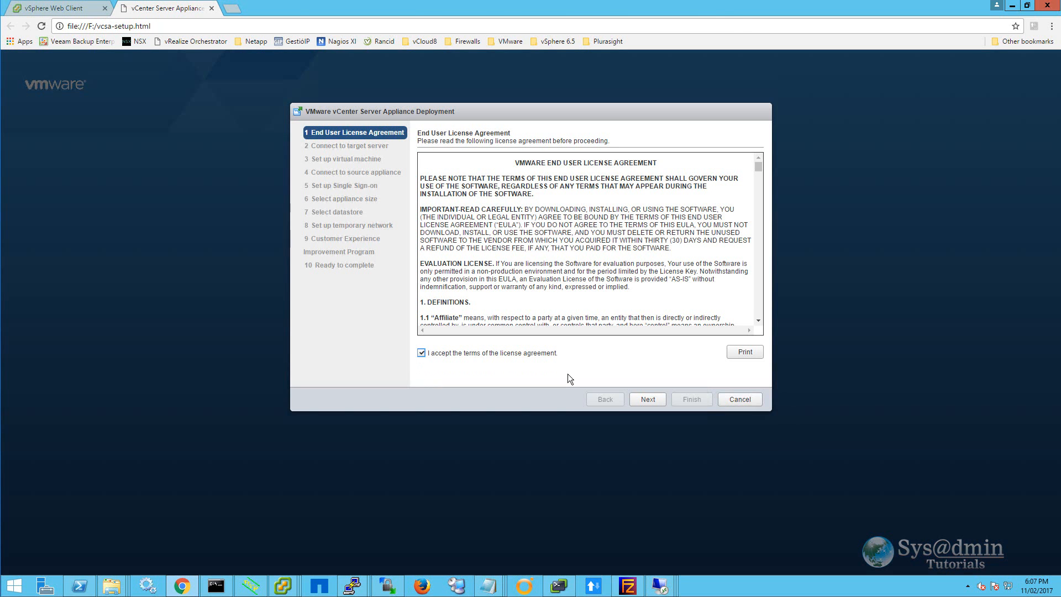
mouse_move(573, 380)
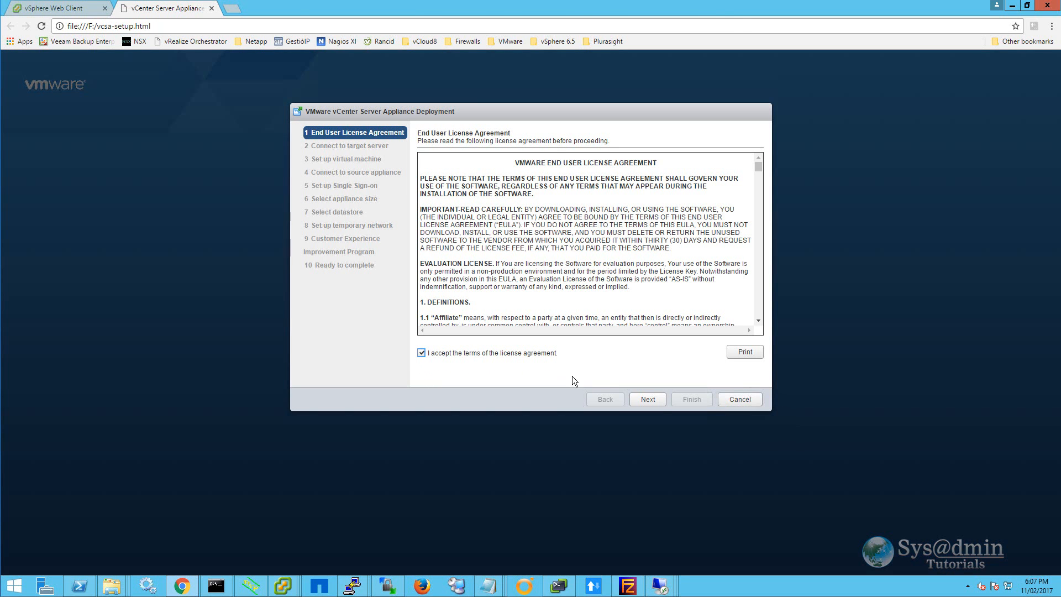
left_click(646, 399)
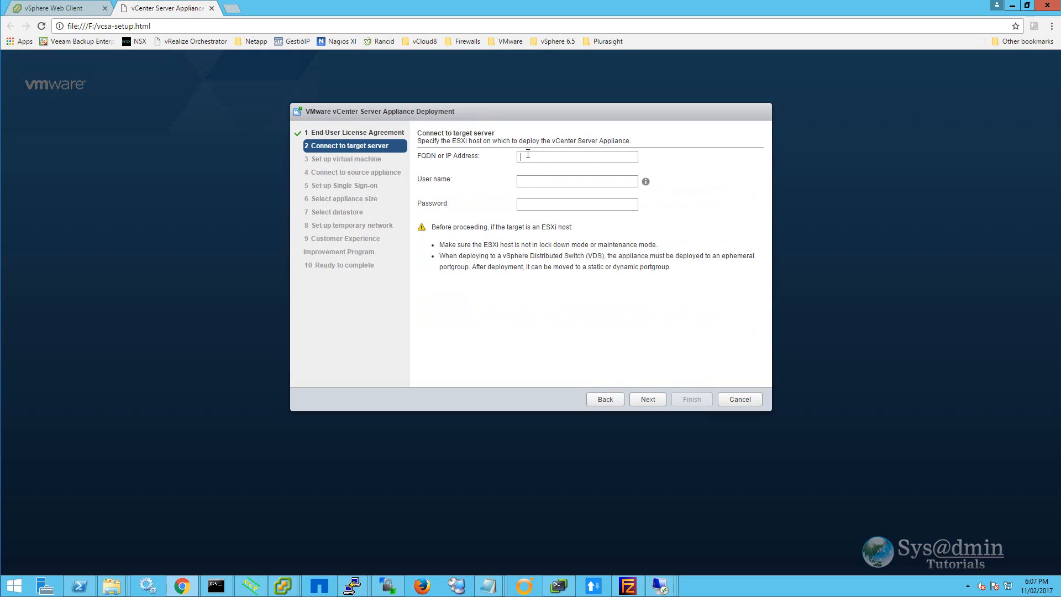
mouse_move(503, 183)
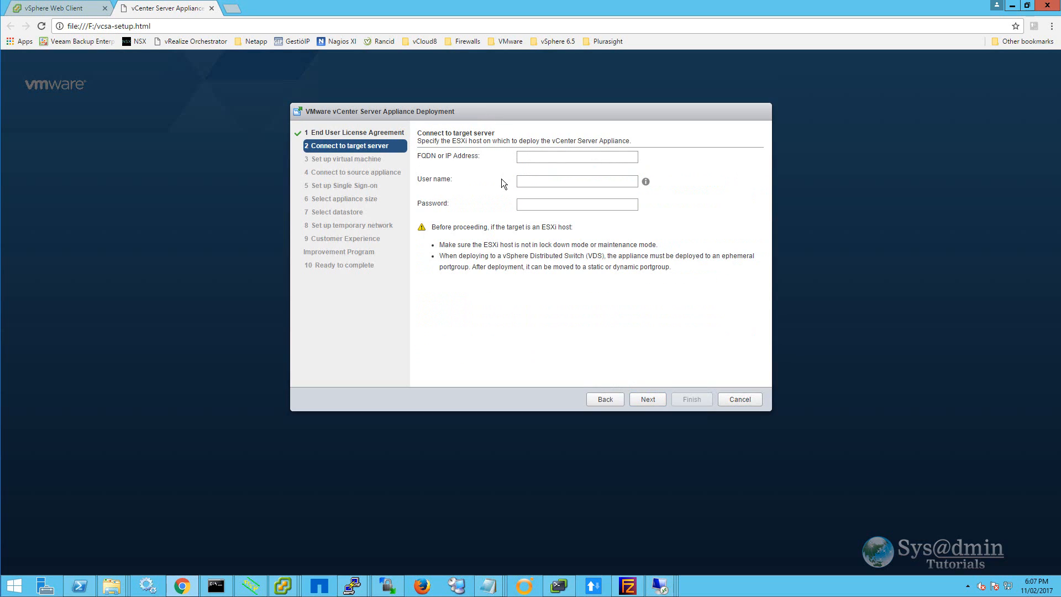
type("vmhost1.vmlab.local")
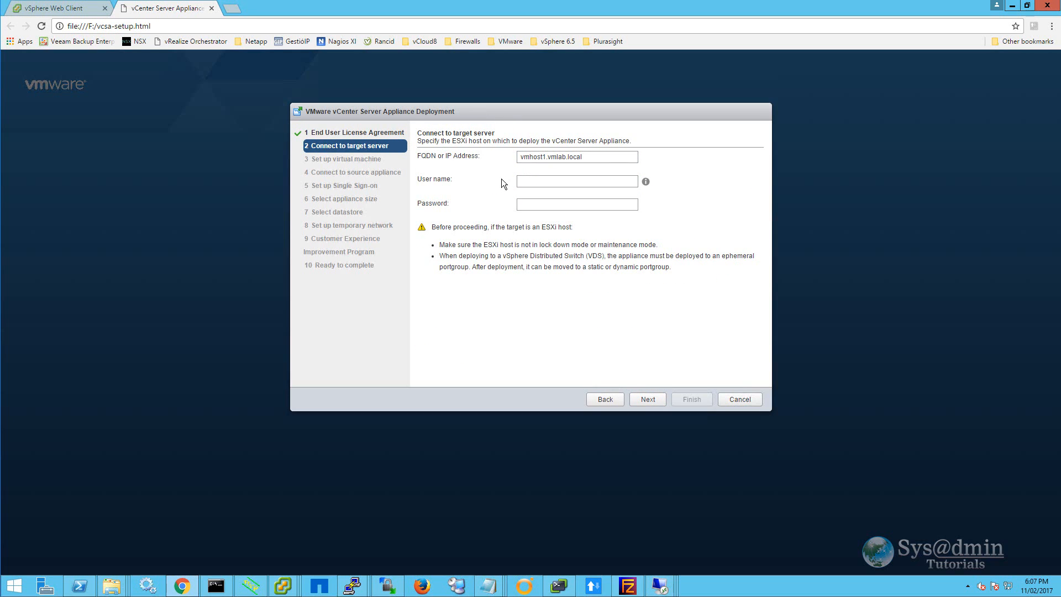
left_click(646, 398)
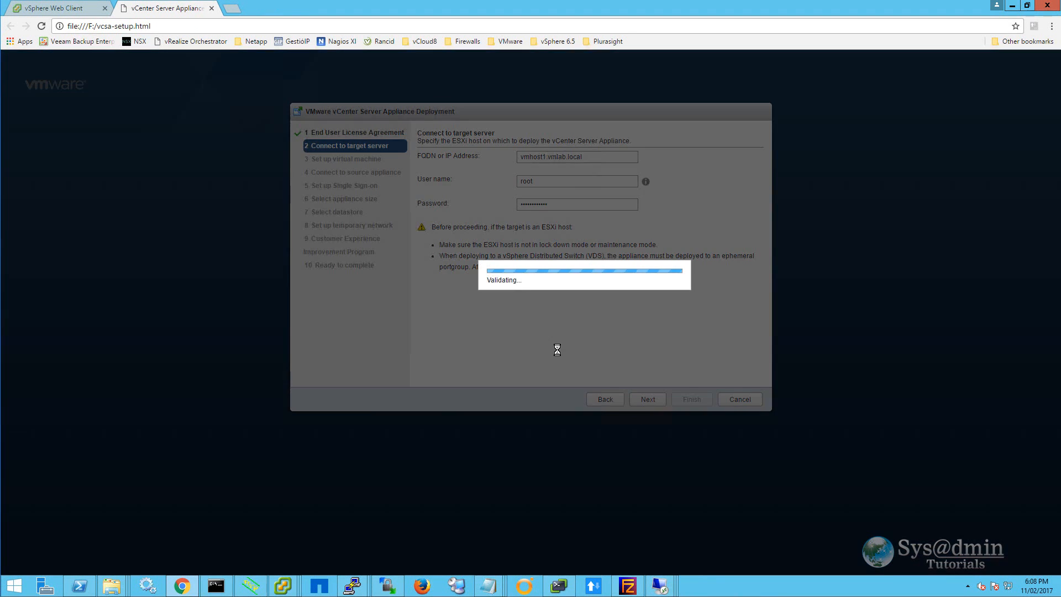
left_click(646, 398)
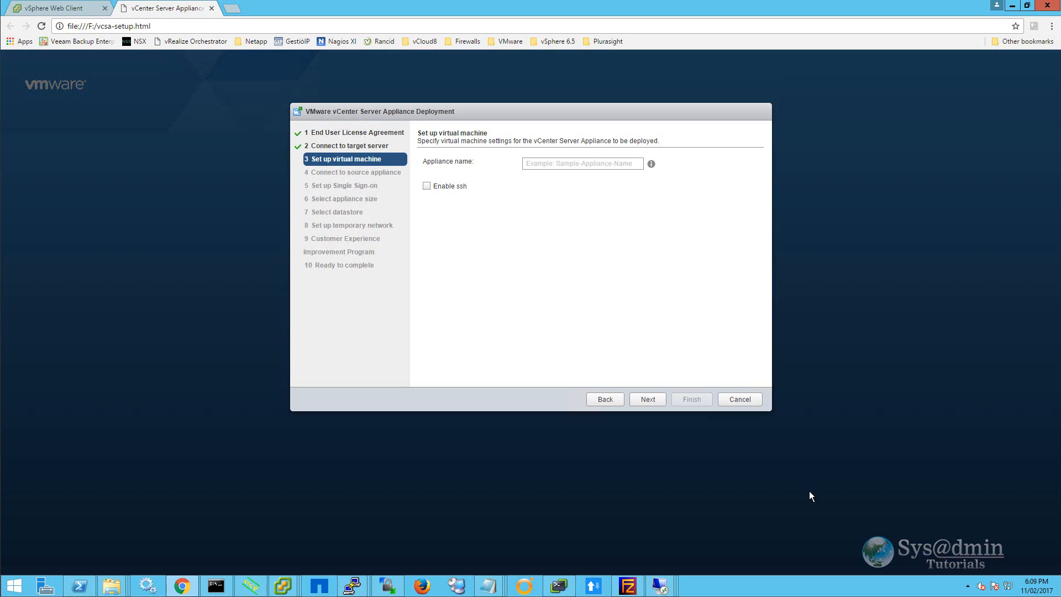
mouse_move(584, 215)
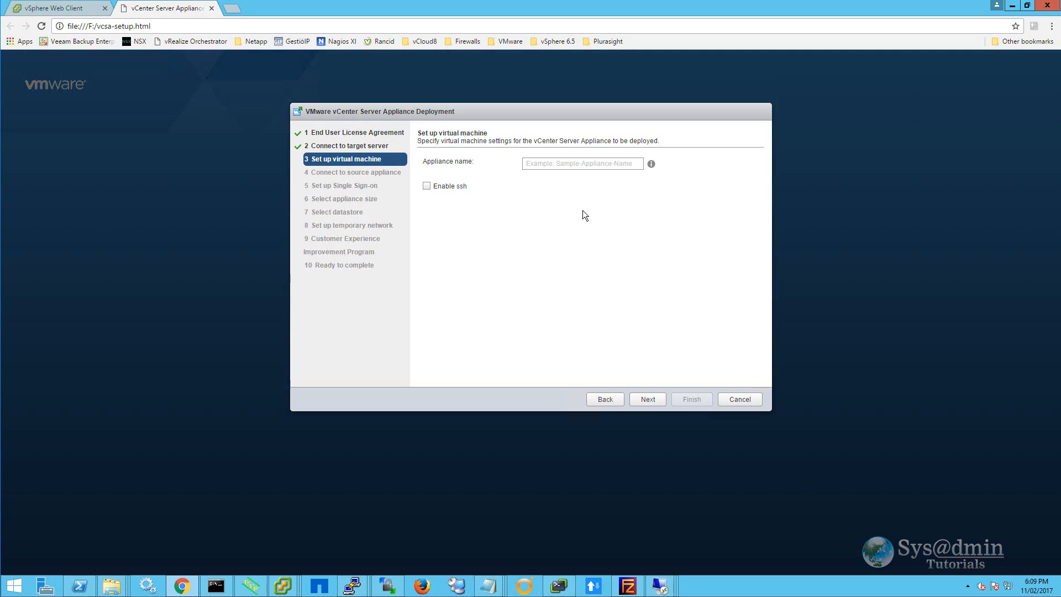
Enter appliance name vmvcenter6, enable SSH, and advance the wizard
type("vmvcenter6")
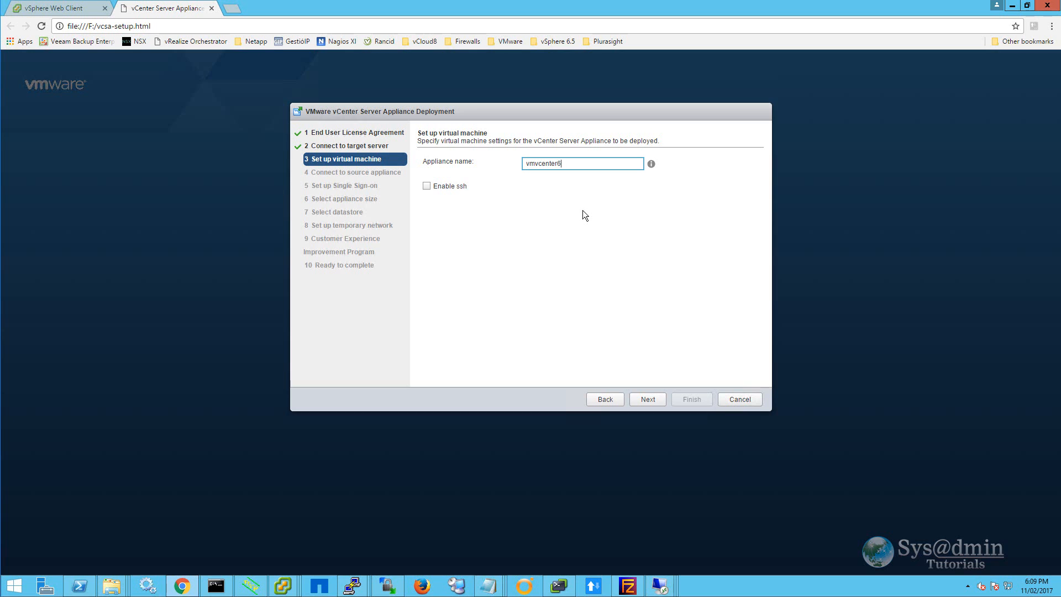
left_click(426, 186)
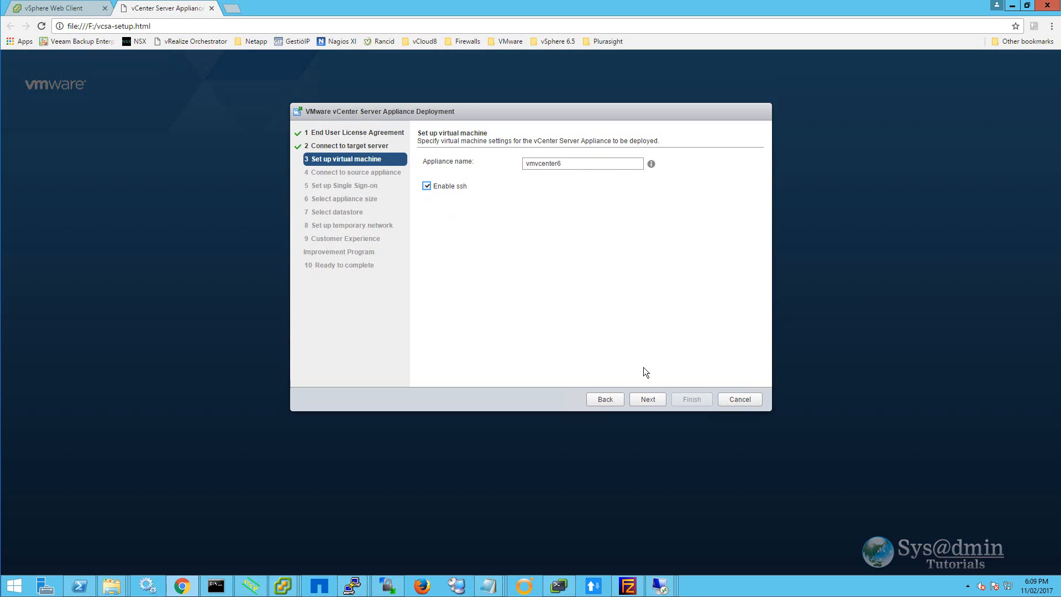
left_click(647, 398)
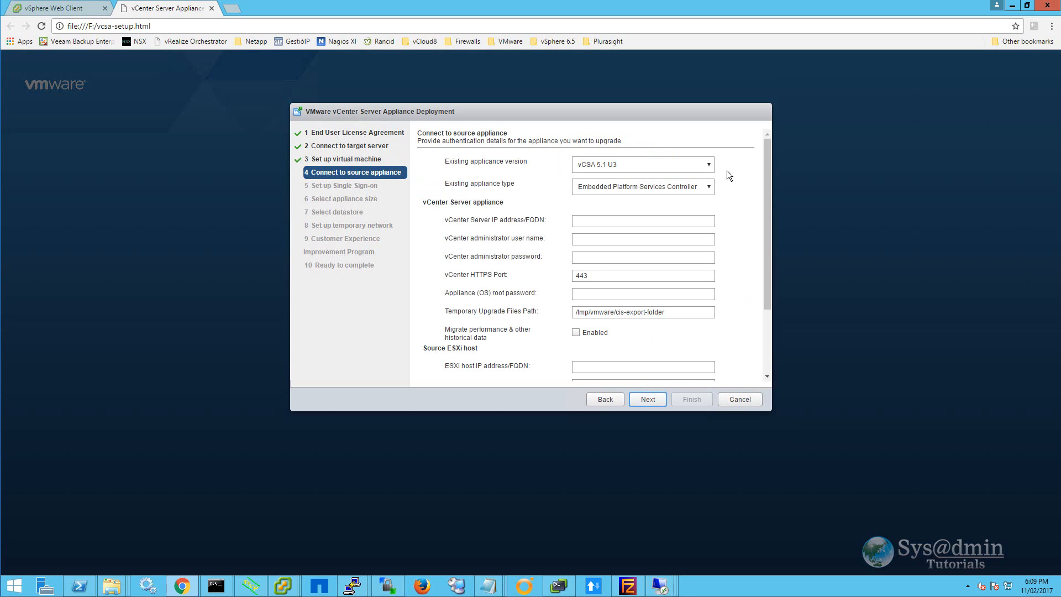
Enter source vCSA 5.5 at vmvcenter.vmlab.local, its passwords, and host vmhost1.vmlab.local
left_click(642, 165)
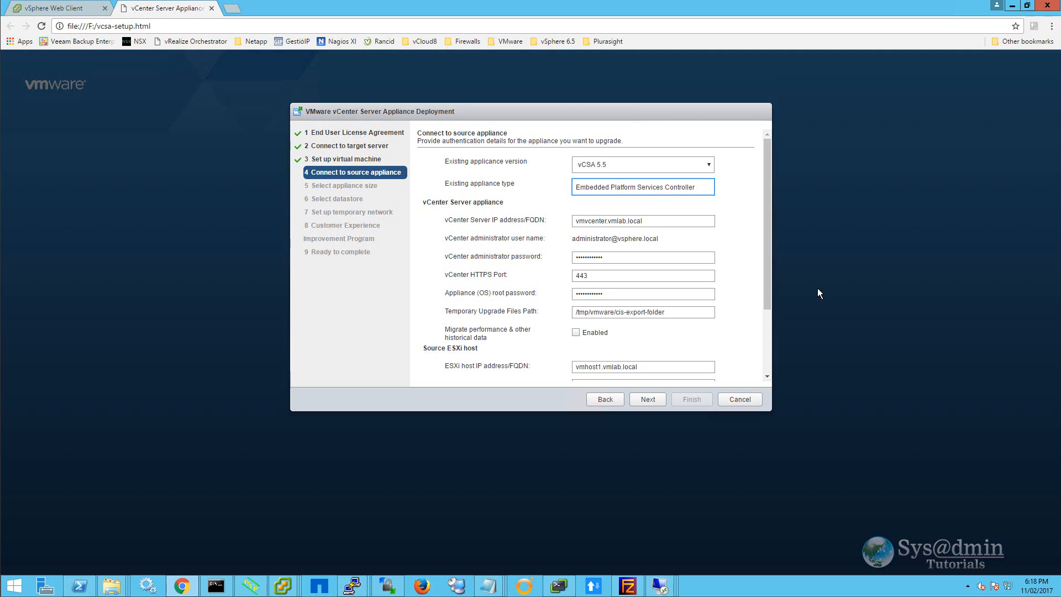
mouse_move(740, 216)
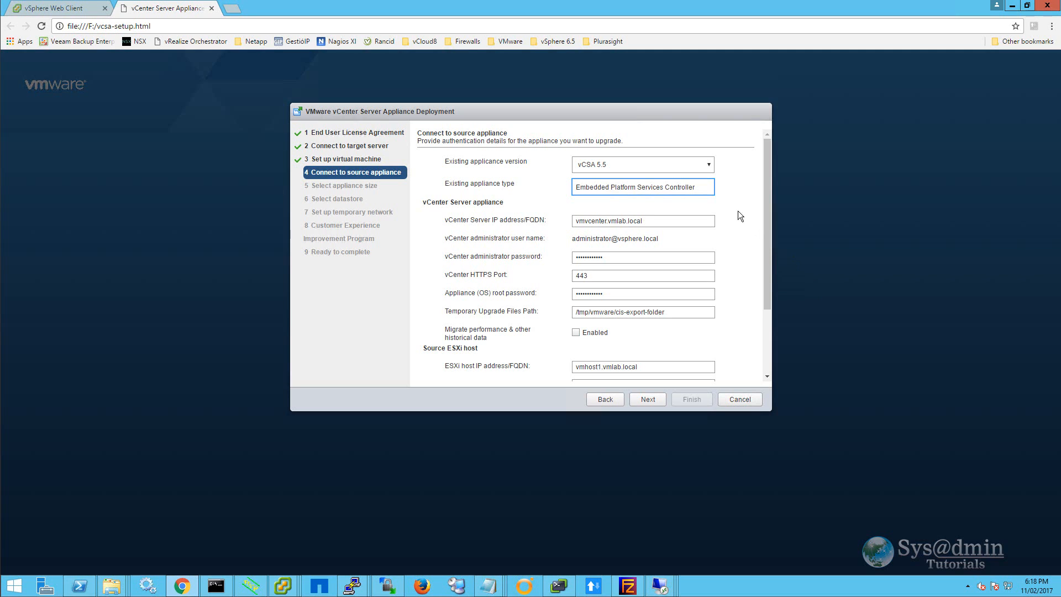
left_click(642, 220)
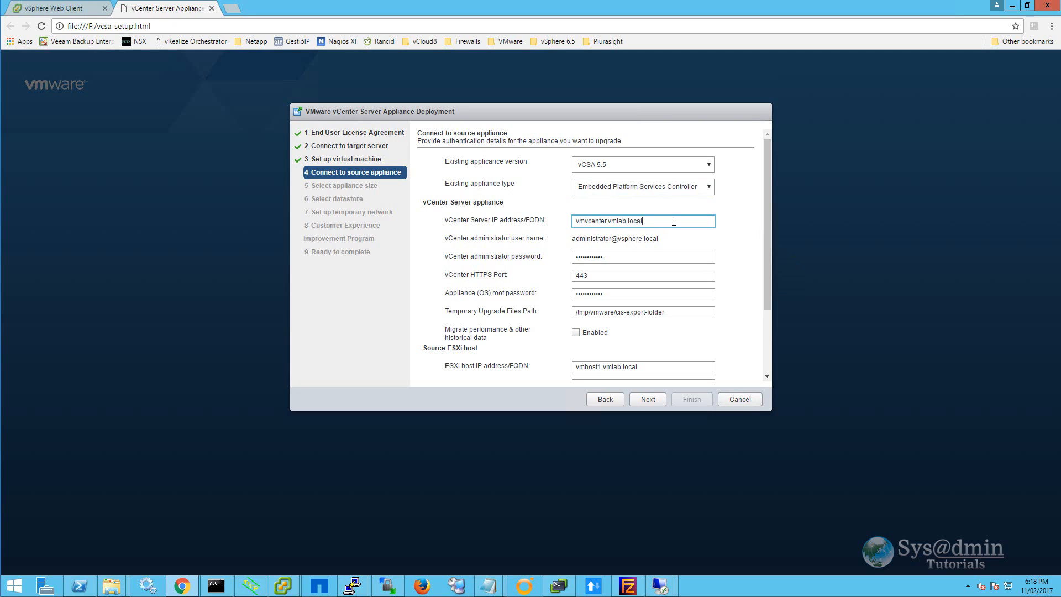
left_click(642, 257)
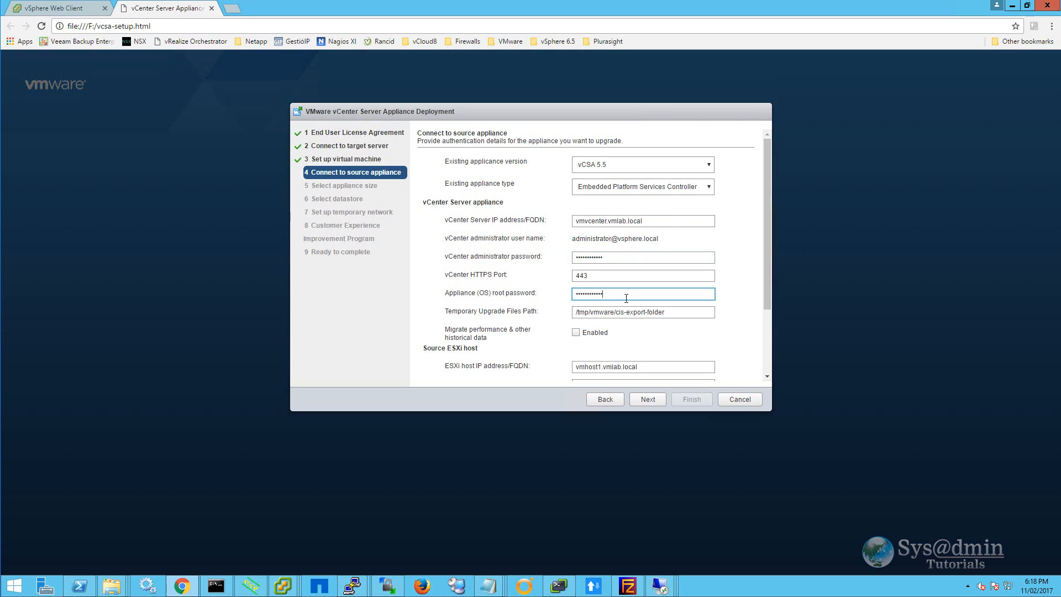
left_click(642, 312)
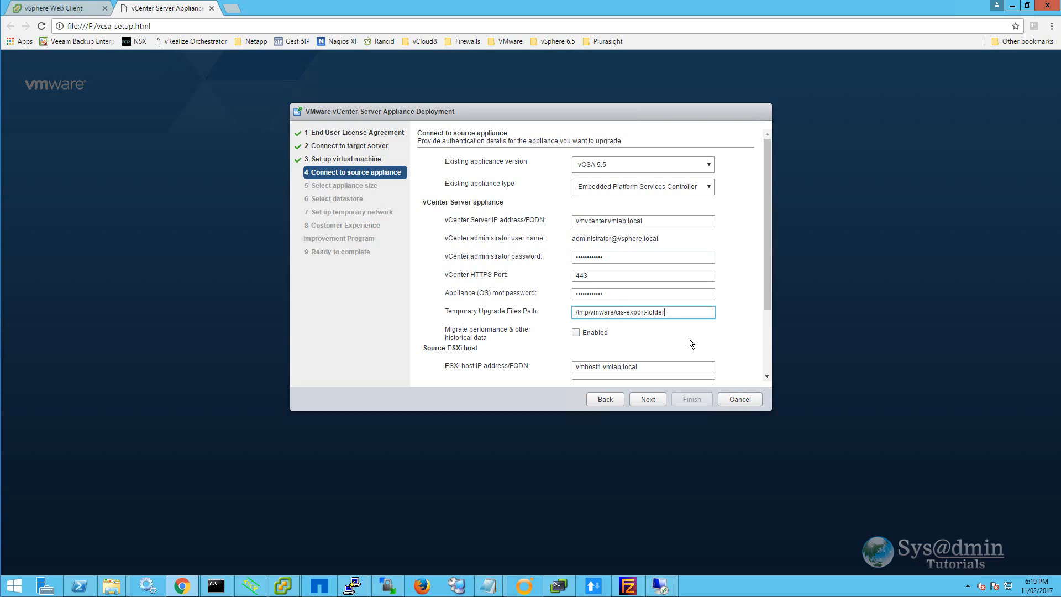
mouse_move(524, 339)
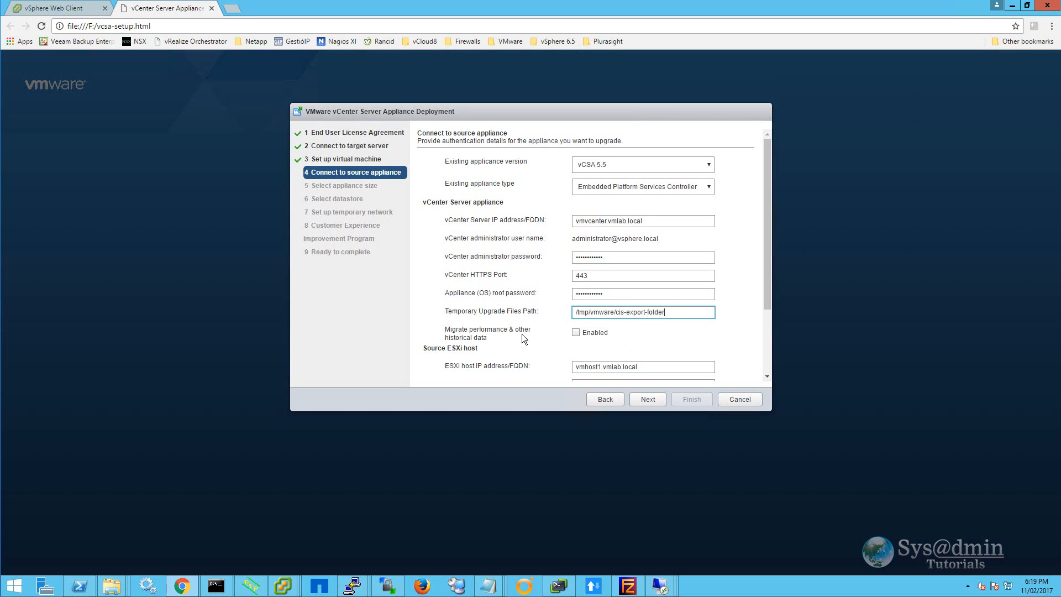
mouse_move(702, 331)
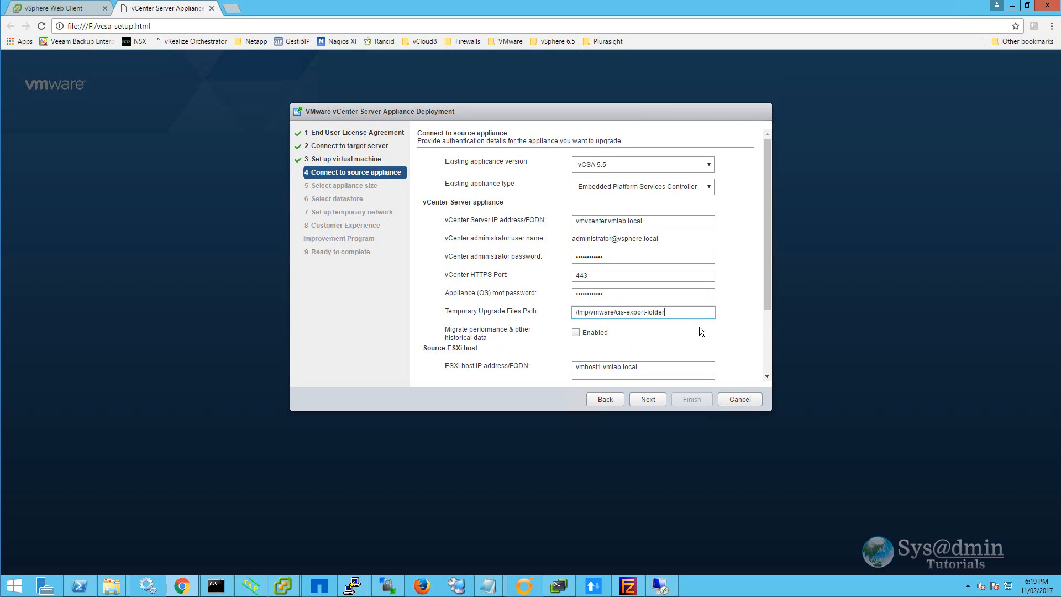
scroll("down", 3)
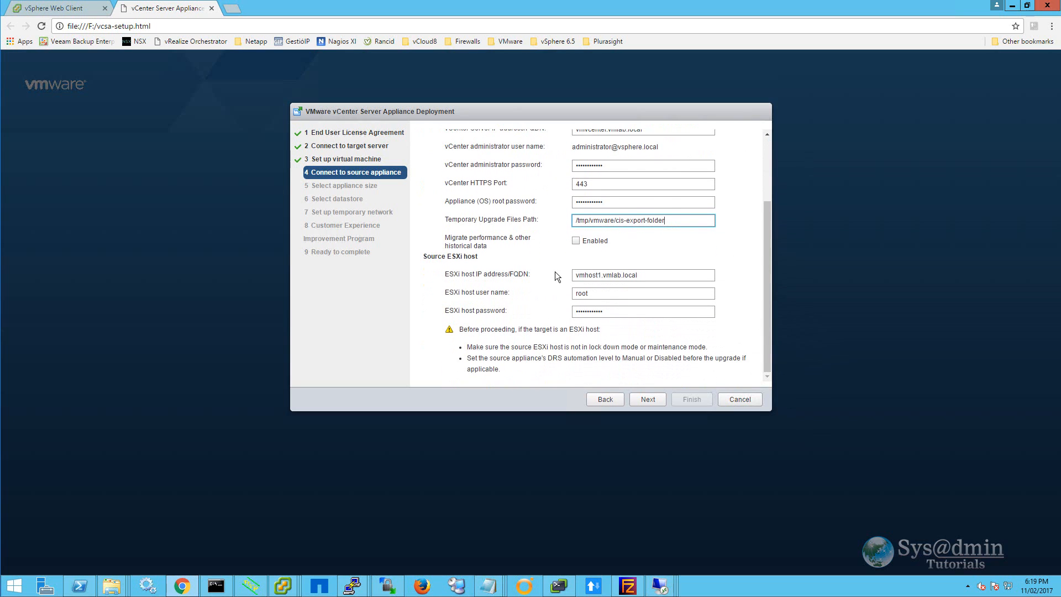
mouse_move(451, 272)
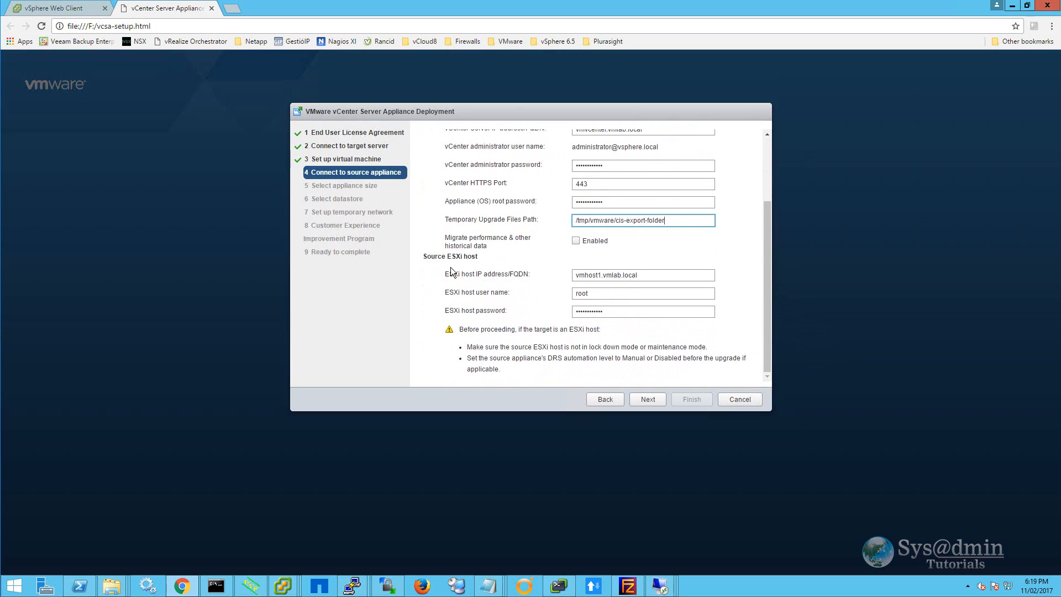
mouse_move(539, 292)
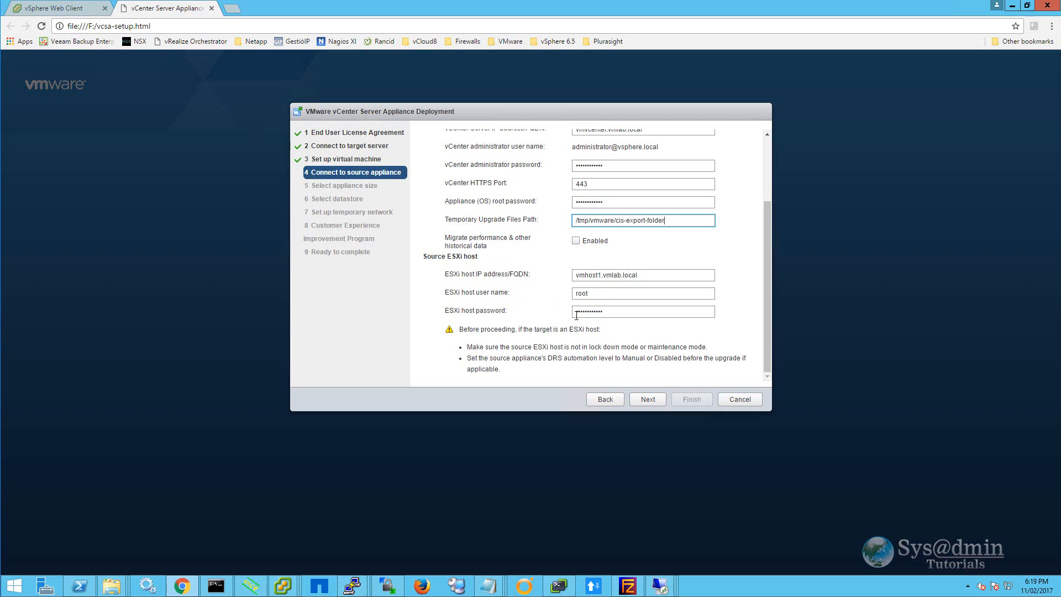
mouse_move(514, 331)
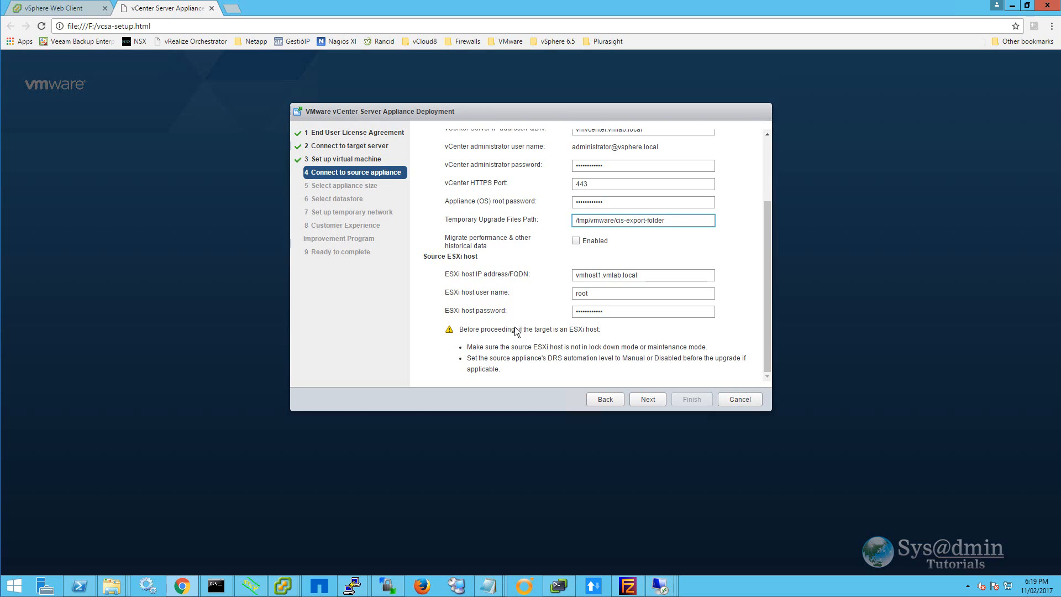
mouse_move(548, 347)
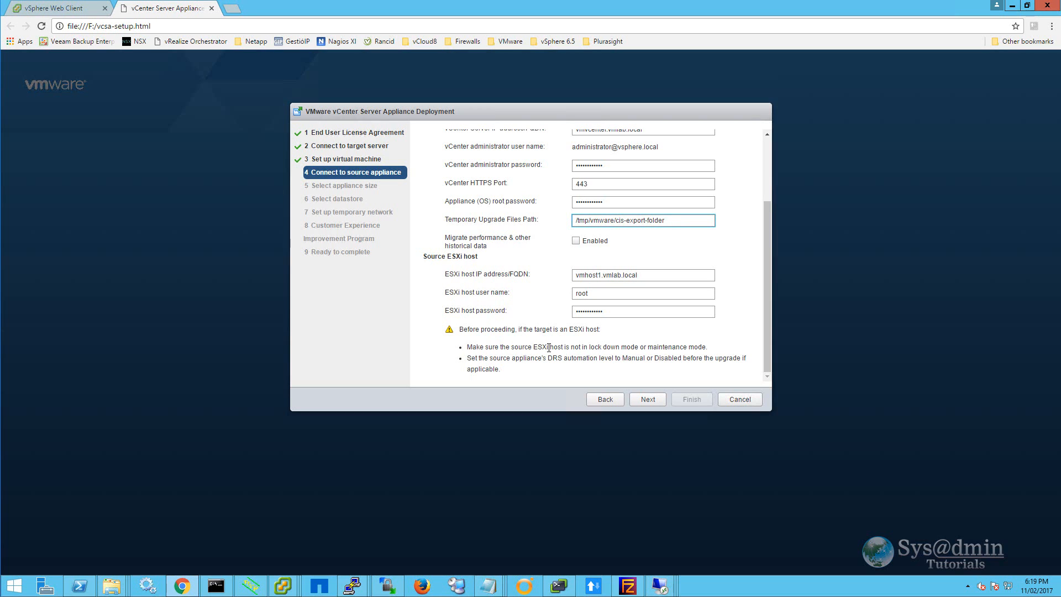
mouse_move(682, 346)
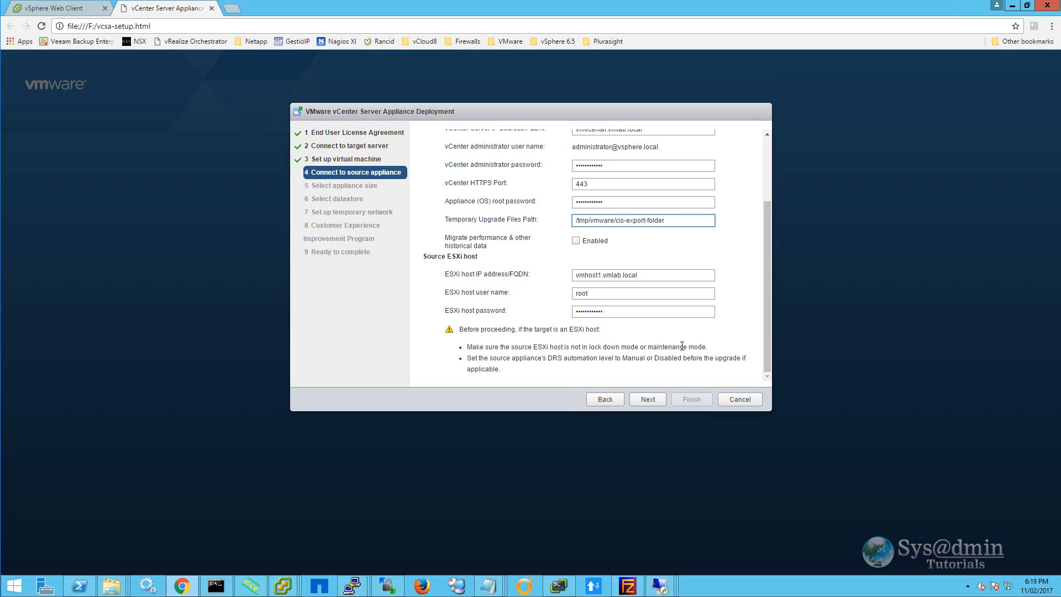
mouse_move(462, 364)
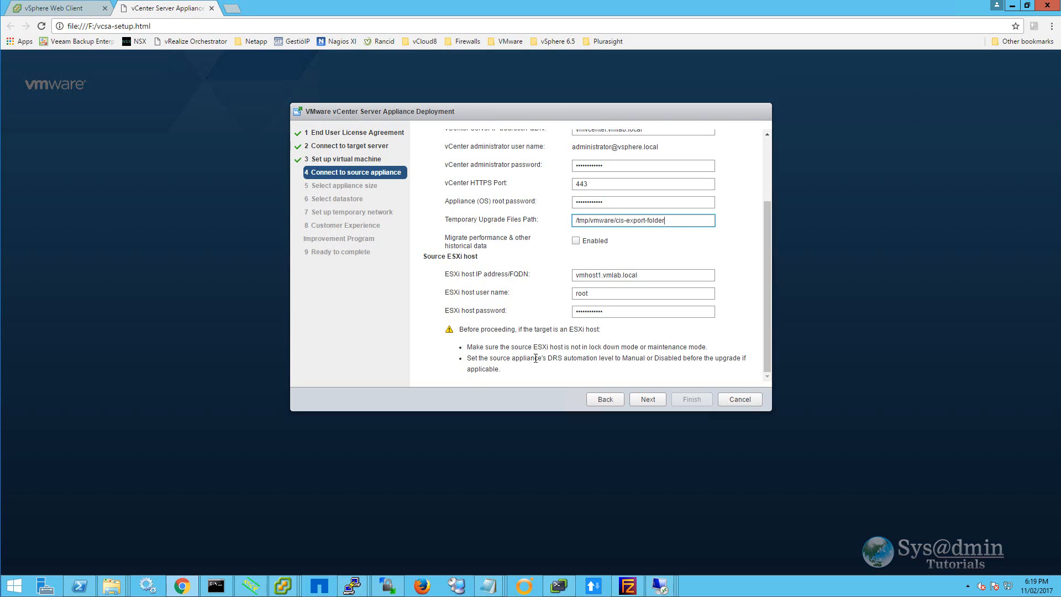
mouse_move(639, 359)
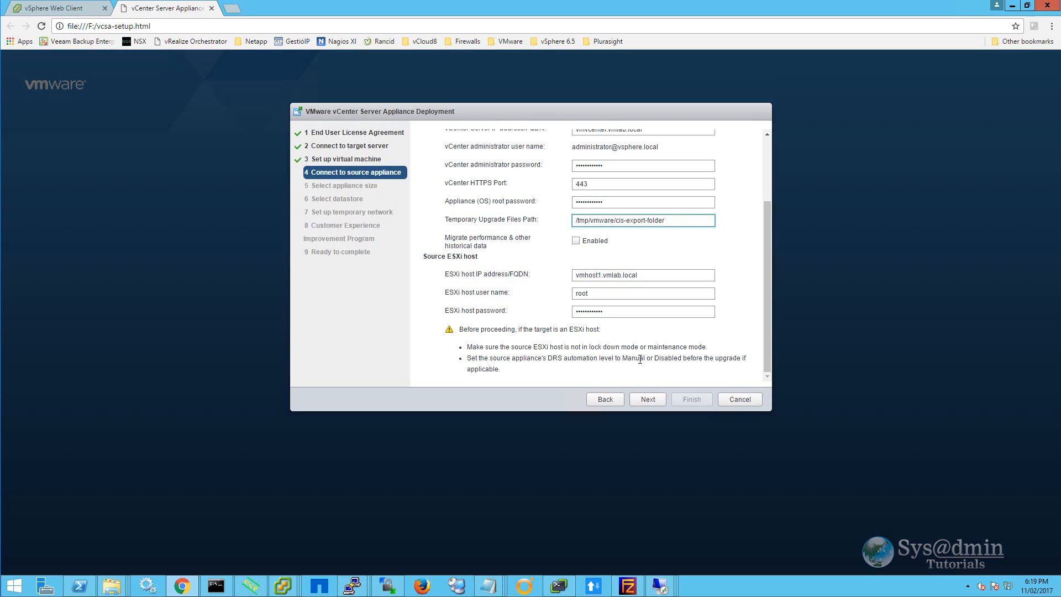
mouse_move(665, 376)
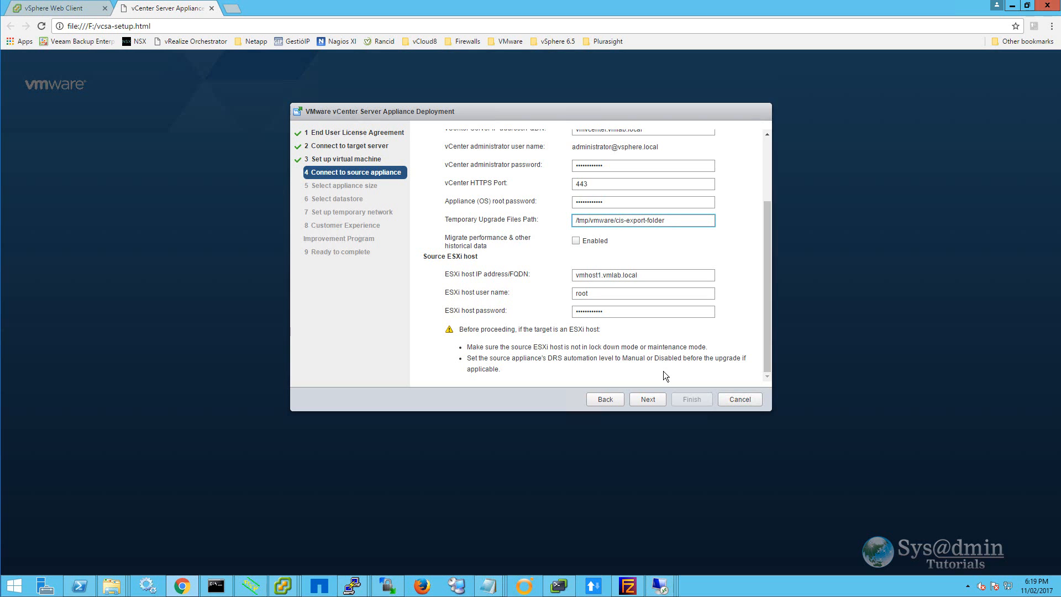
mouse_move(48, 17)
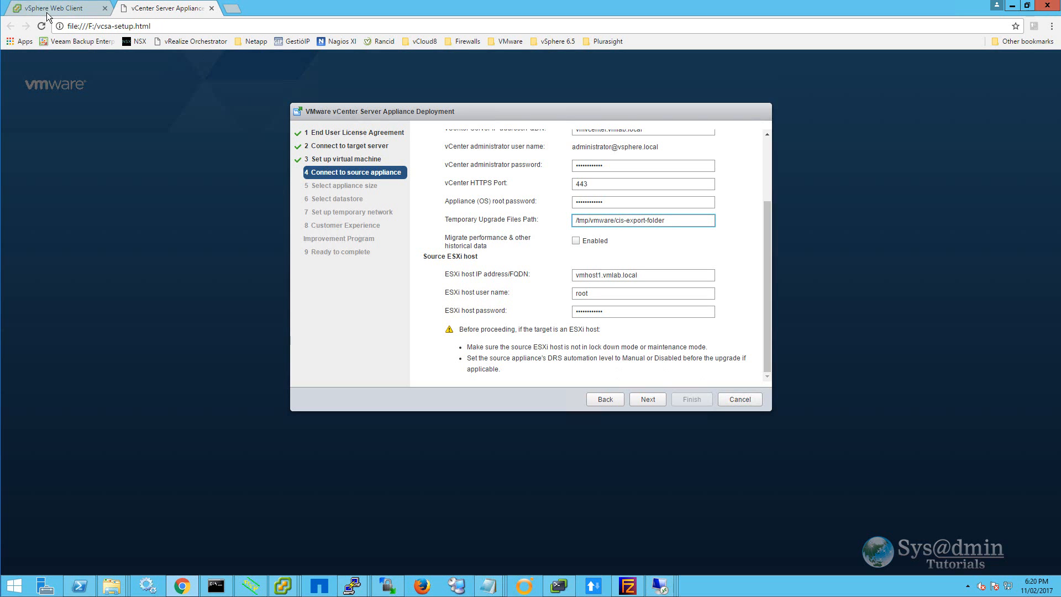
In VMLABCLUSTER's DRS edit dialog, keep automation at Manual and close it
left_click(57, 8)
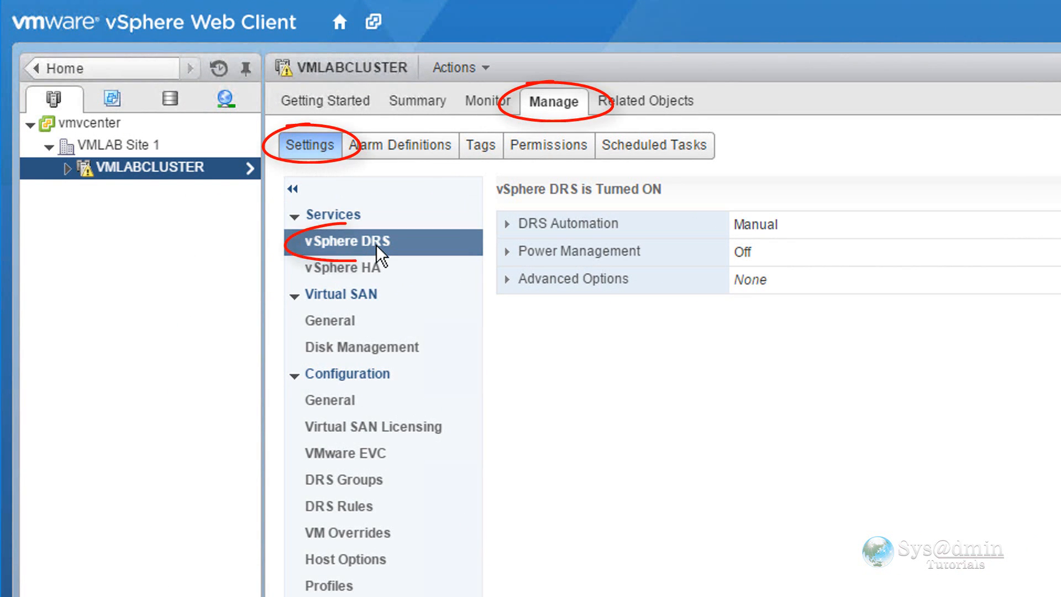
mouse_move(573, 230)
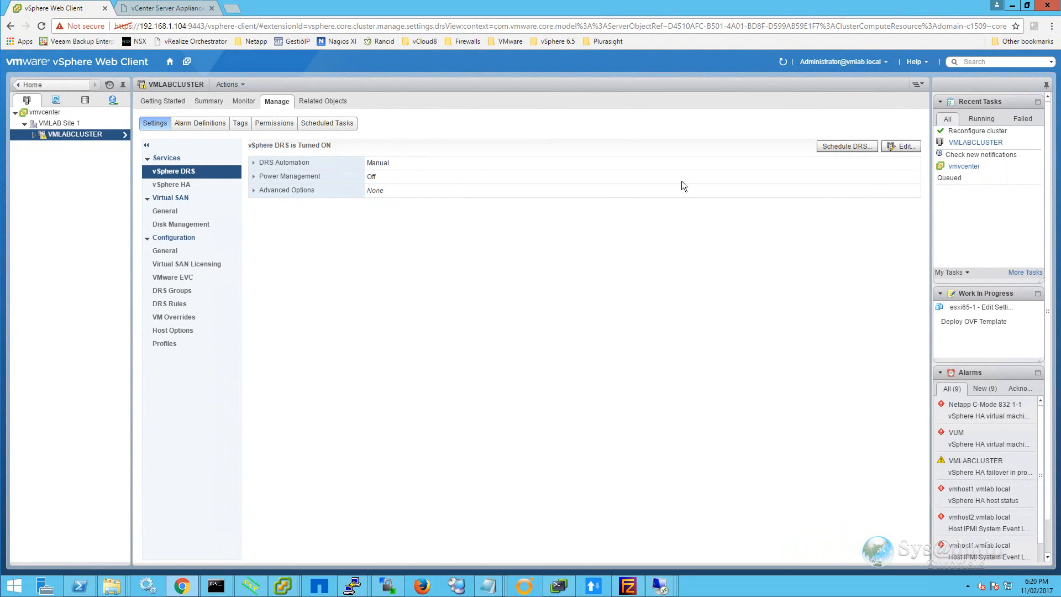
left_click(901, 146)
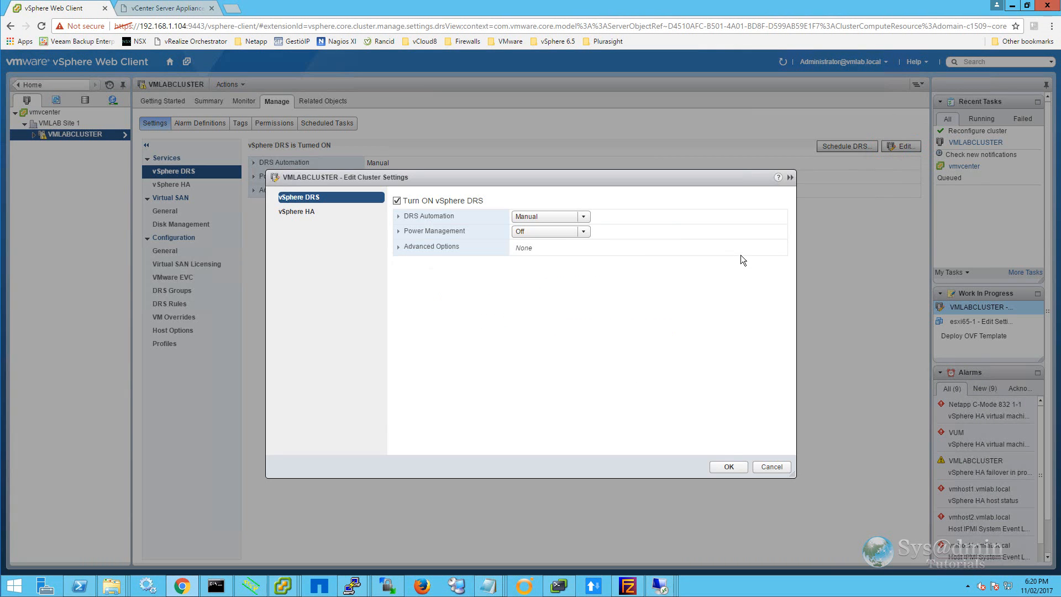
left_click(582, 216)
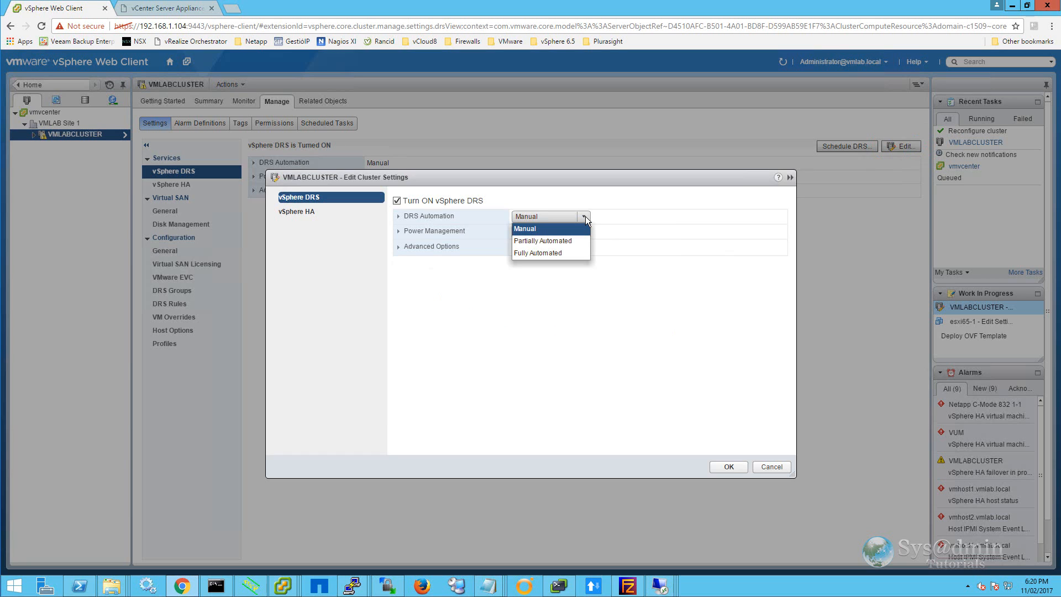
left_click(525, 228)
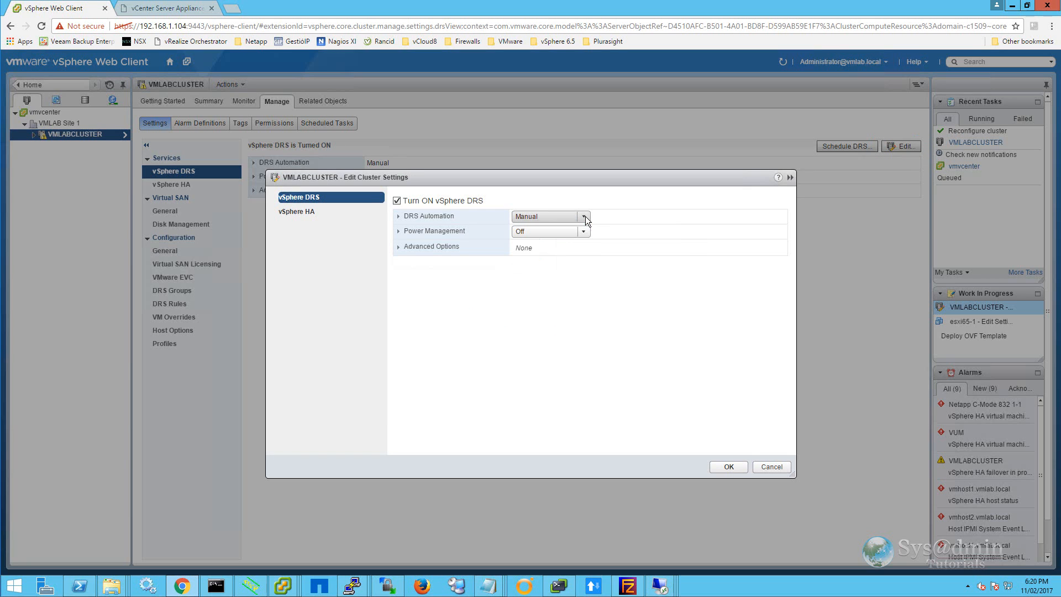
left_click(771, 466)
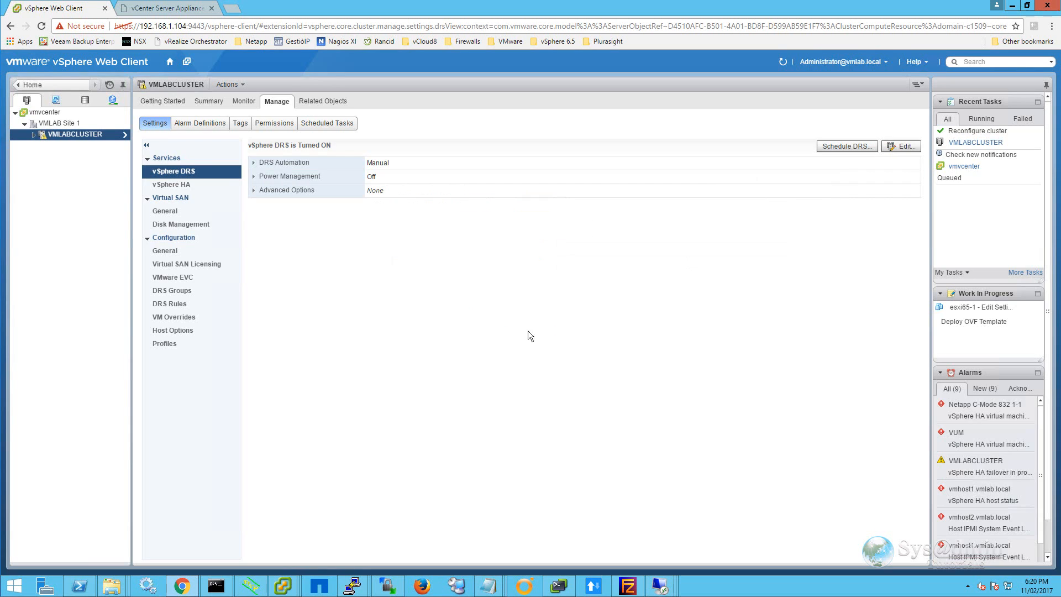
Resubmit the source appliance page and expand all certificate FQDN and DNS mismatch errors
left_click(165, 8)
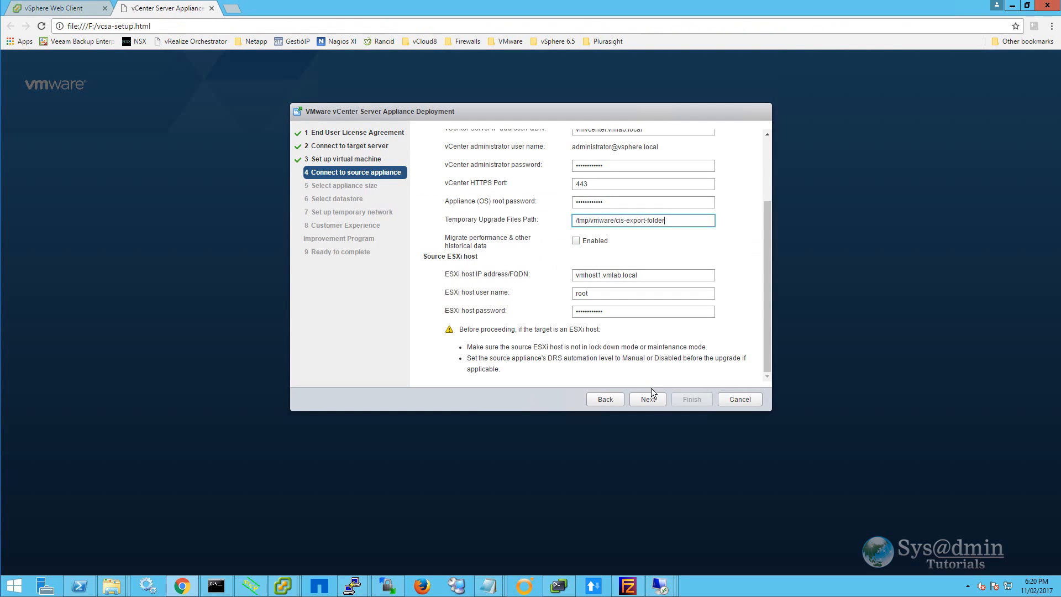
left_click(646, 398)
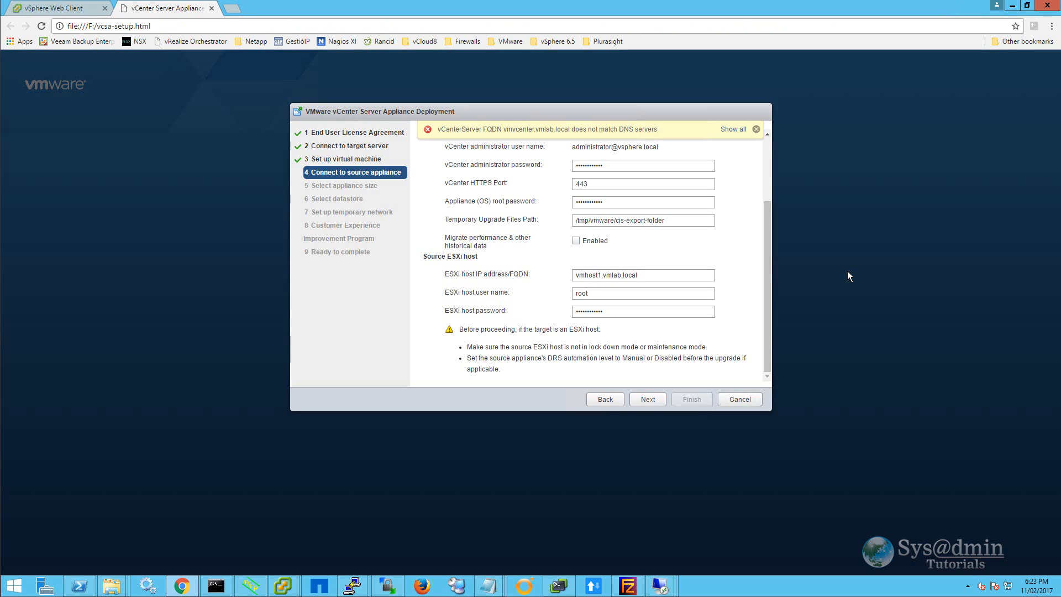
mouse_move(735, 146)
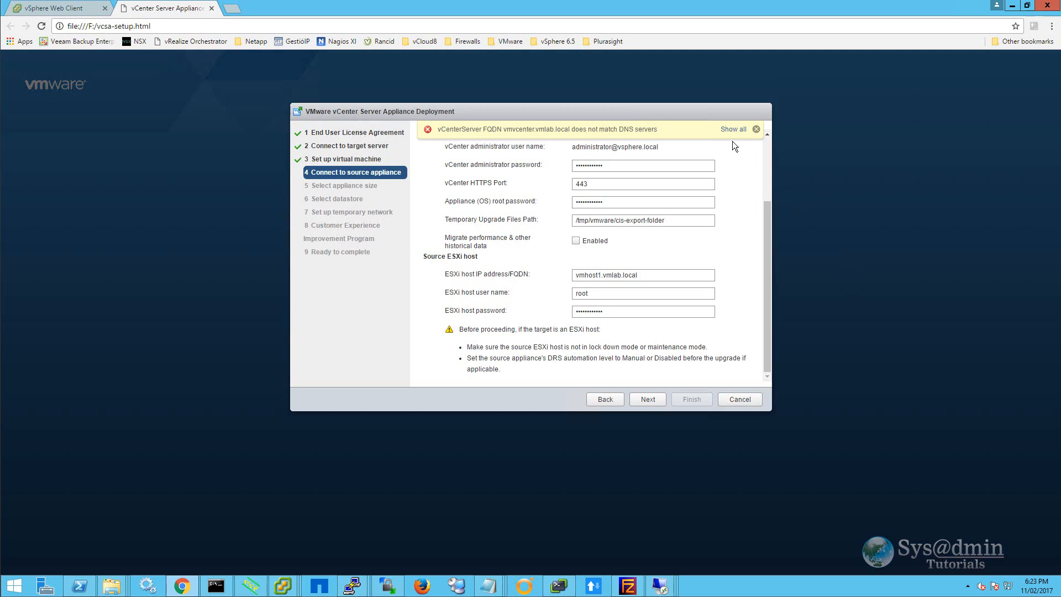
left_click(733, 130)
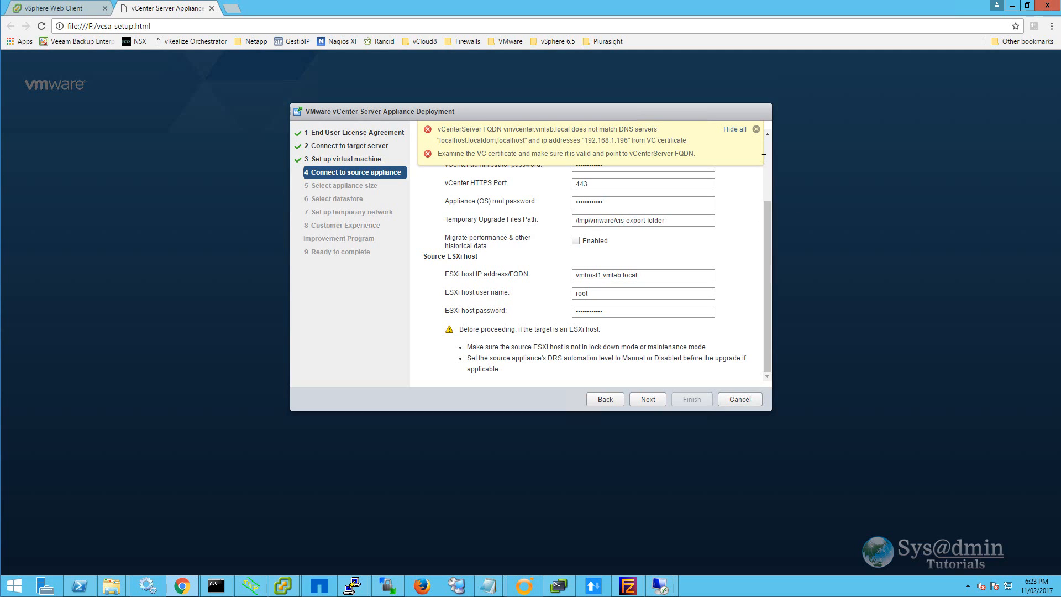
mouse_move(822, 214)
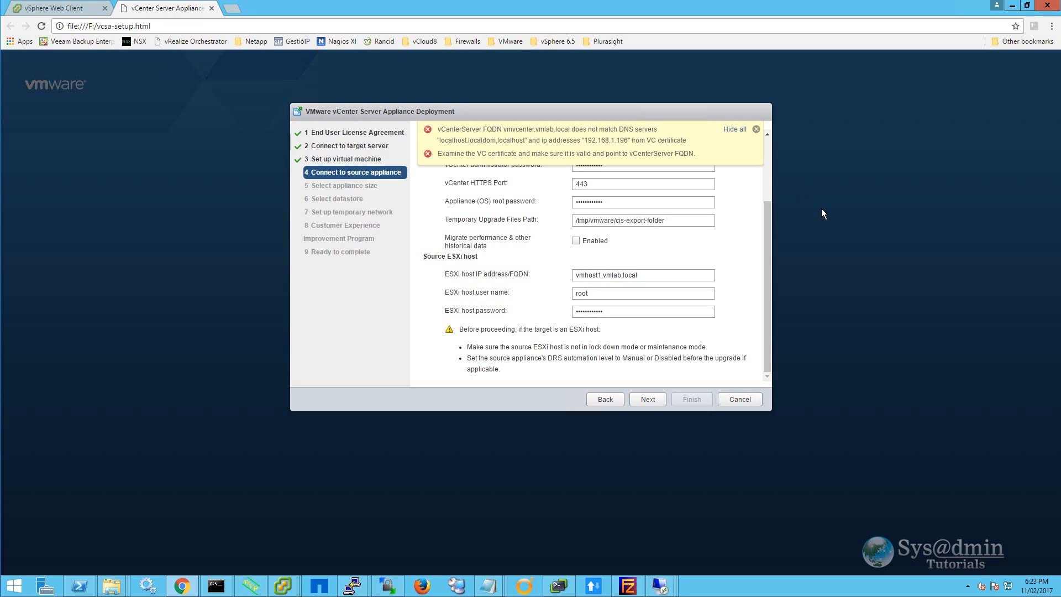
mouse_move(829, 229)
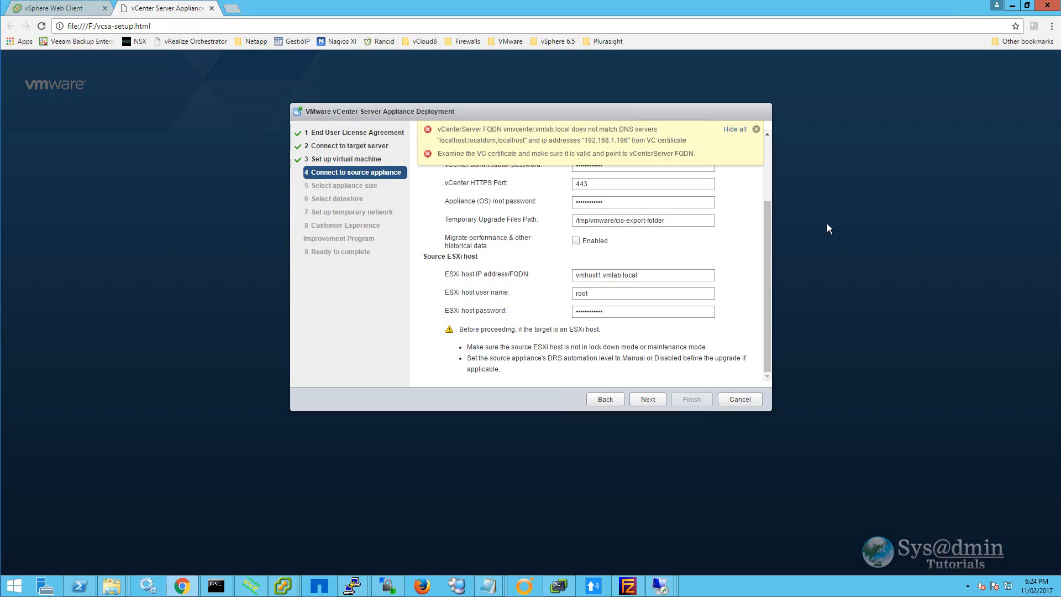
mouse_move(889, 377)
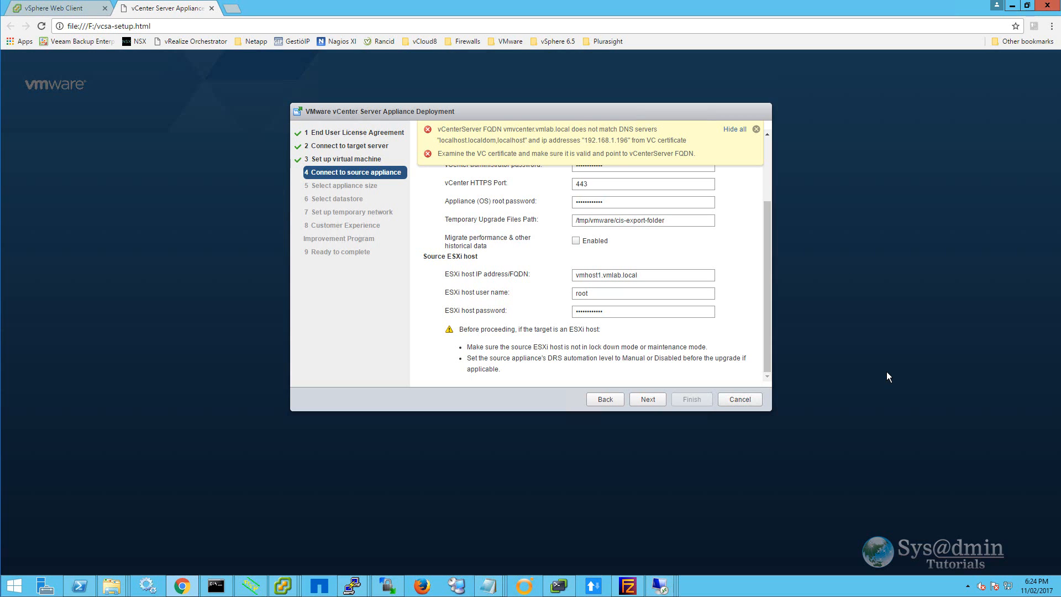
mouse_move(932, 552)
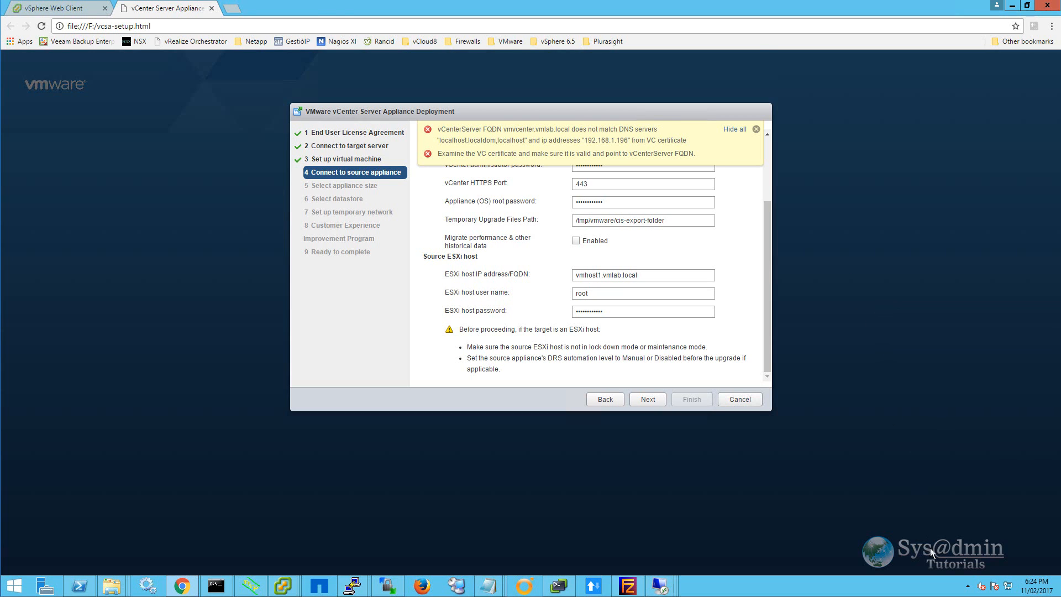
left_click(271, 8)
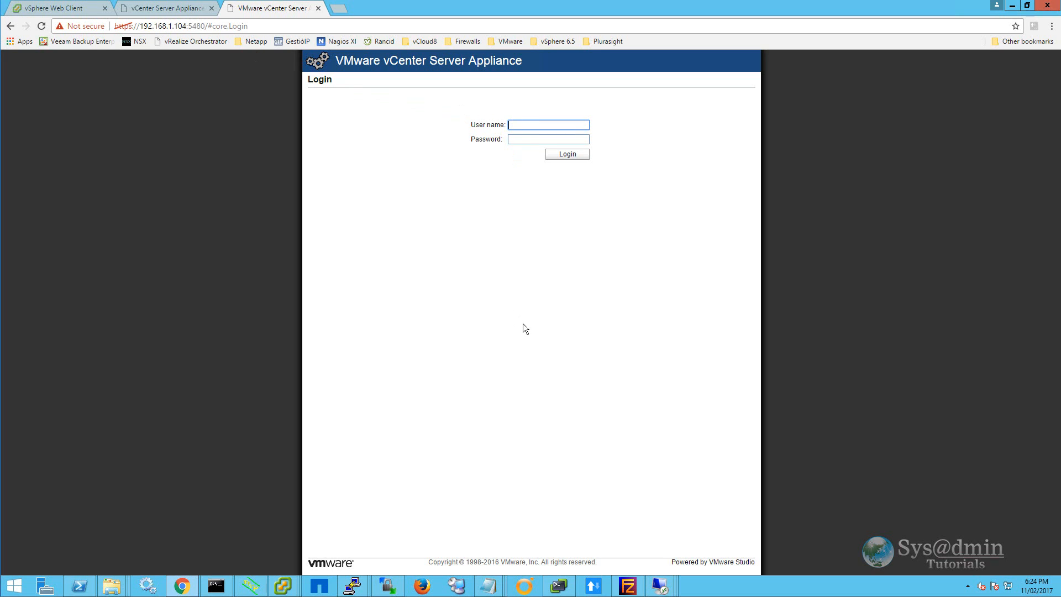
Log in to the port 5480 management page as root and enable certificate regeneration
type("root")
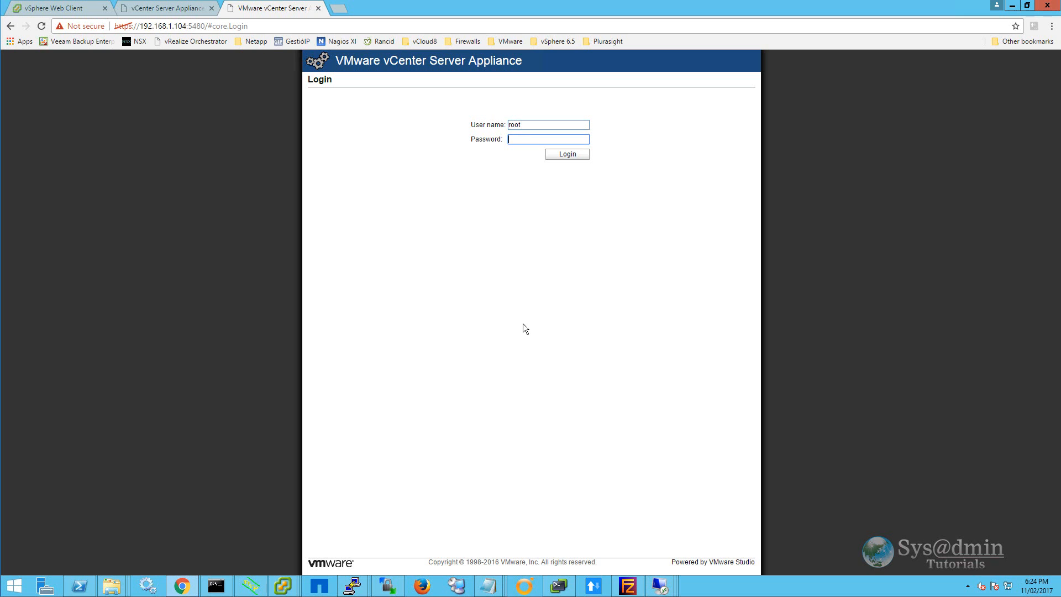
left_click(566, 154)
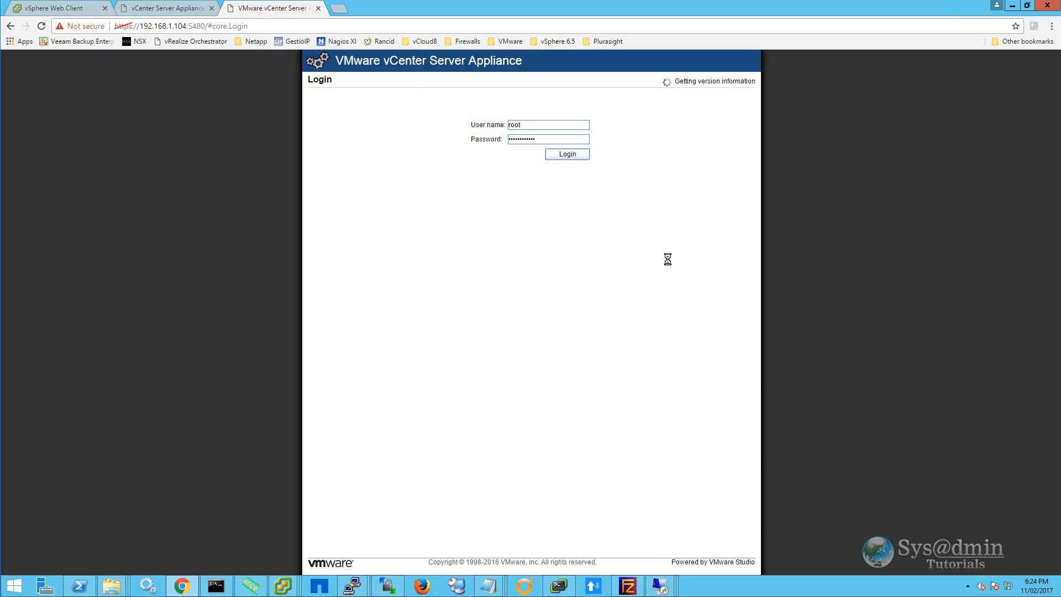
left_click(567, 153)
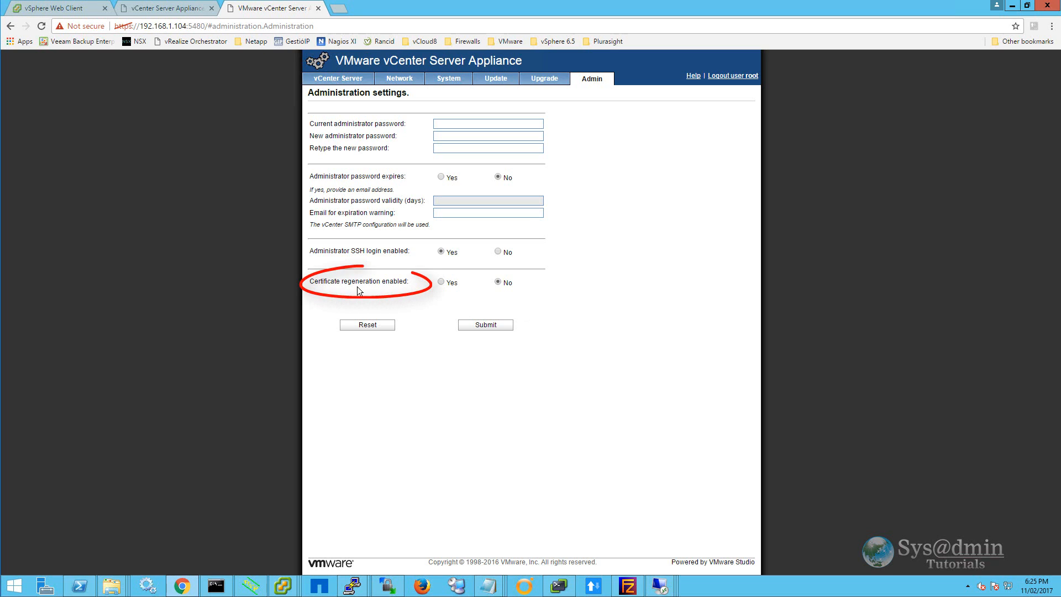
mouse_move(430, 286)
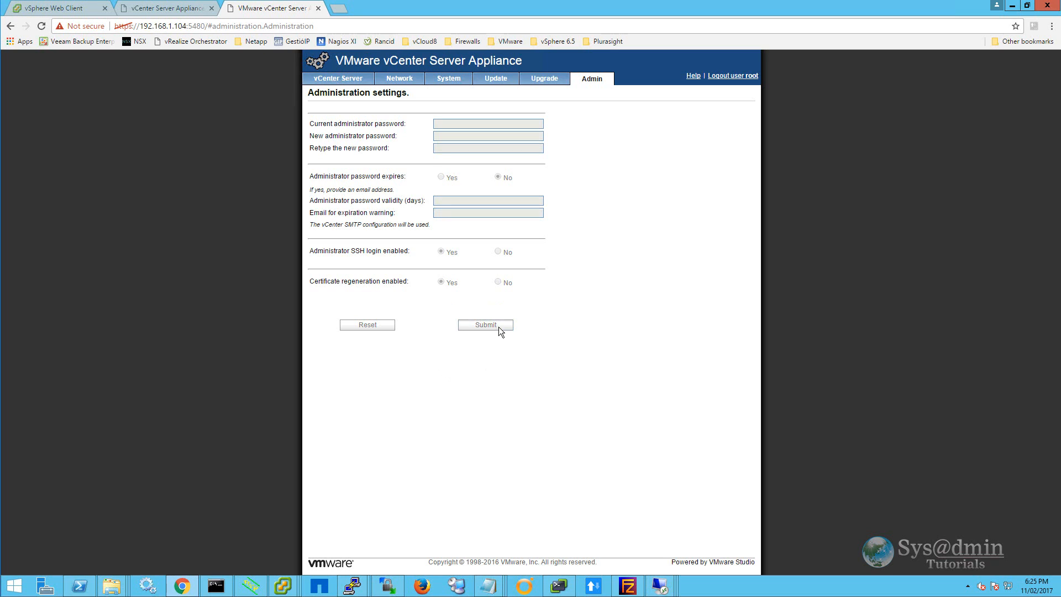
left_click(485, 325)
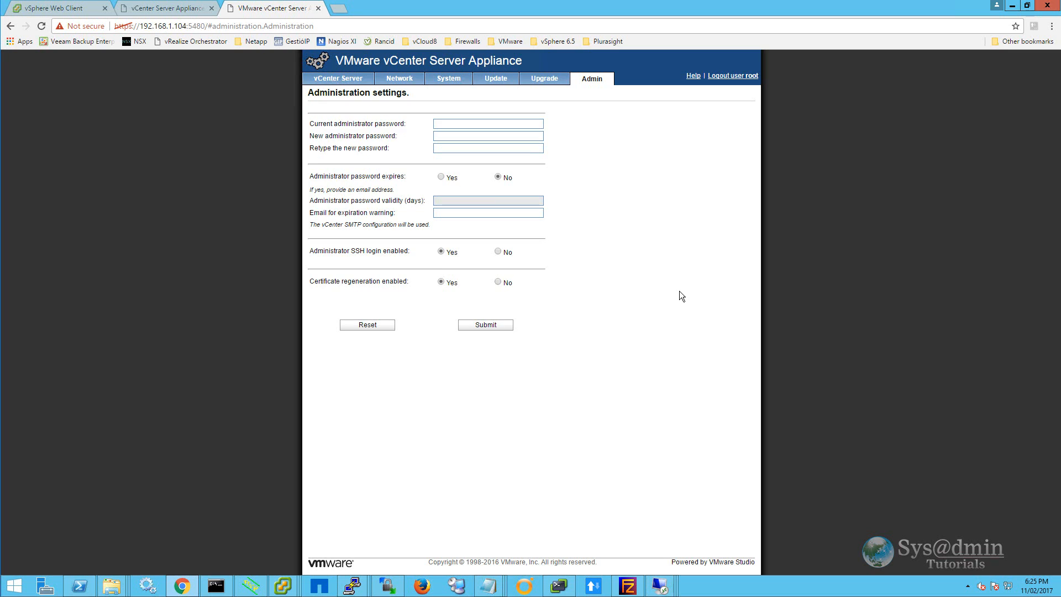
mouse_move(448, 80)
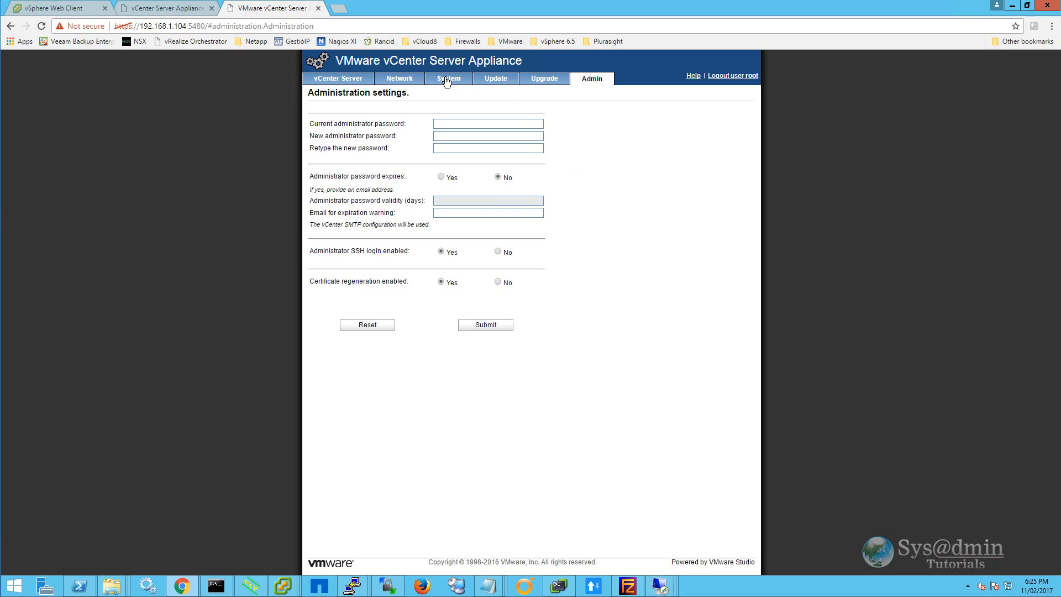
Reboot the vCenter Server Appliance from the System tab and confirm the reboot
left_click(447, 78)
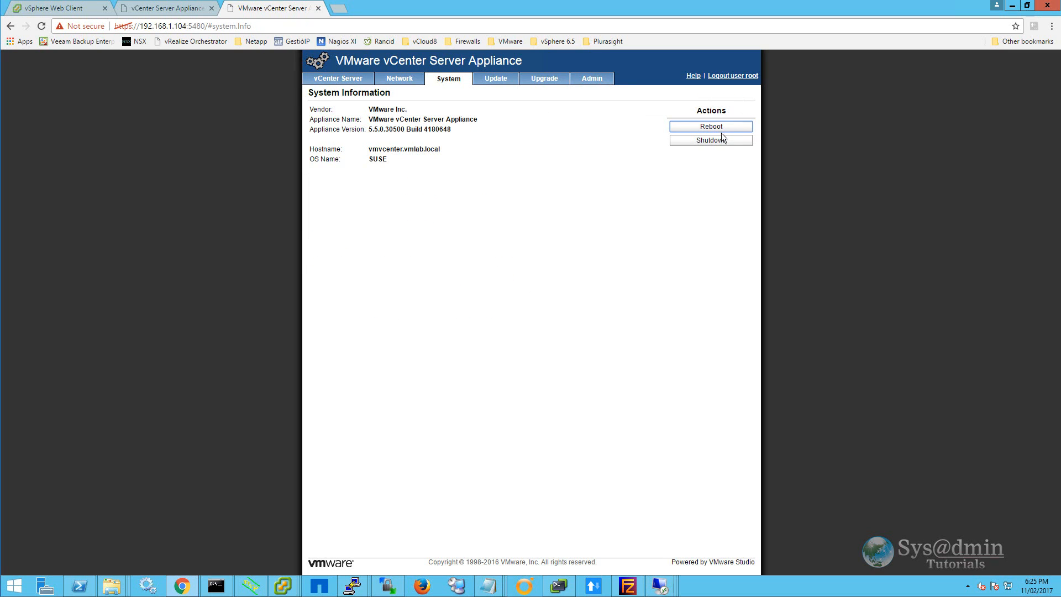
left_click(710, 126)
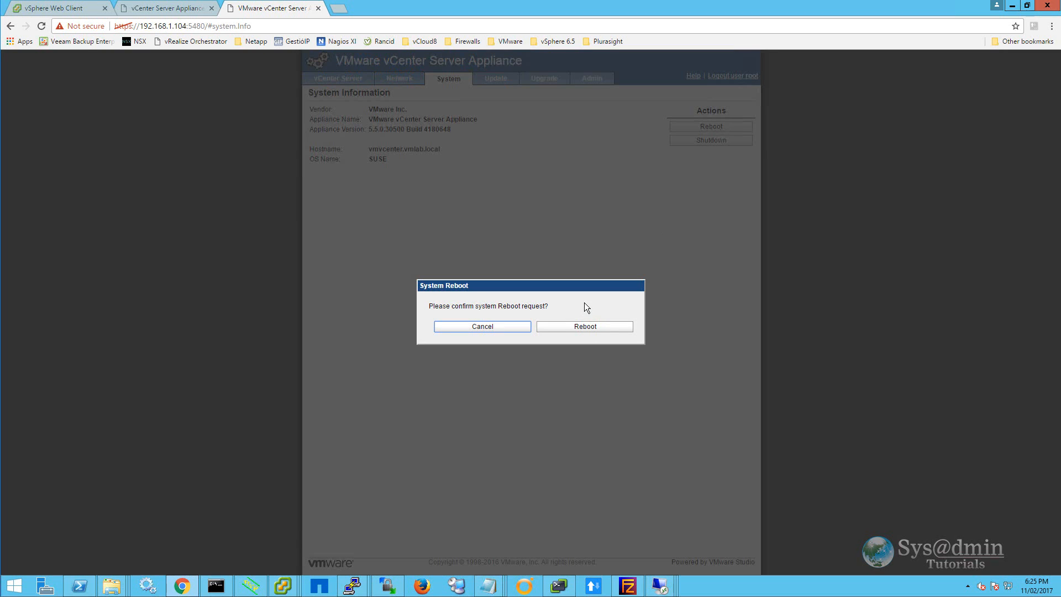
mouse_move(590, 331)
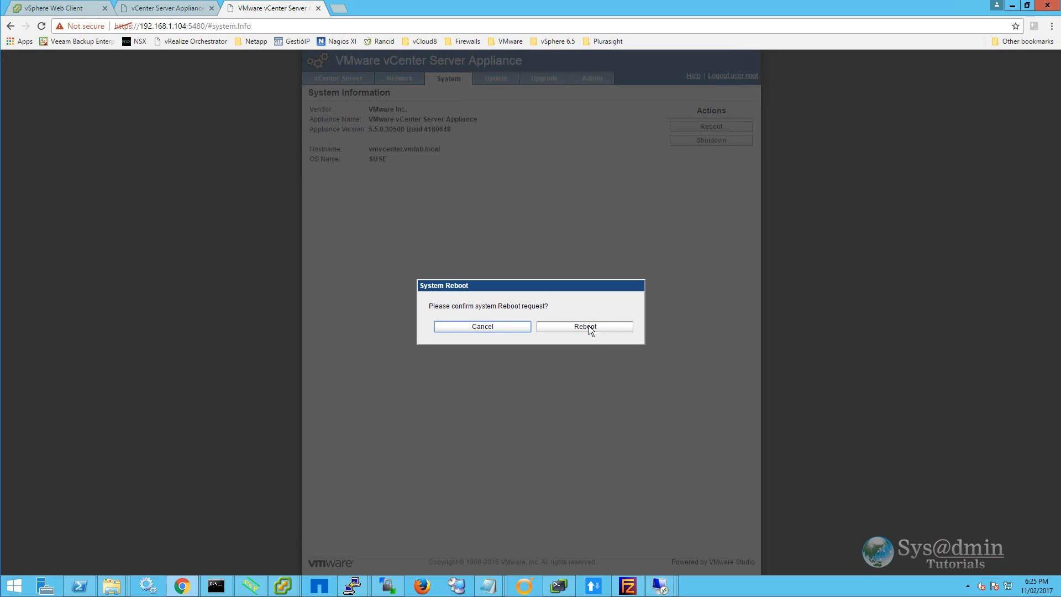
left_click(584, 326)
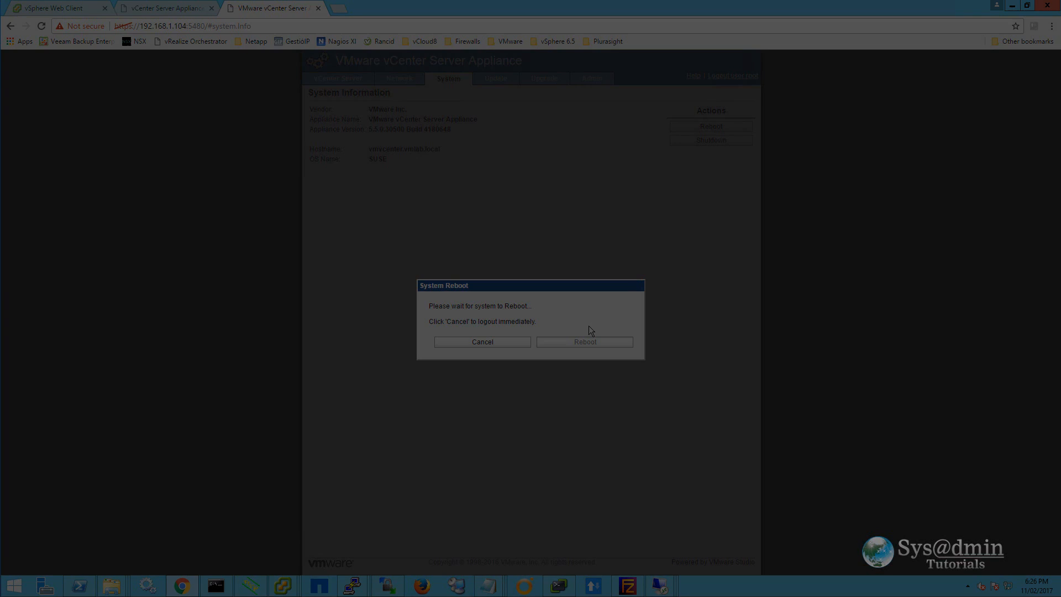
After the reboot, sign in as root and save Admin settings with certificate regeneration set to No
left_click(481, 341)
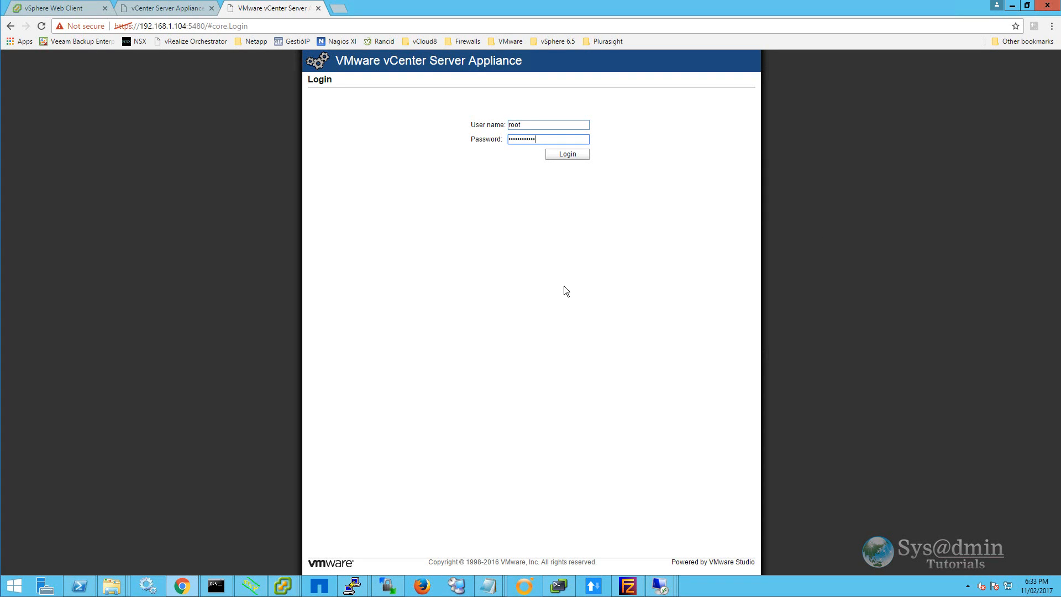
left_click(566, 153)
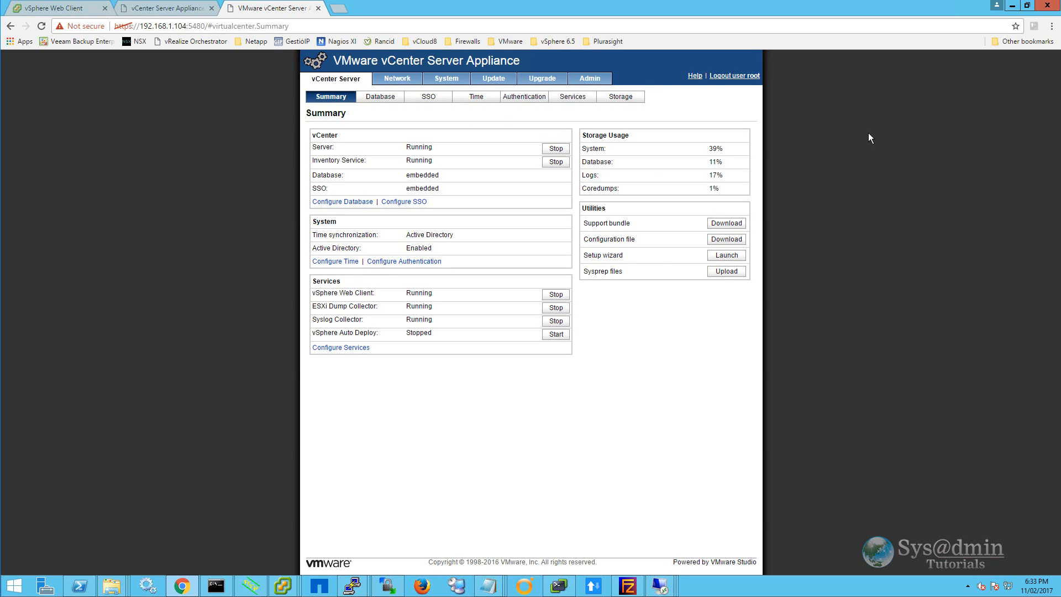
mouse_move(590, 77)
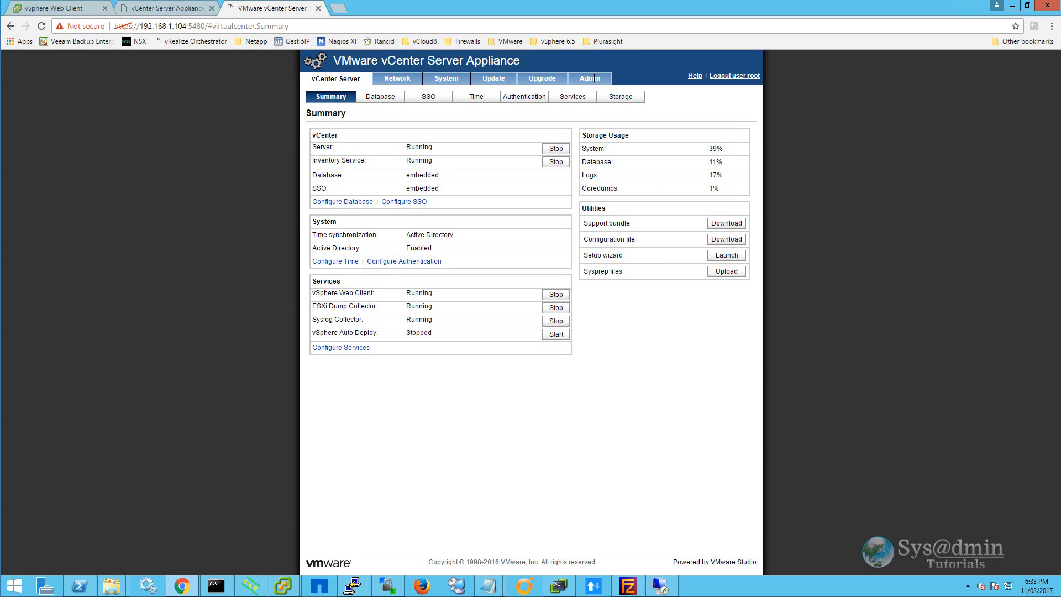
left_click(589, 78)
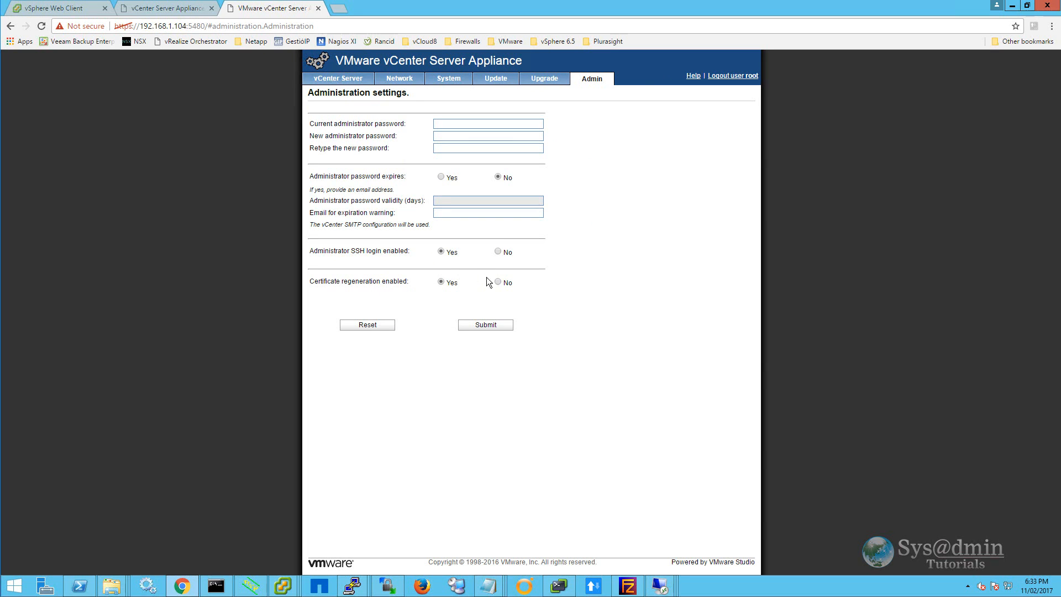
left_click(498, 281)
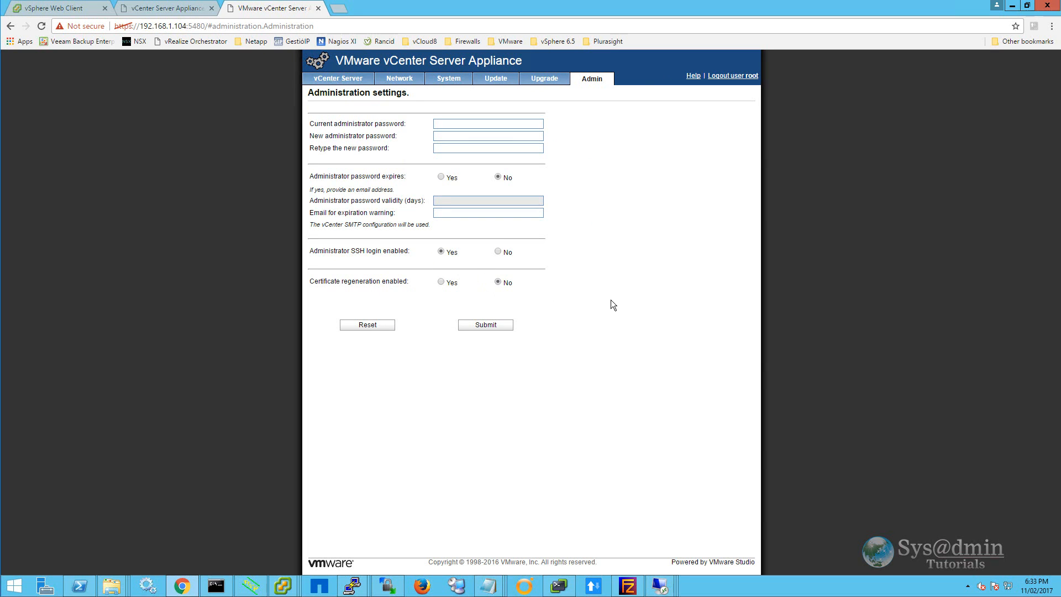
left_click(485, 325)
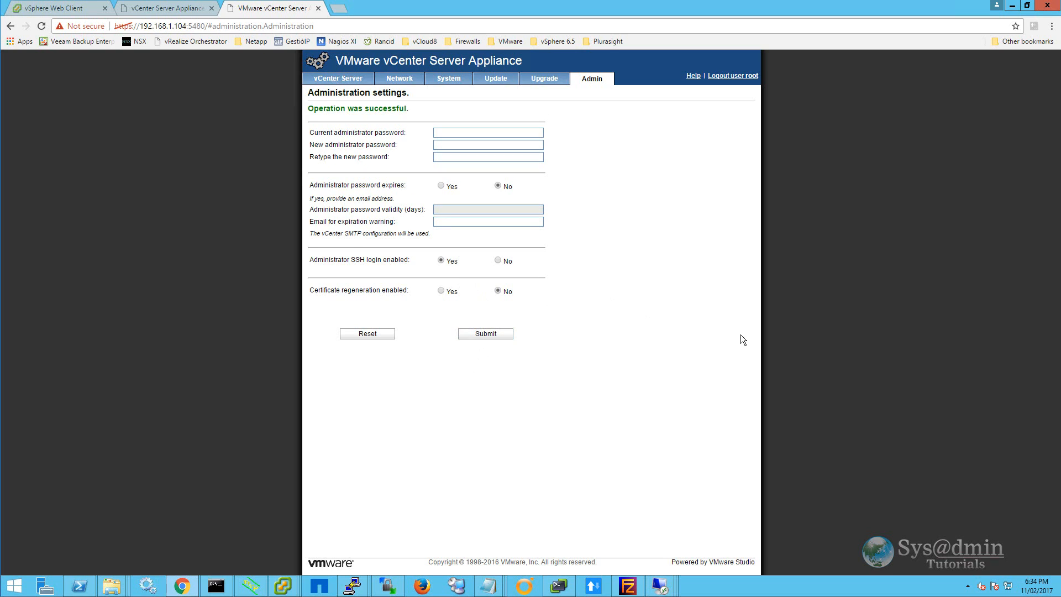
mouse_move(722, 236)
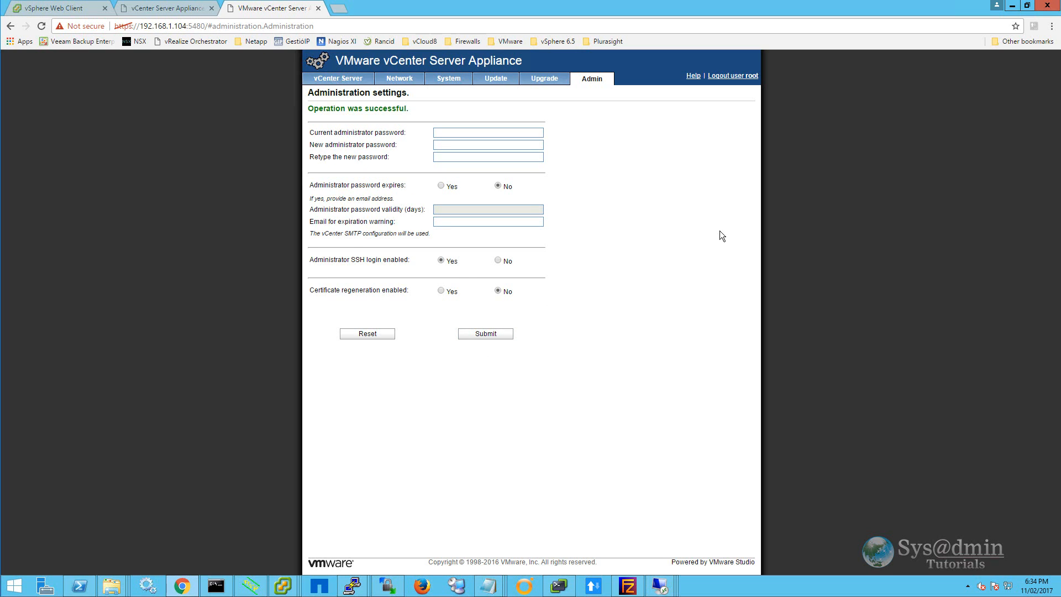
Back in the installer, resubmit the Connect to source appliance page for validation
left_click(165, 7)
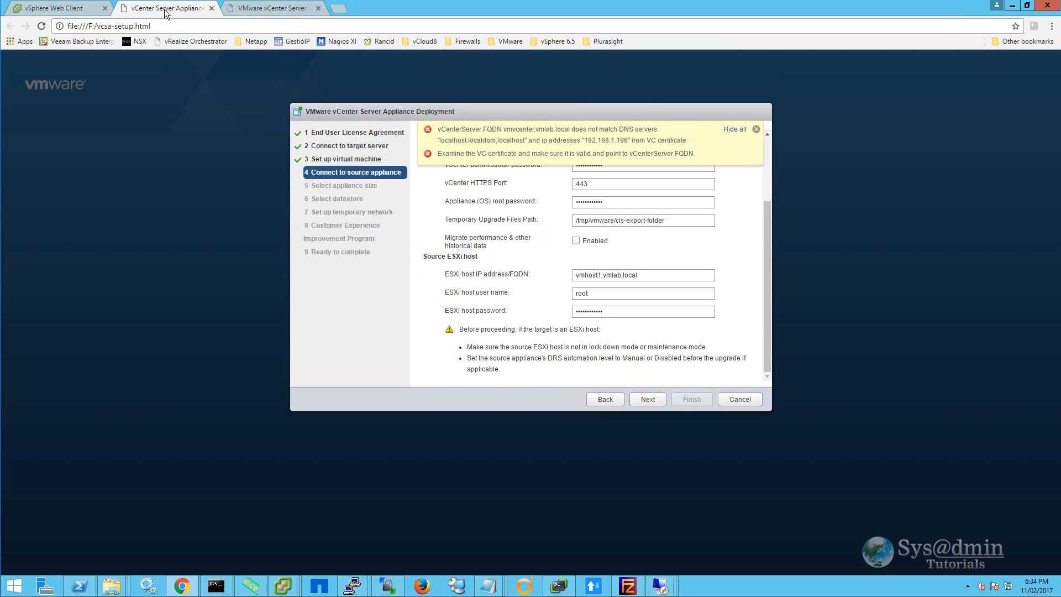
mouse_move(697, 374)
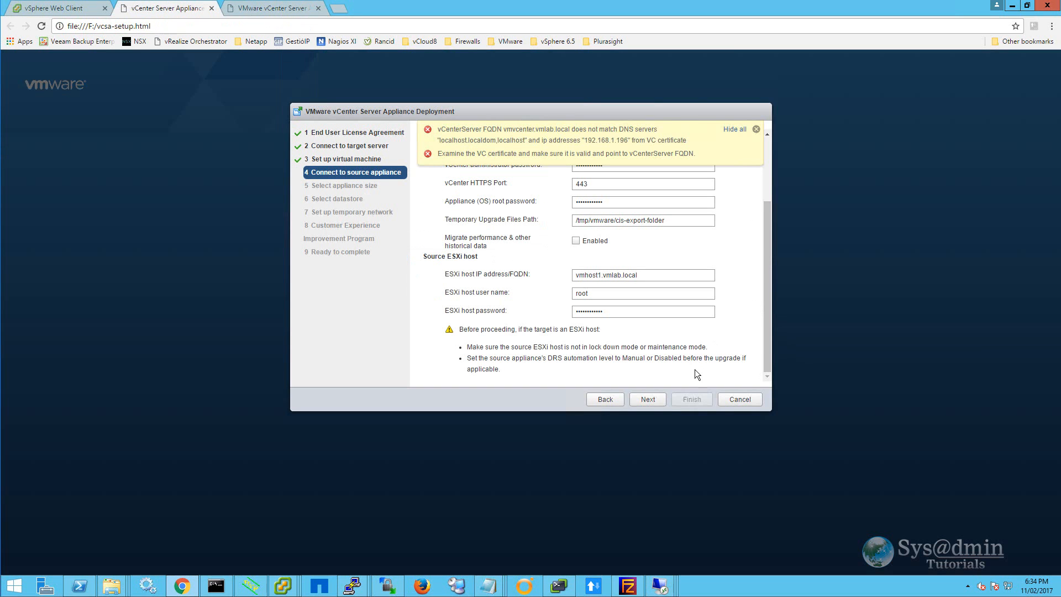
left_click(646, 398)
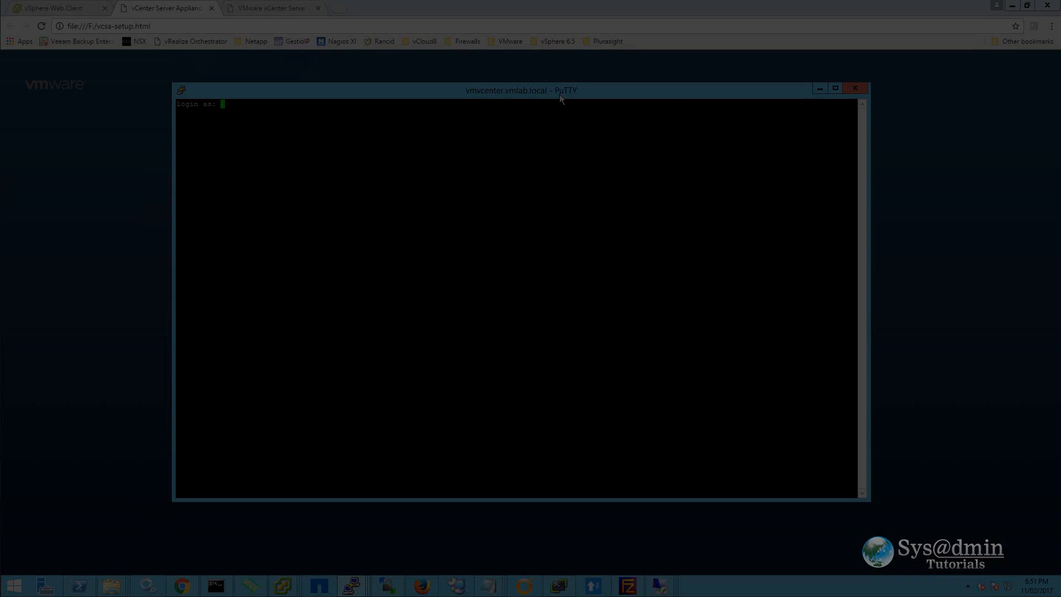
As root, run 'service vmware-rbd-watchdog stop' and 'autodeploy-register --unregister -a localhost -l'
left_click(518, 90)
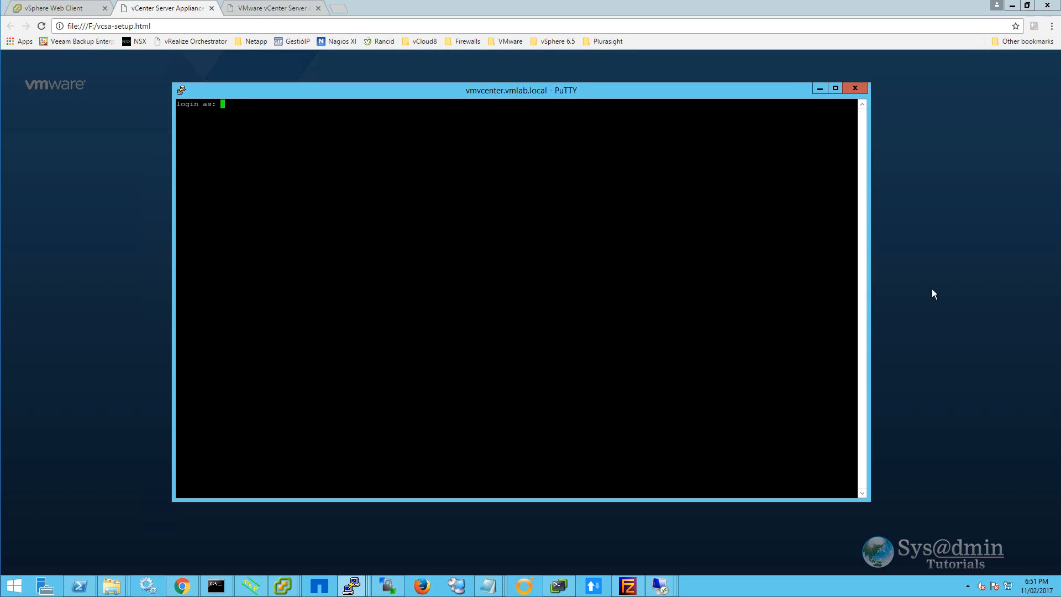
type("root")
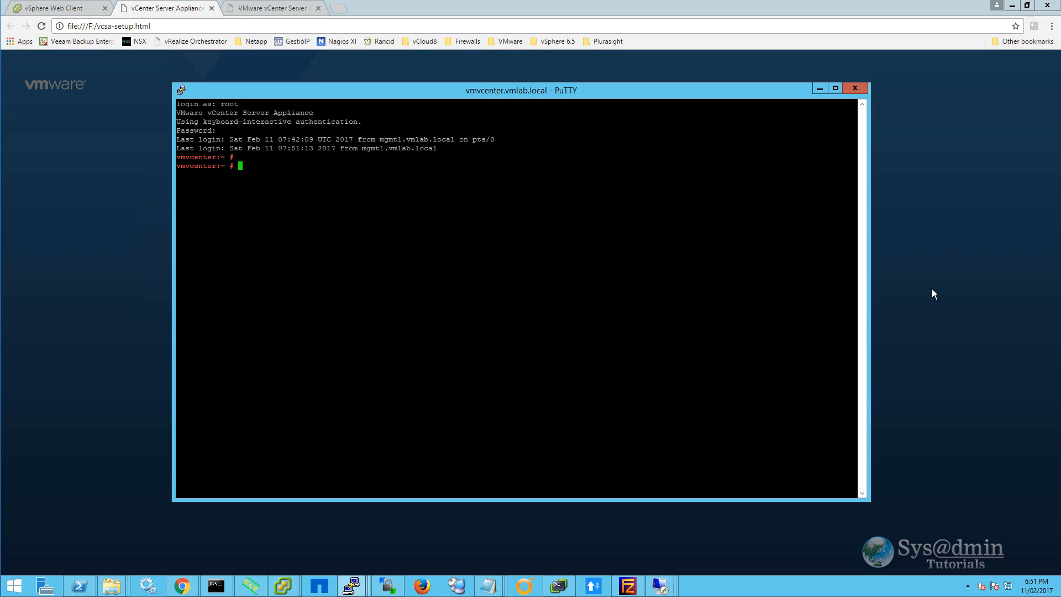
type("service vmware-rbd-watchdog stop")
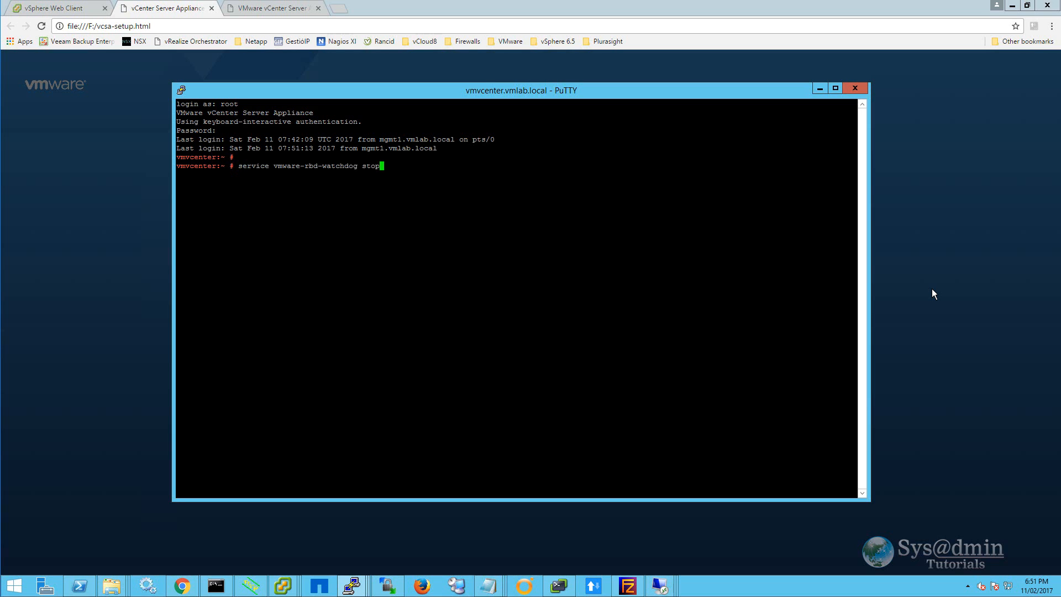
key("Return")
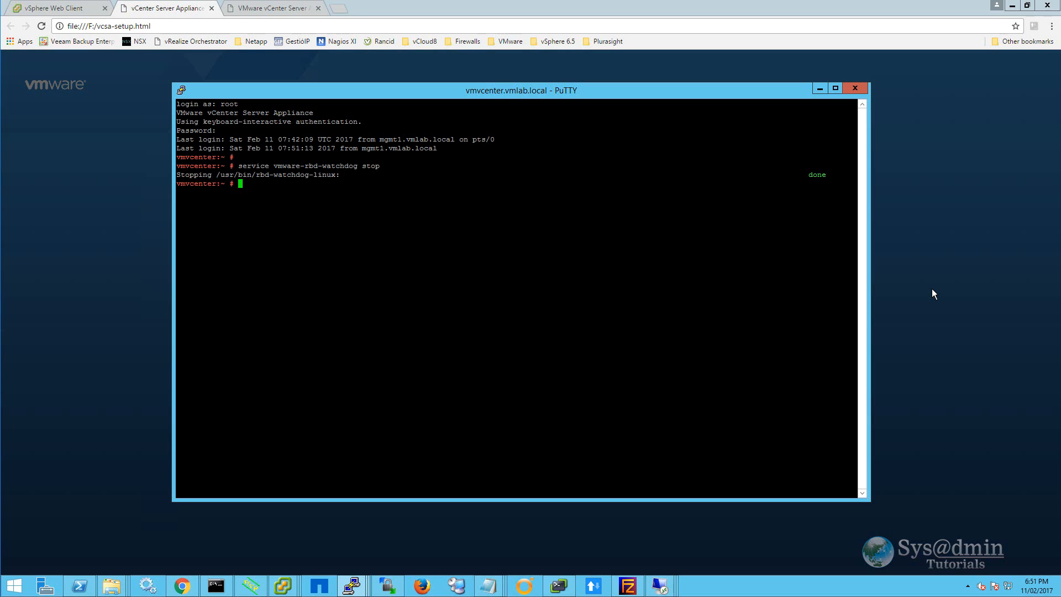
type("autodeploy-register --unregister -a localhost -l")
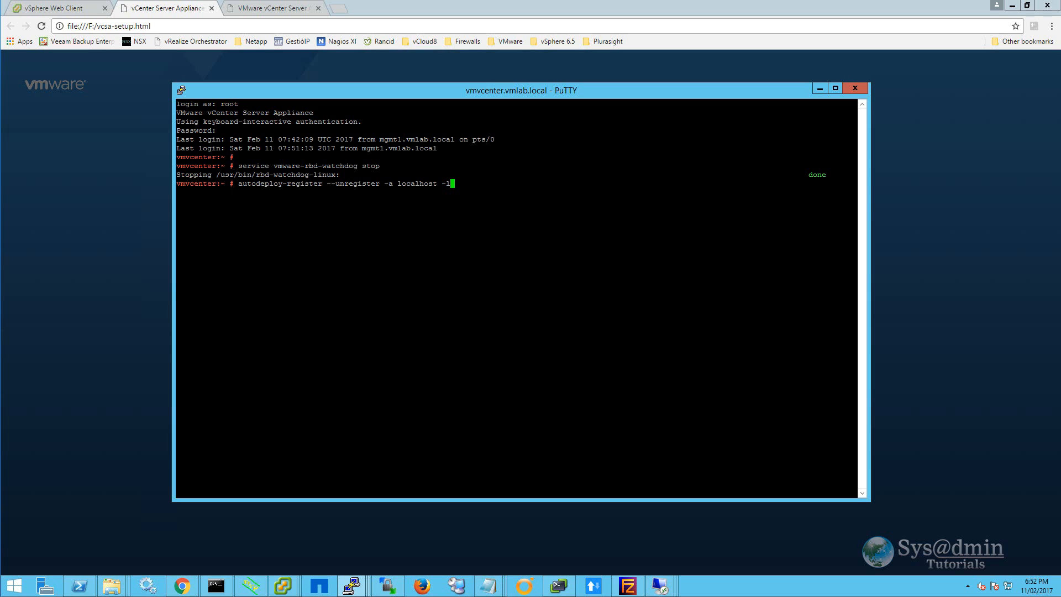
key("Return")
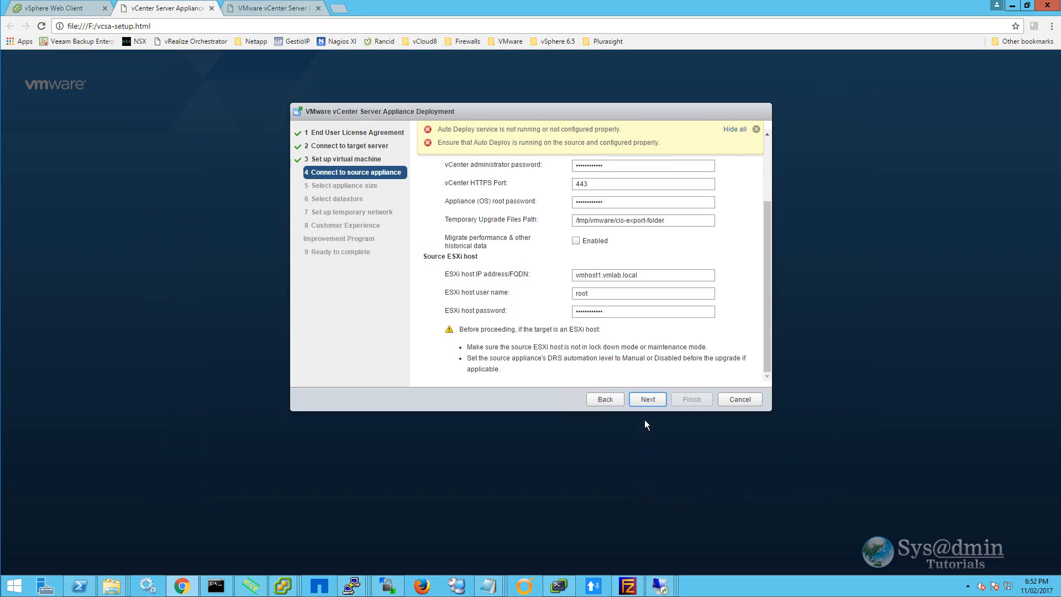
Advance from Connect to source appliance to the postgres password and port 22 warning
left_click(646, 398)
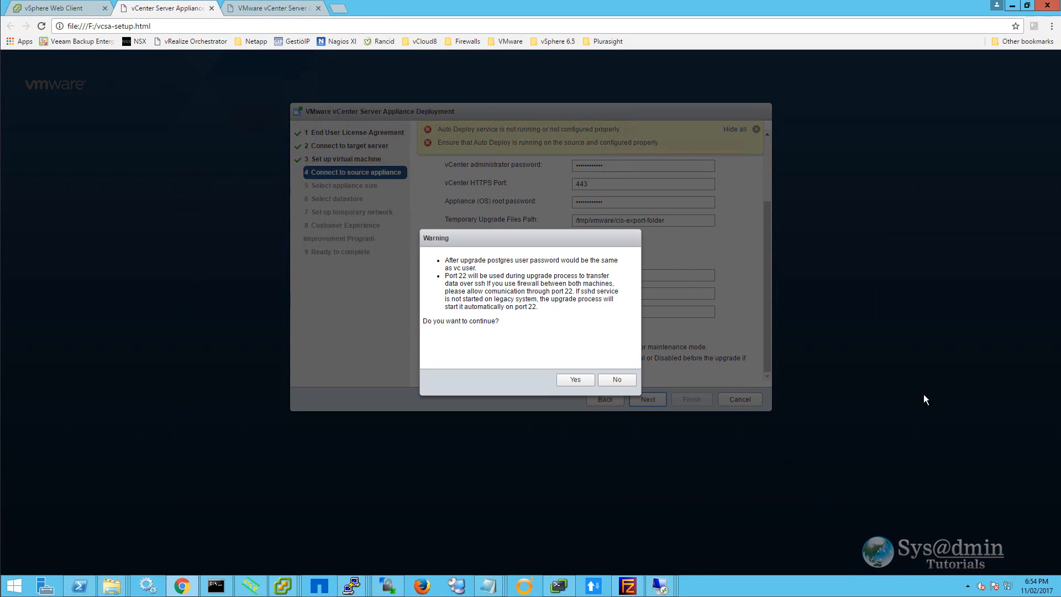
mouse_move(674, 334)
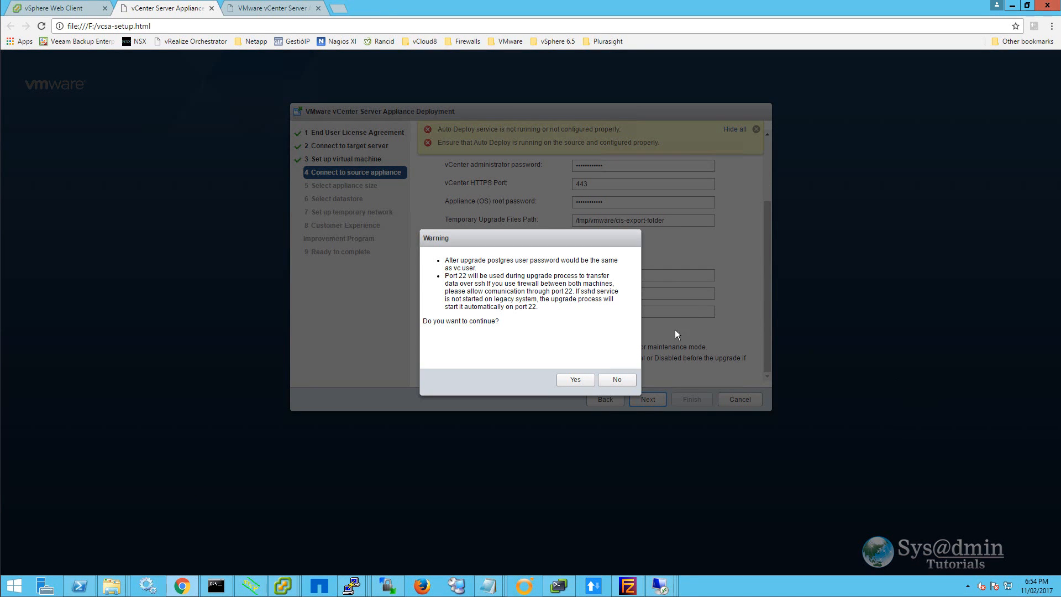
mouse_move(521, 271)
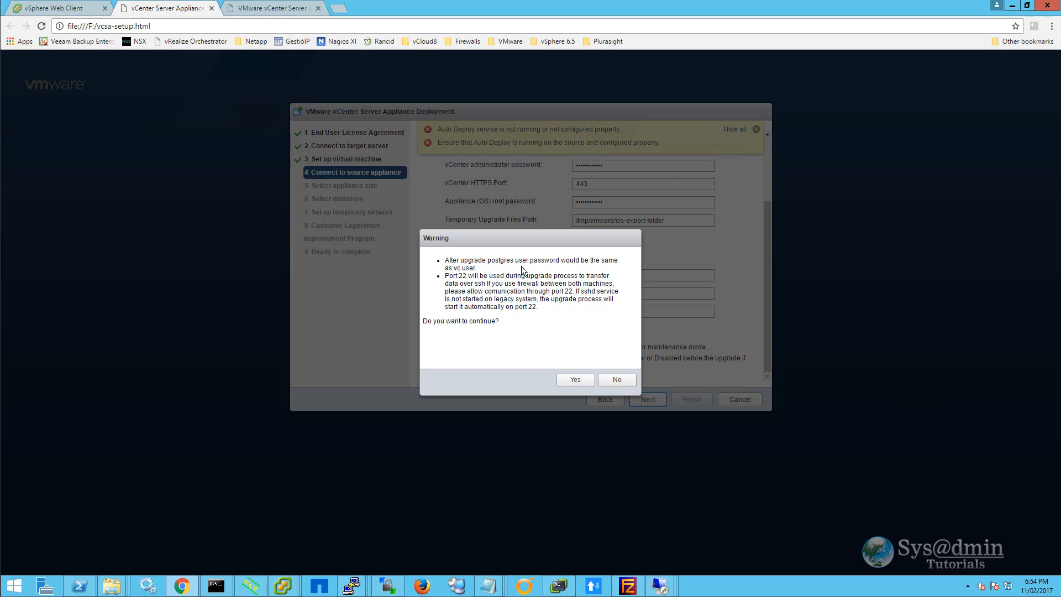
mouse_move(471, 278)
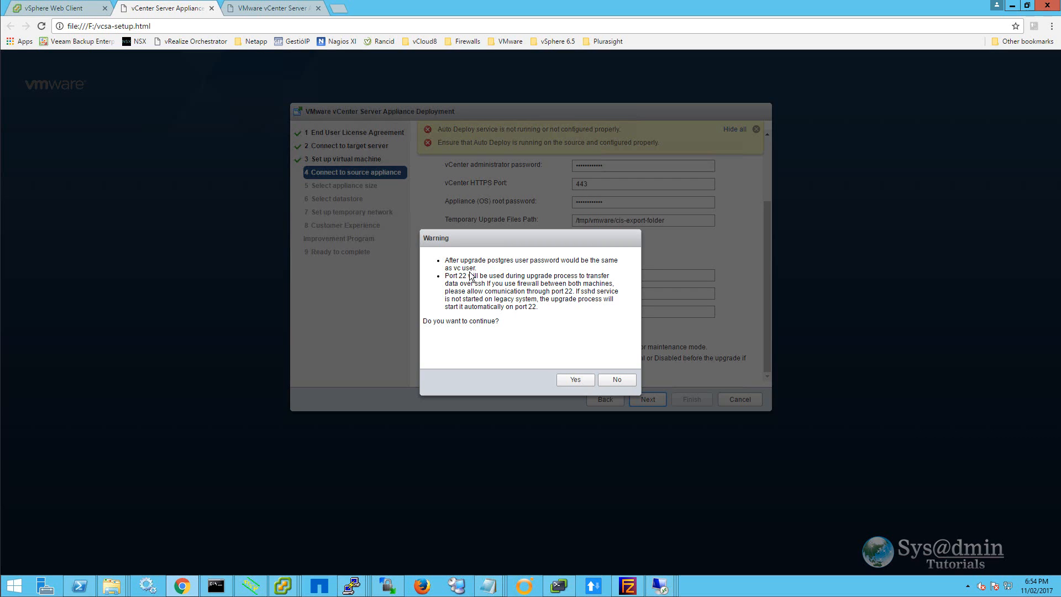
mouse_move(461, 289)
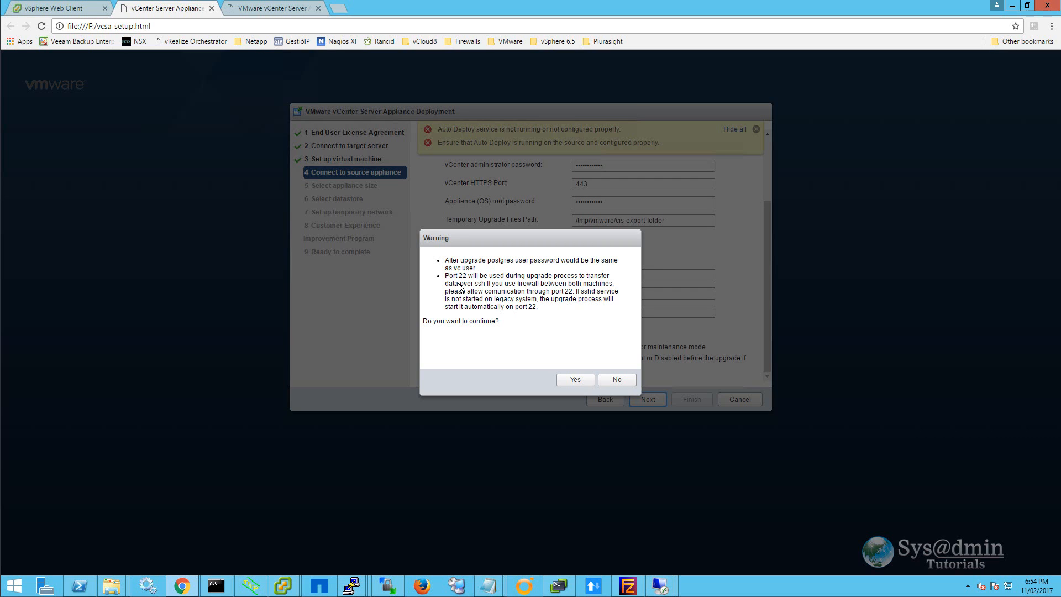
mouse_move(553, 278)
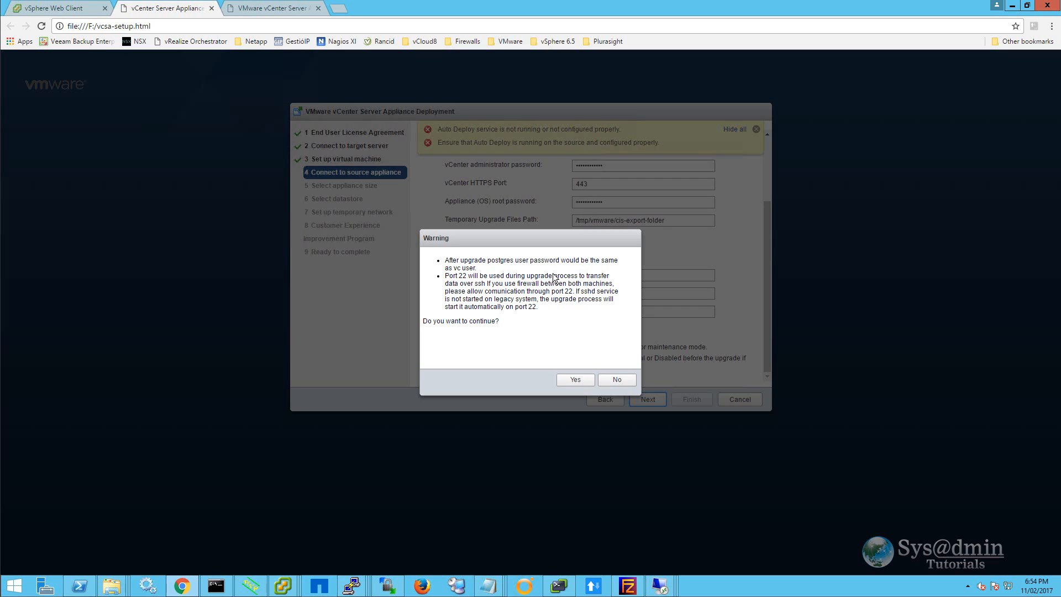
mouse_move(474, 294)
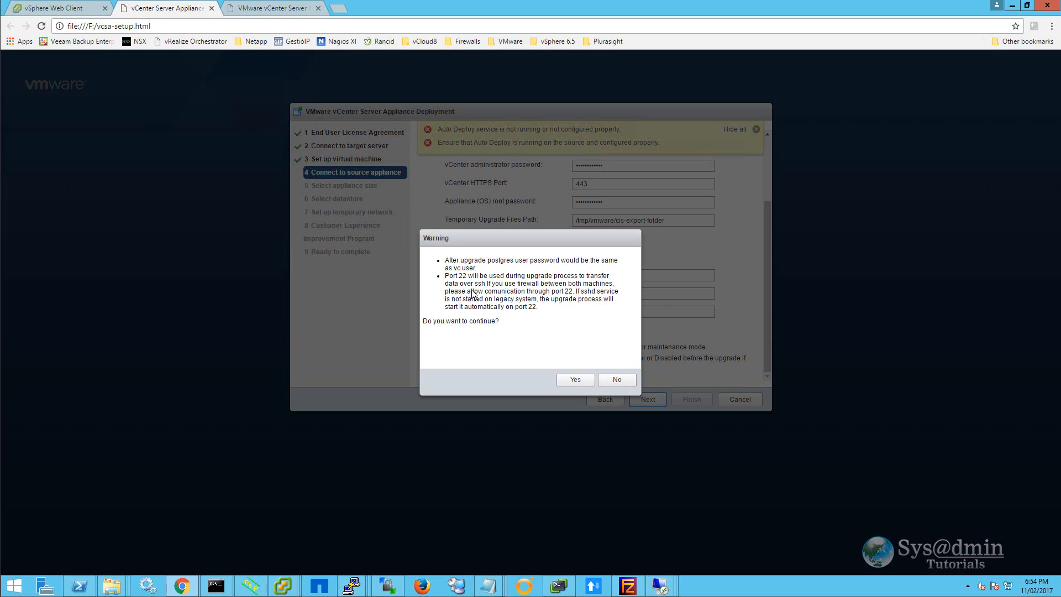
mouse_move(528, 295)
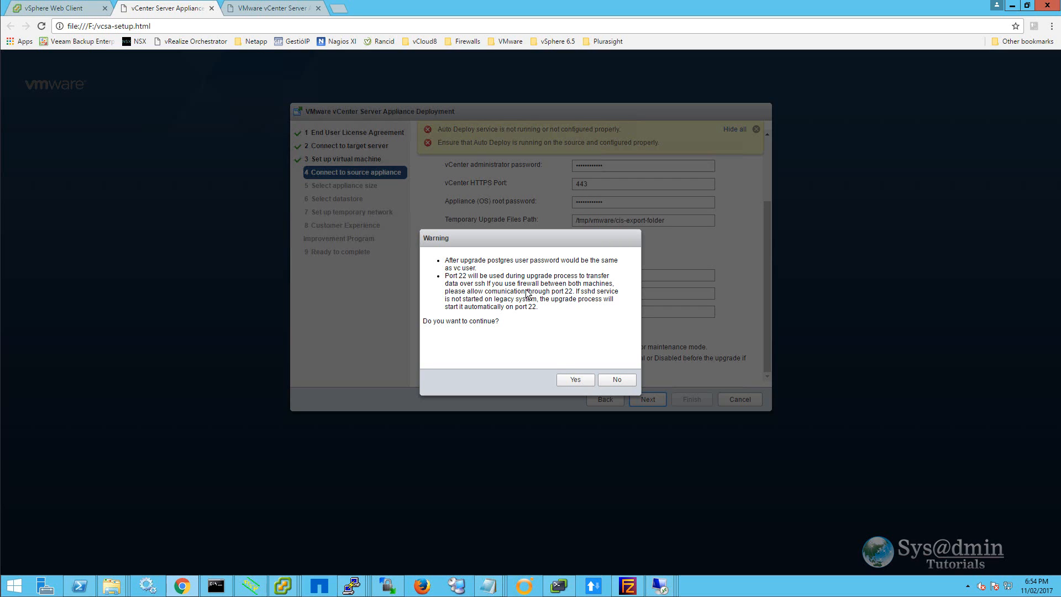
mouse_move(546, 341)
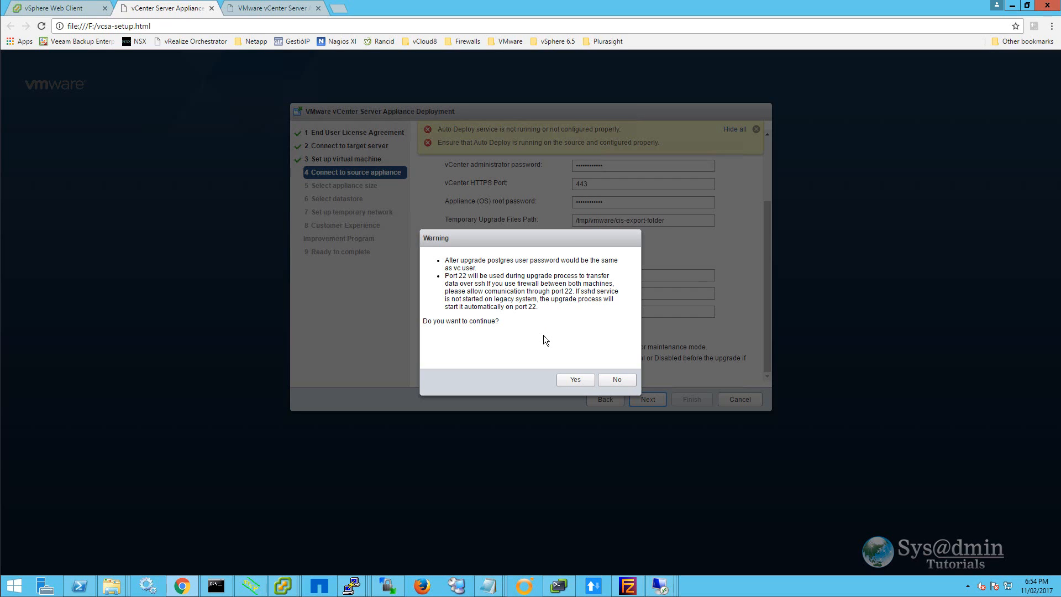
mouse_move(527, 374)
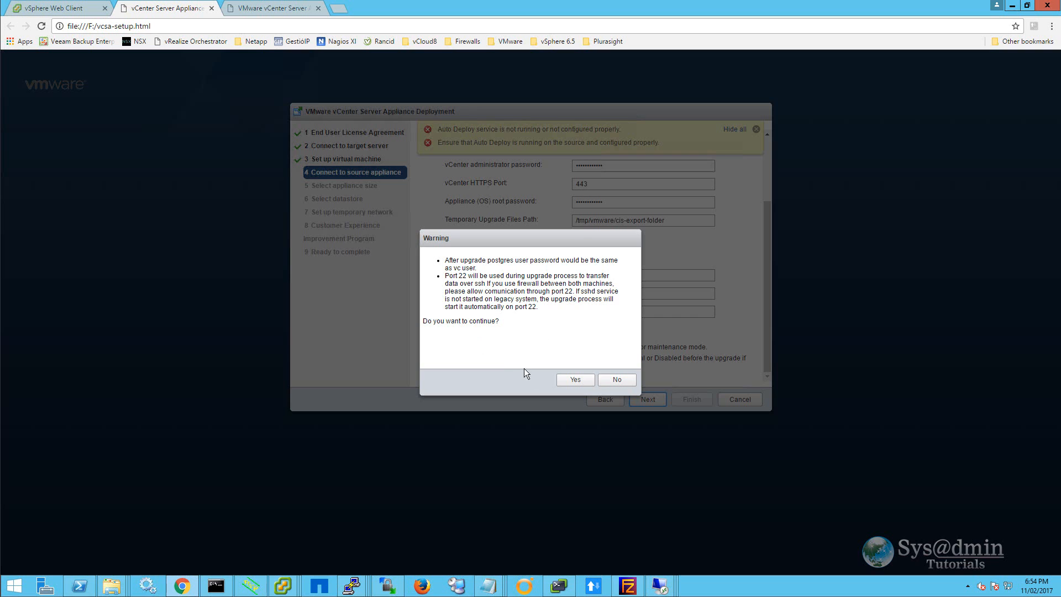
Accept the upgrade warning and set the appliance size to Tiny (up to 10 hosts, 100 VMs)
left_click(573, 379)
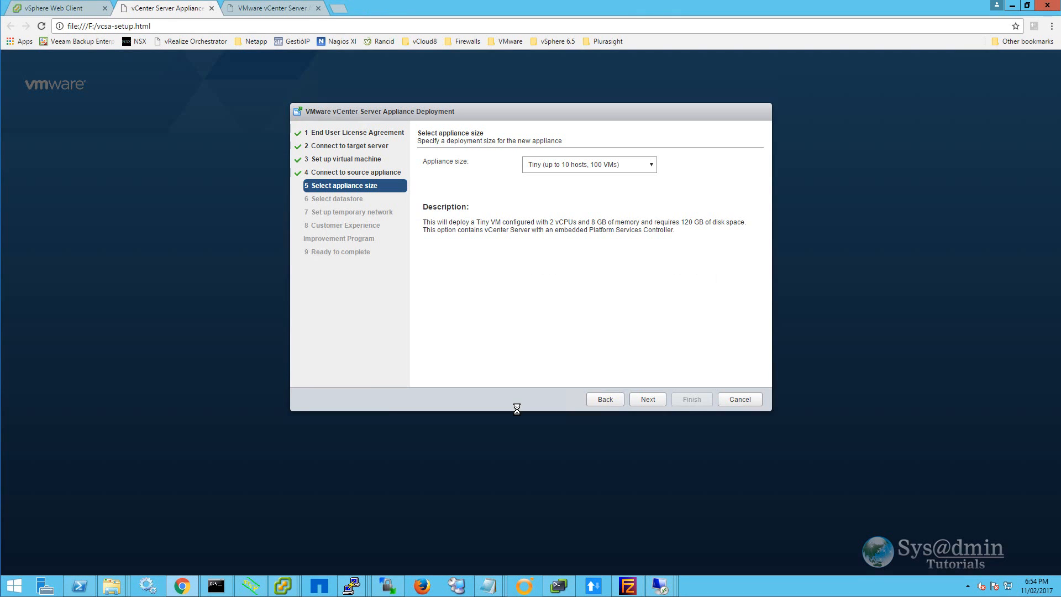
left_click(648, 165)
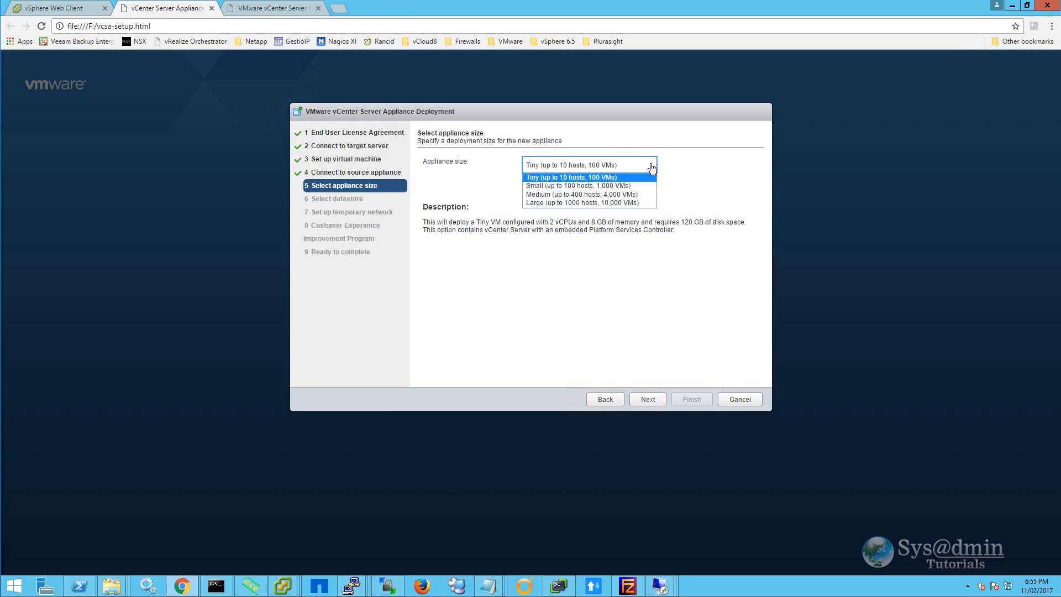
mouse_move(536, 184)
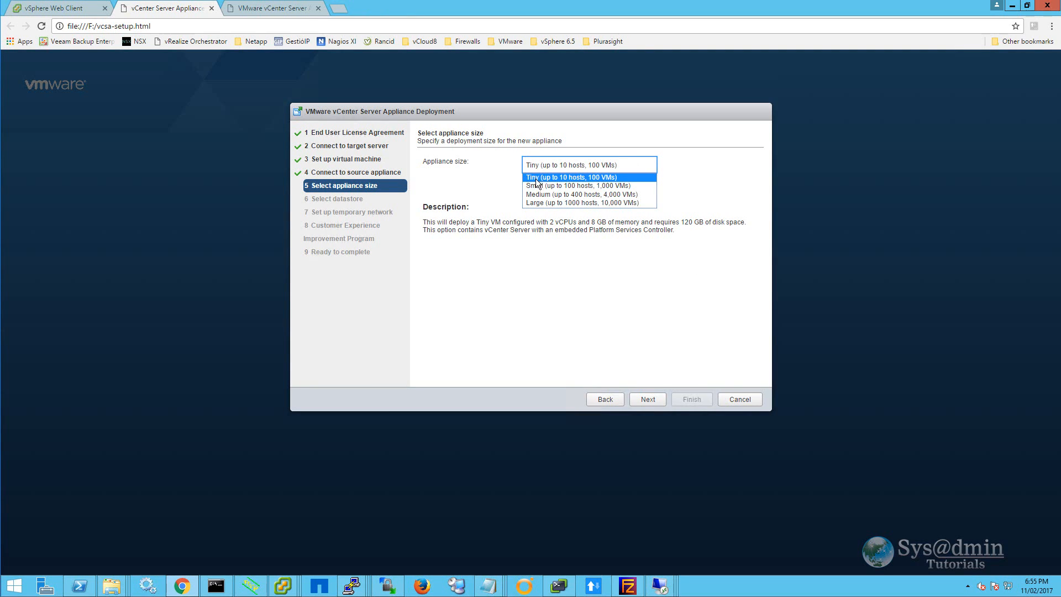
left_click(570, 177)
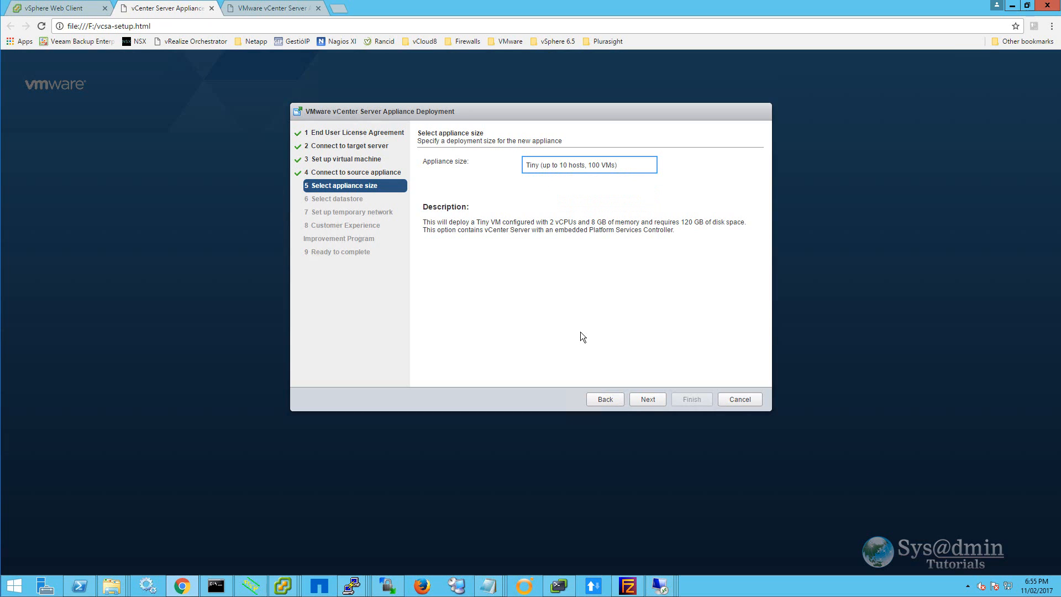
mouse_move(581, 331)
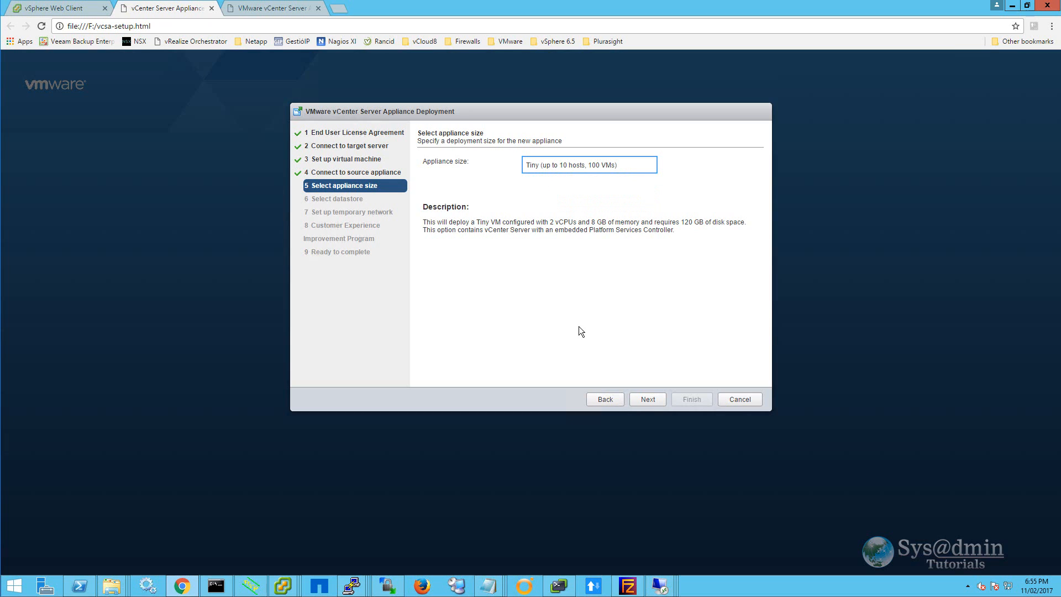
mouse_move(626, 226)
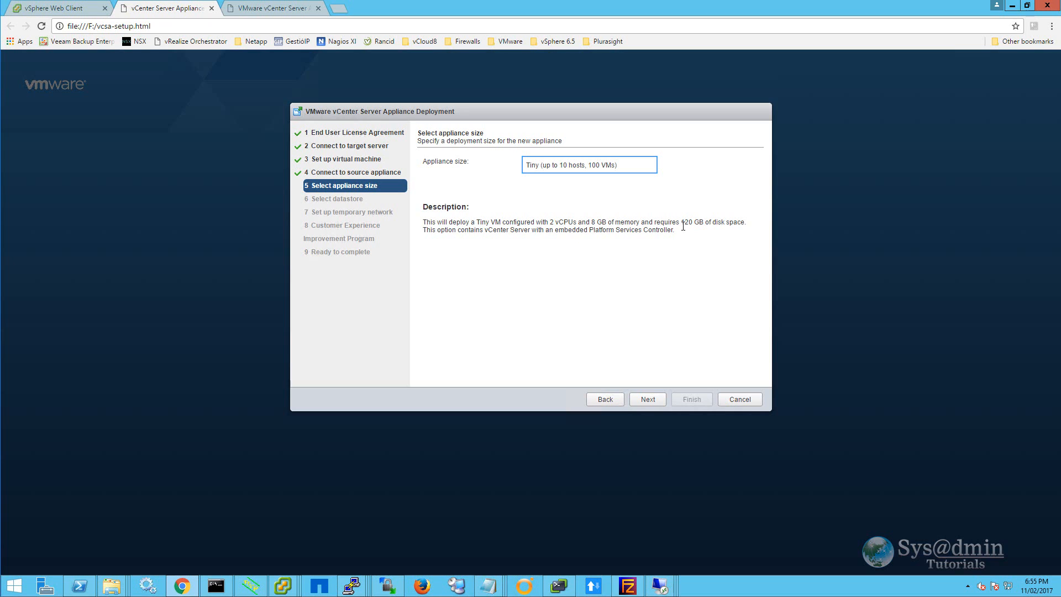
mouse_move(699, 294)
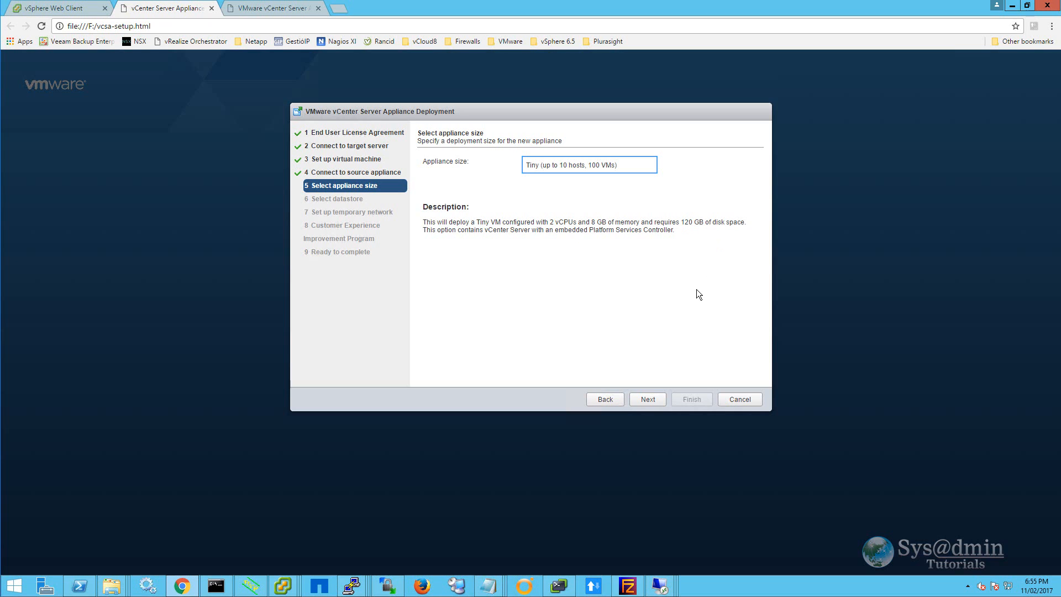
mouse_move(527, 241)
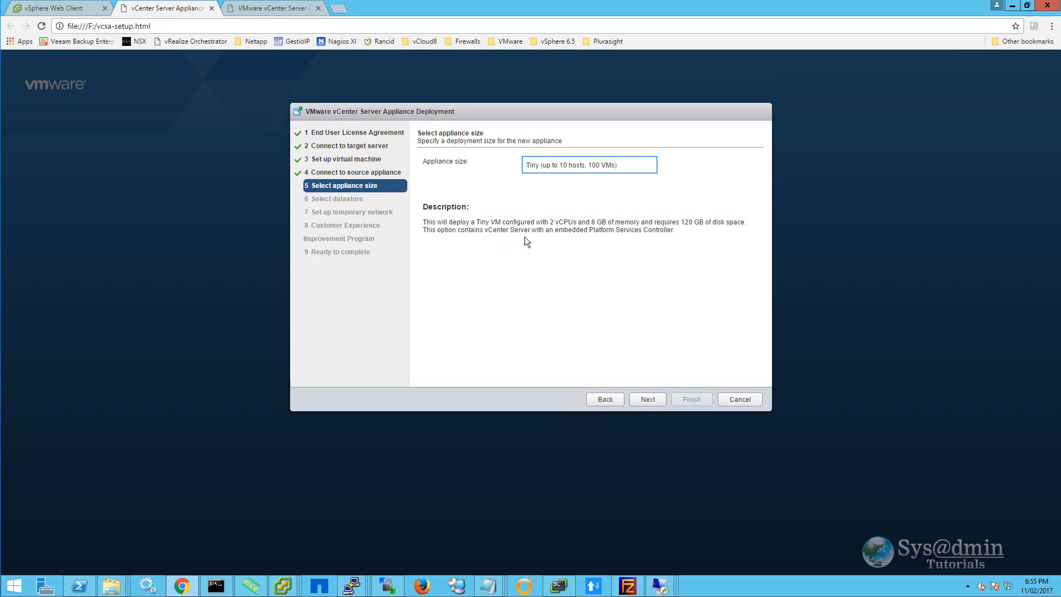
mouse_move(654, 284)
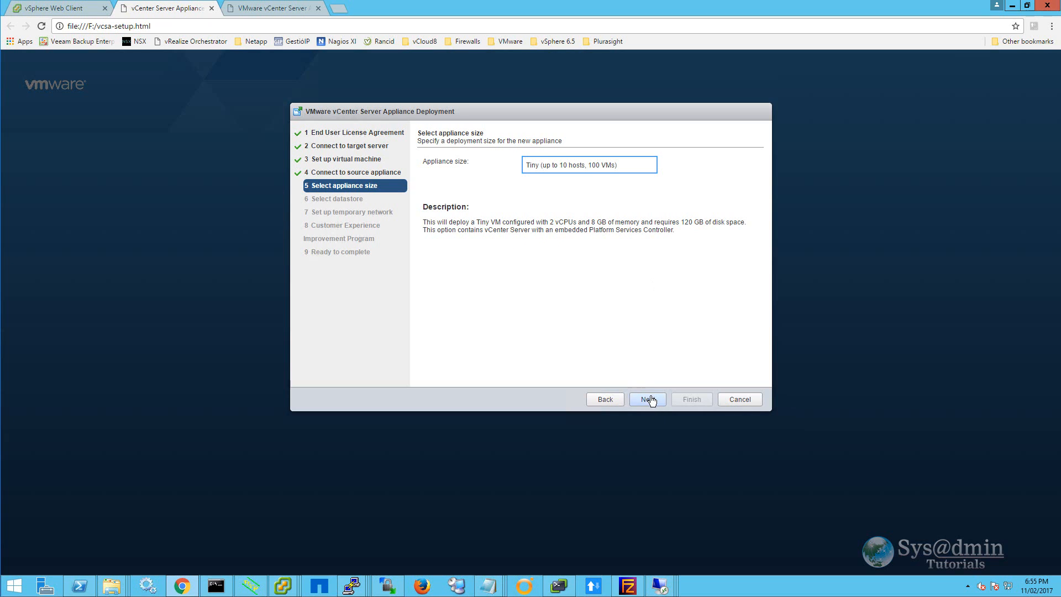
Place the new appliance on the Synology NFS datastore with Thin Disk Mode enabled
left_click(647, 399)
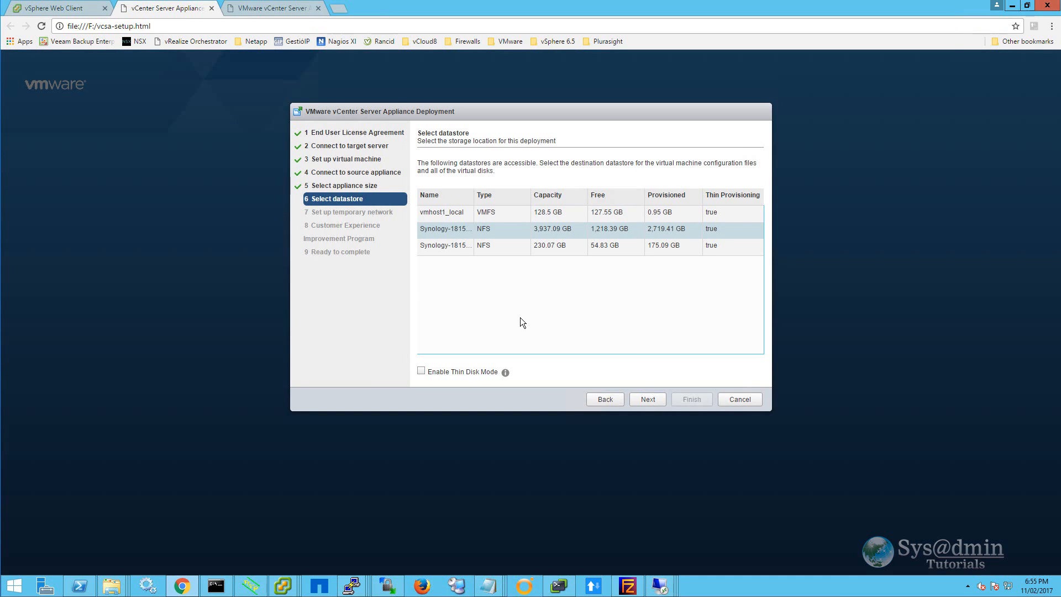
mouse_move(471, 329)
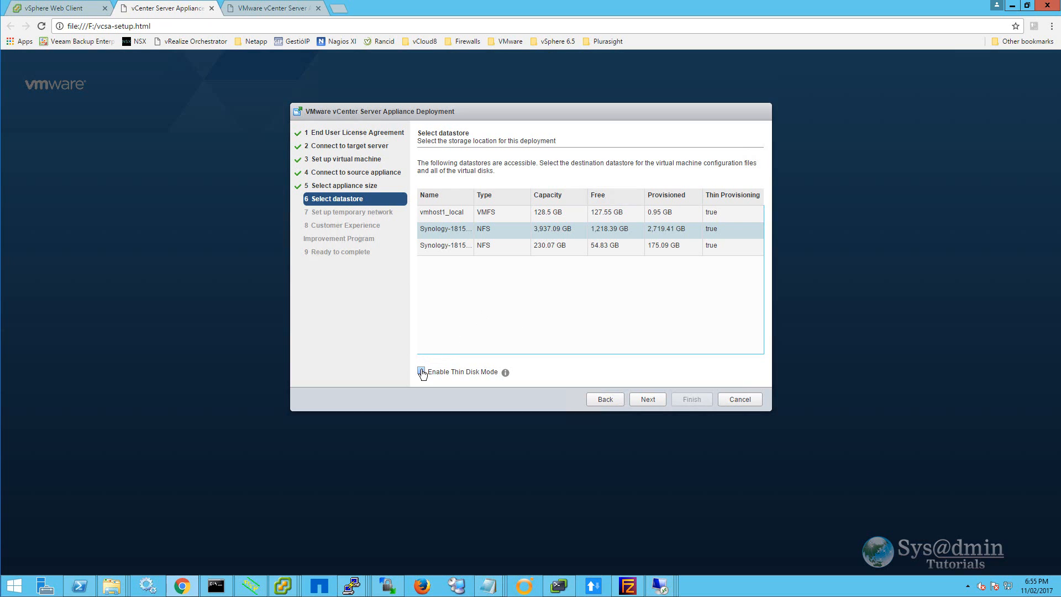
left_click(421, 371)
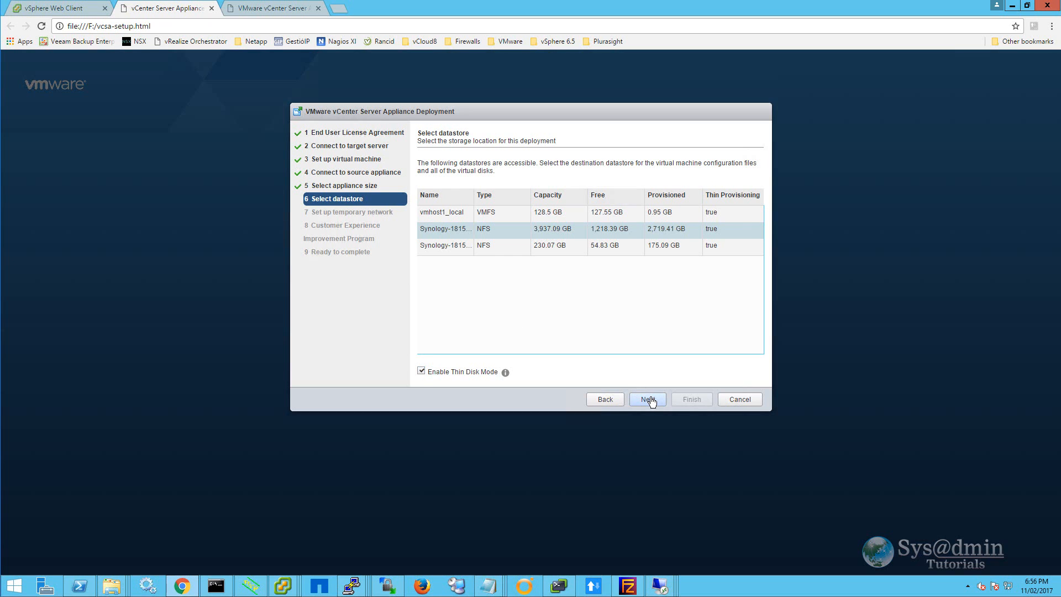
left_click(648, 398)
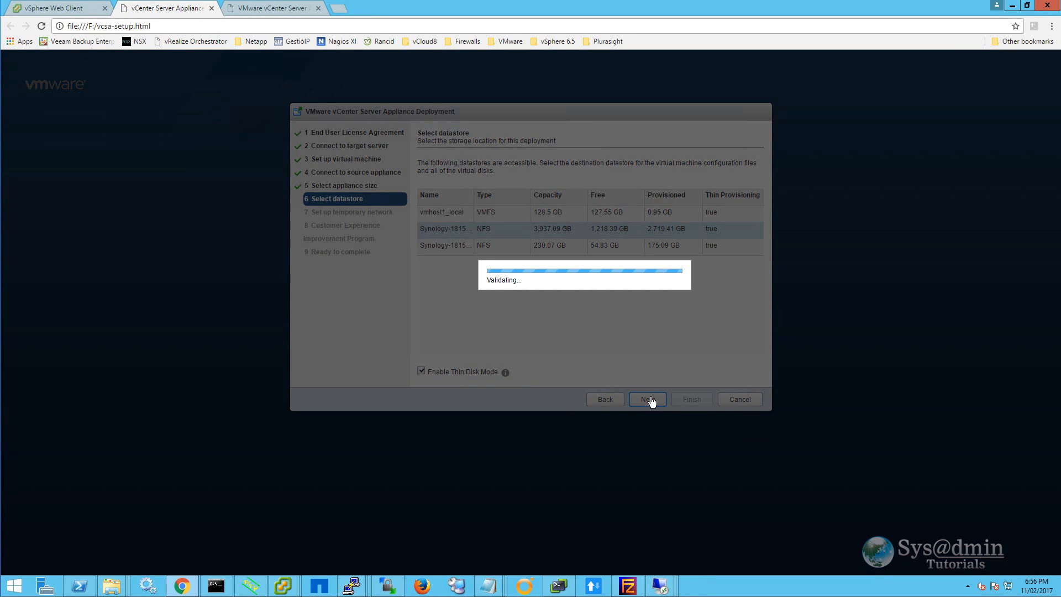
left_click(646, 399)
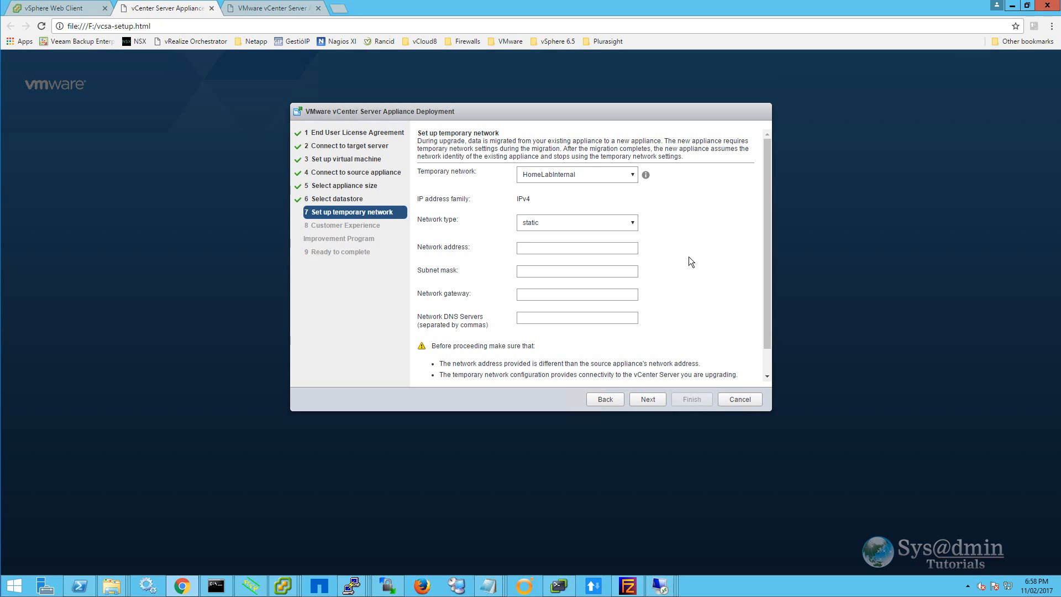
Enter temporary network IP 192.168.1.16, mask 255.255.255.0, gateway 192.168.1.1, DNS 192.168.1.101
left_click(577, 247)
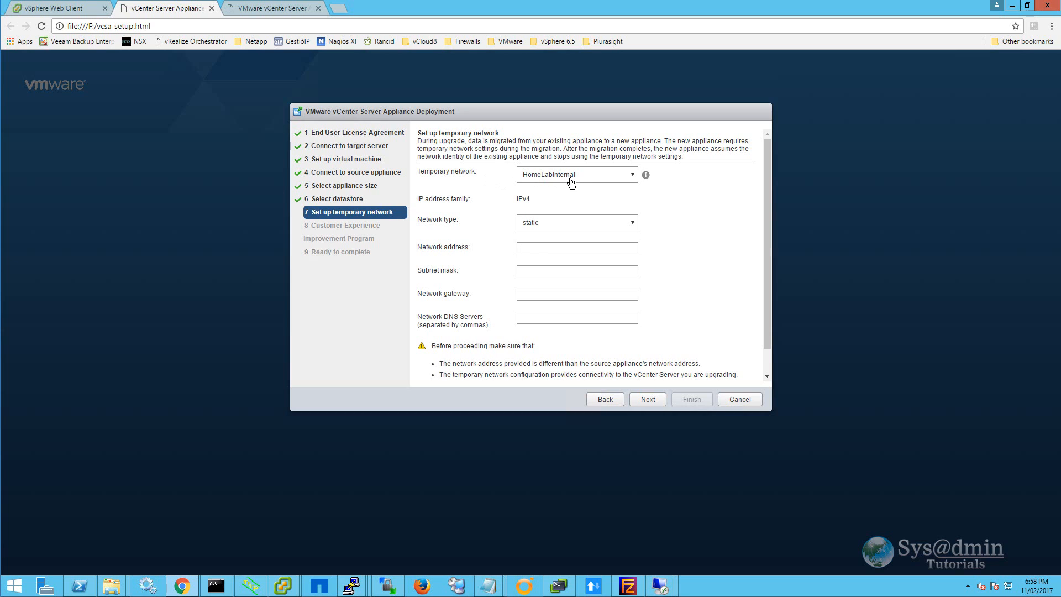
mouse_move(691, 287)
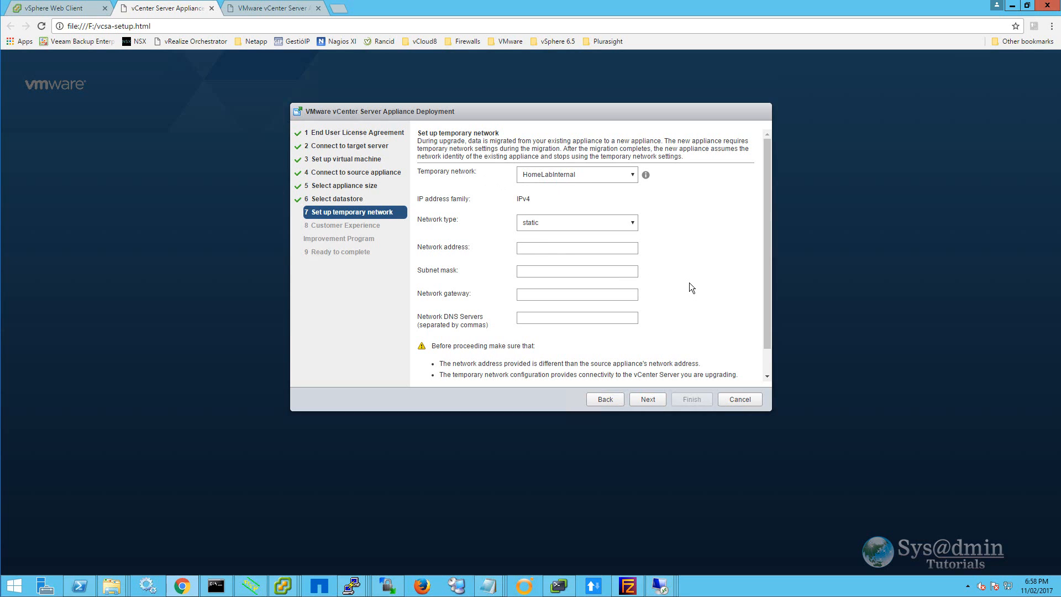
type("192.168.1.16")
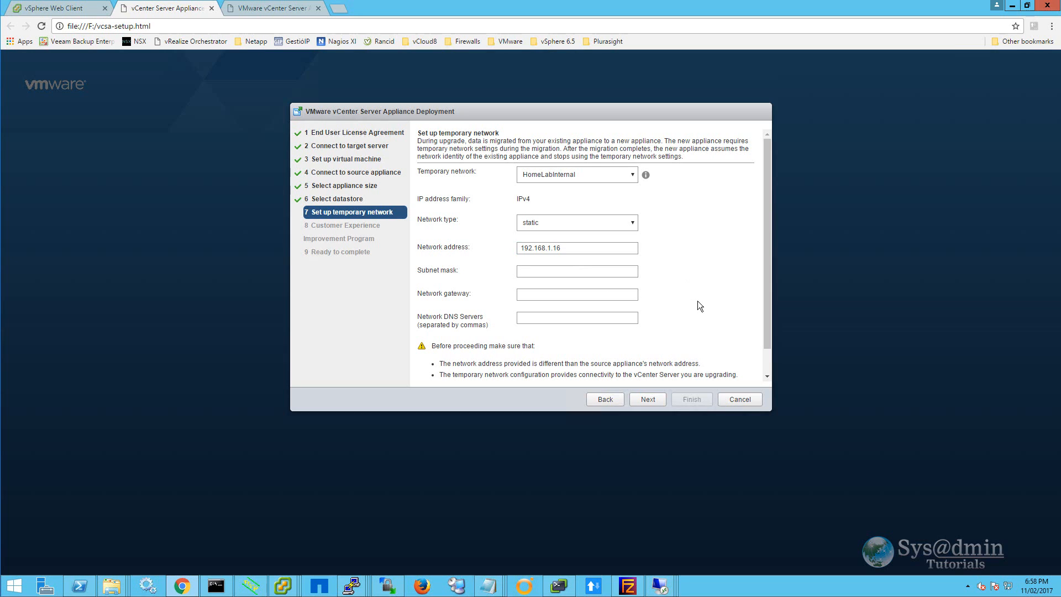
type("255.255.255.0")
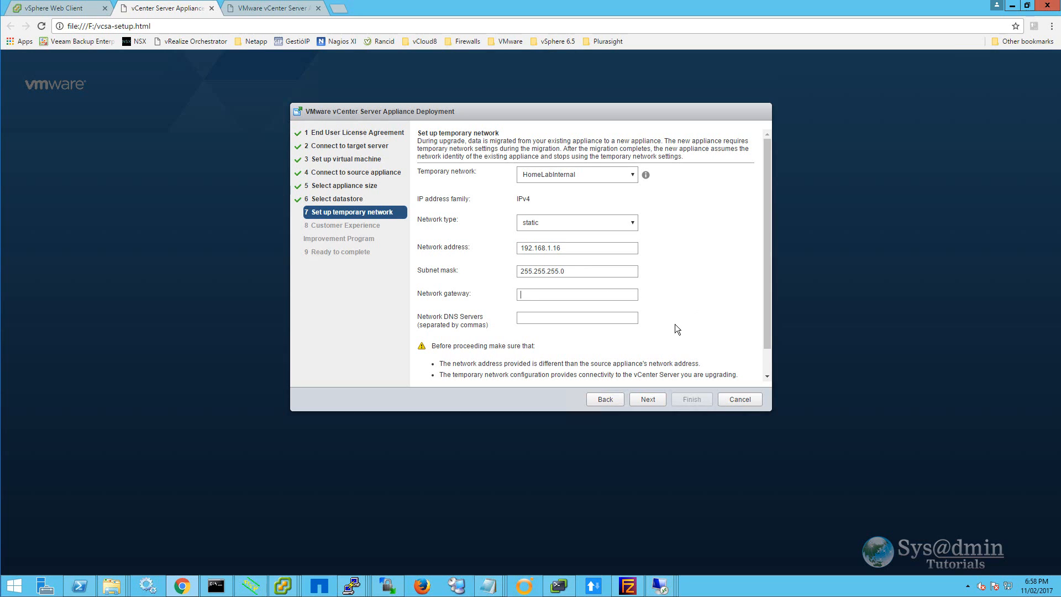
type("192.168.1.1")
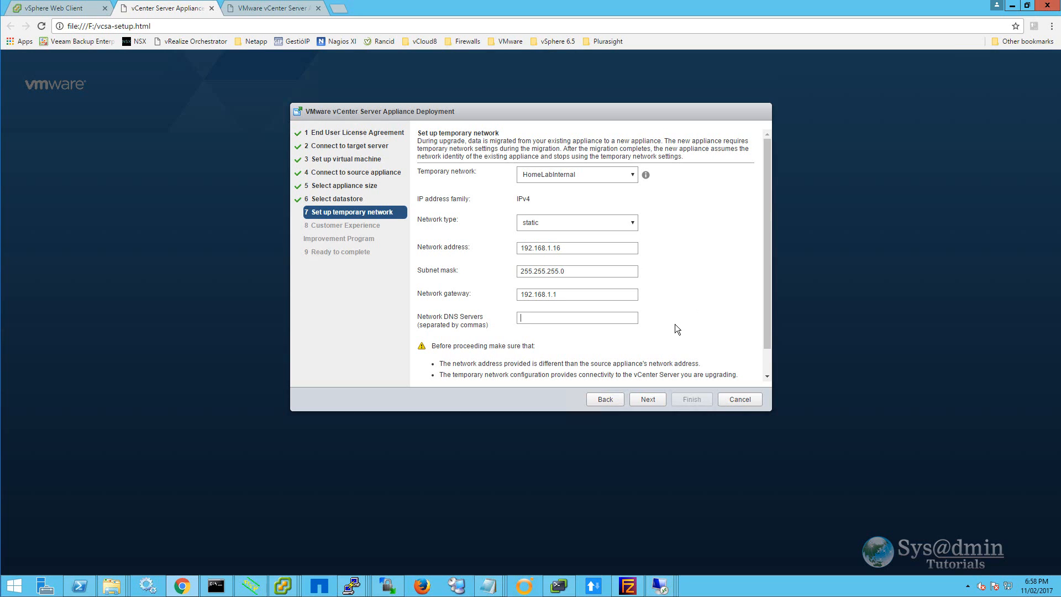
type("192.168.1.101")
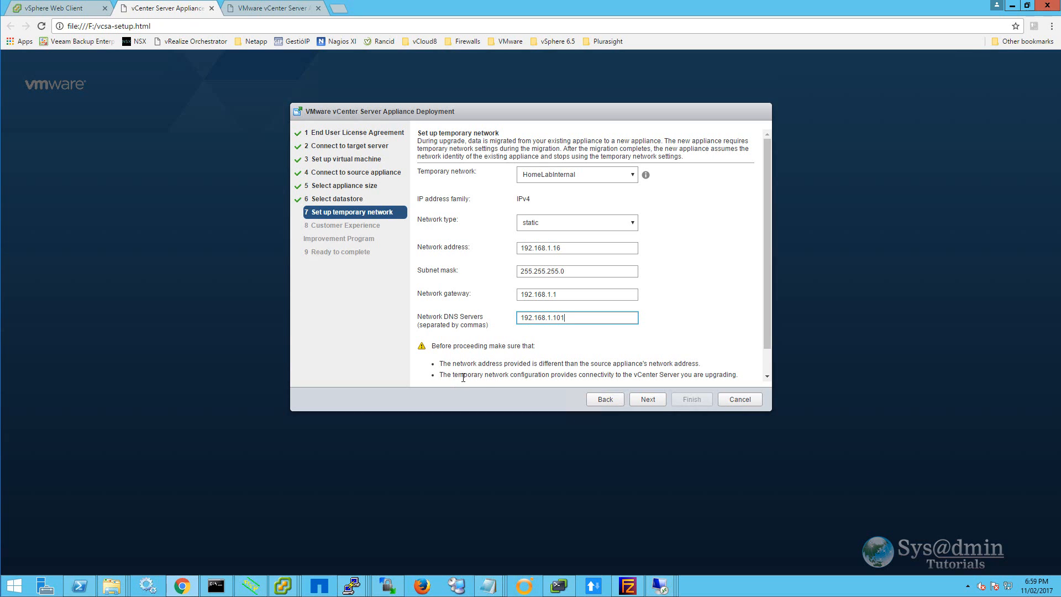
mouse_move(559, 362)
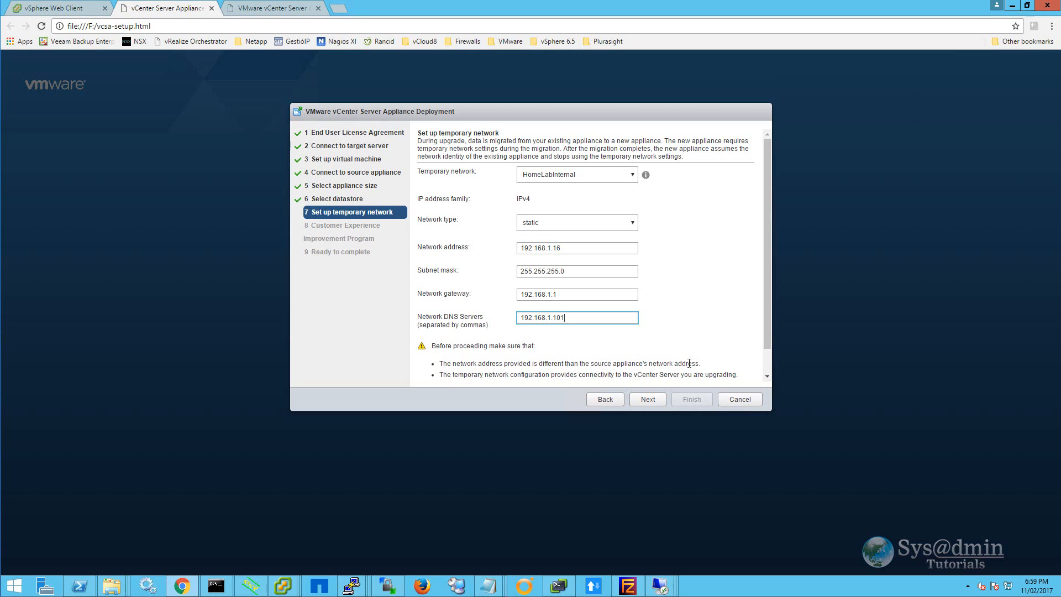
mouse_move(694, 293)
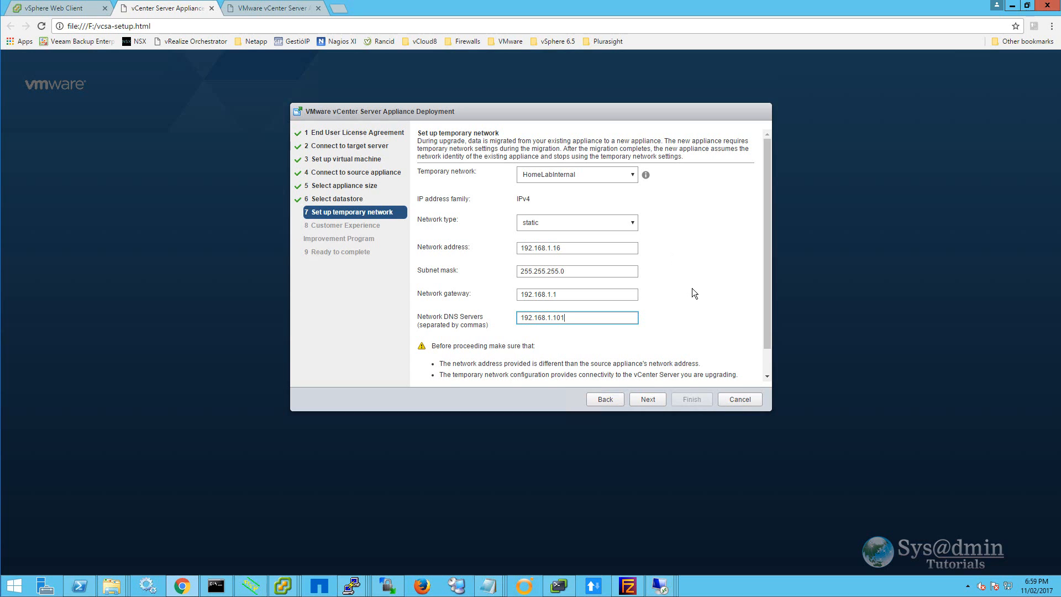
mouse_move(567, 374)
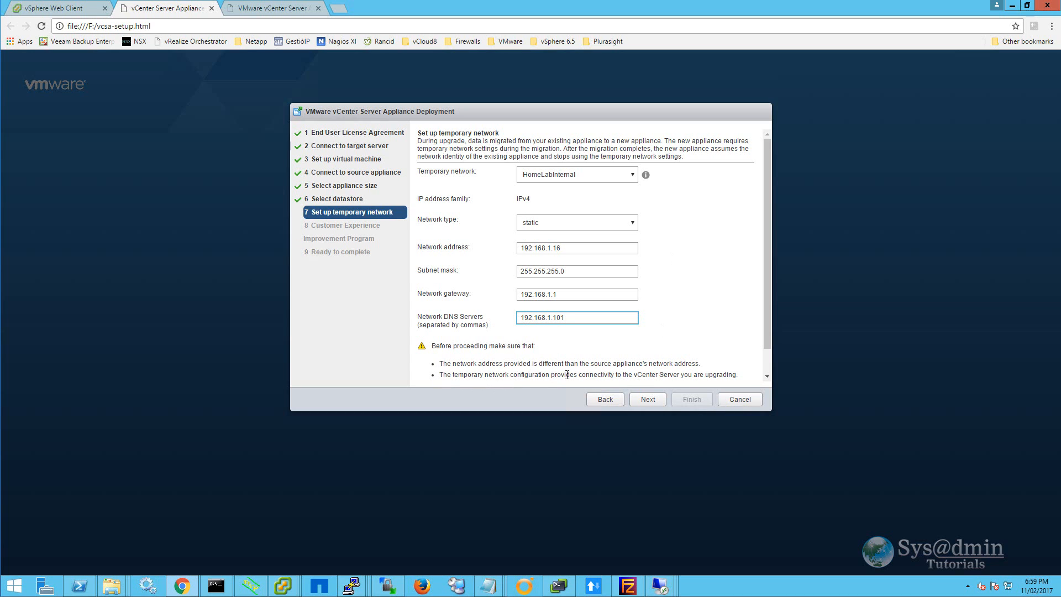
mouse_move(682, 374)
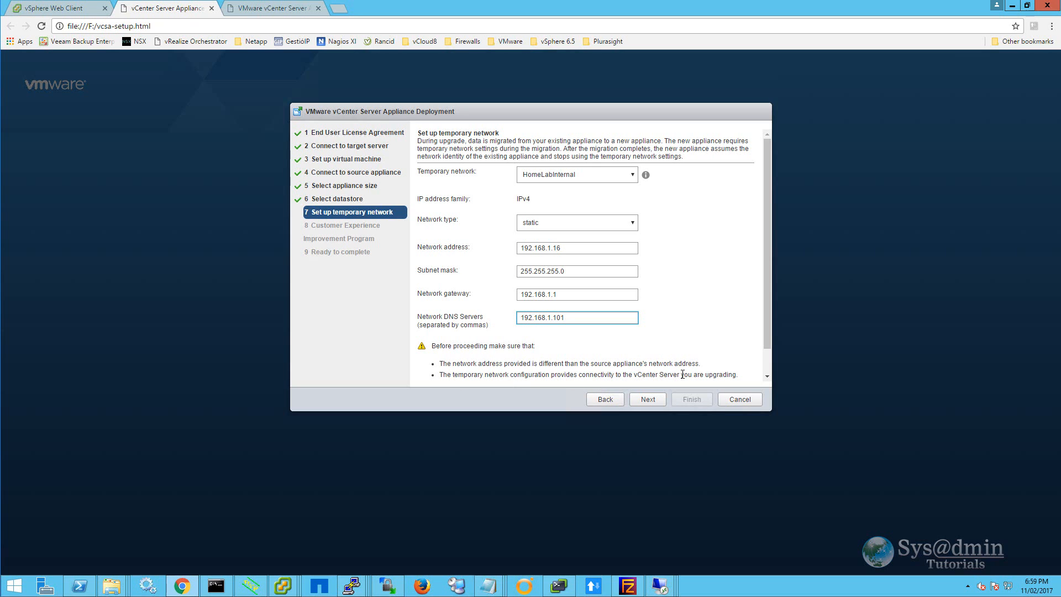
mouse_move(706, 241)
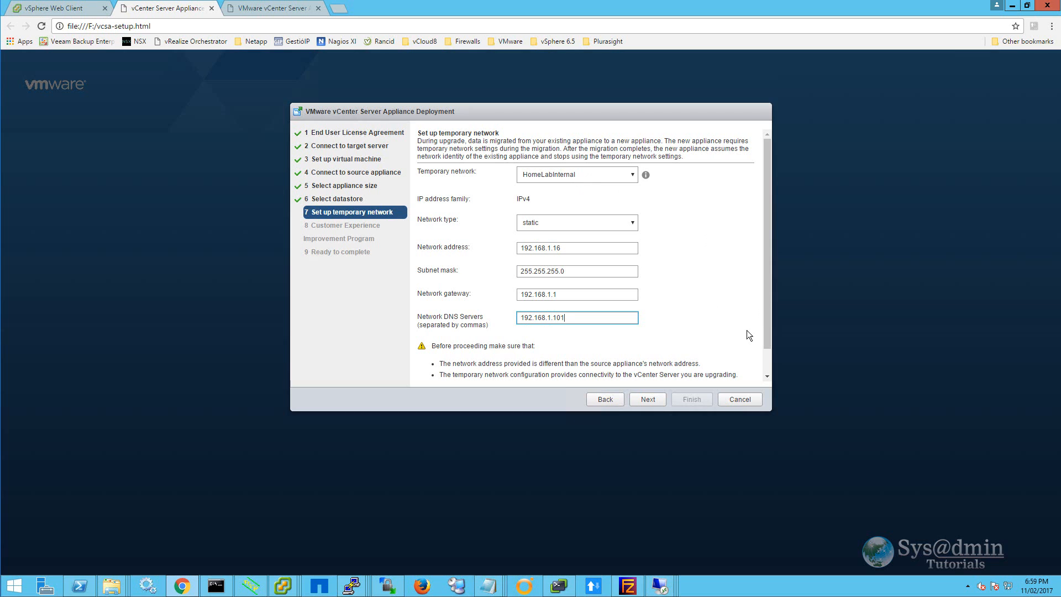
mouse_move(647, 398)
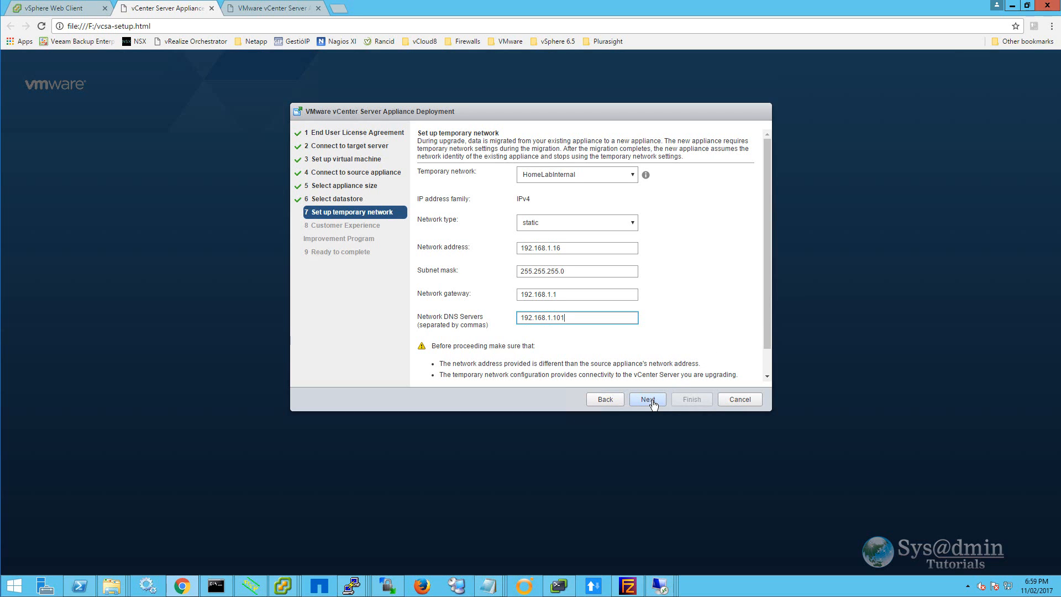
Decline joining the VMware CEIP, review the Ready to complete summary, and finish the migration
left_click(646, 398)
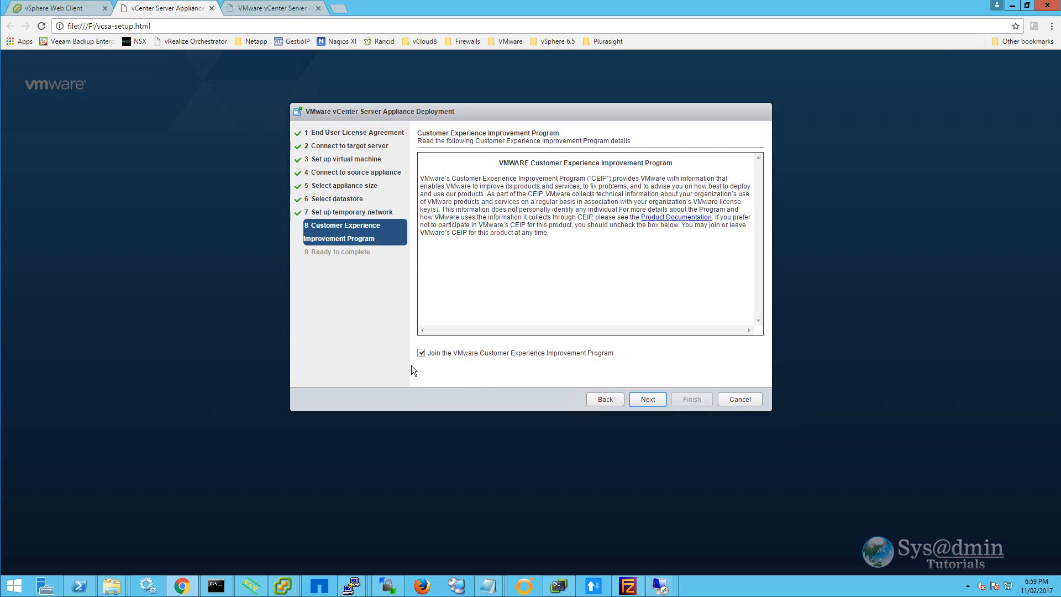
left_click(421, 352)
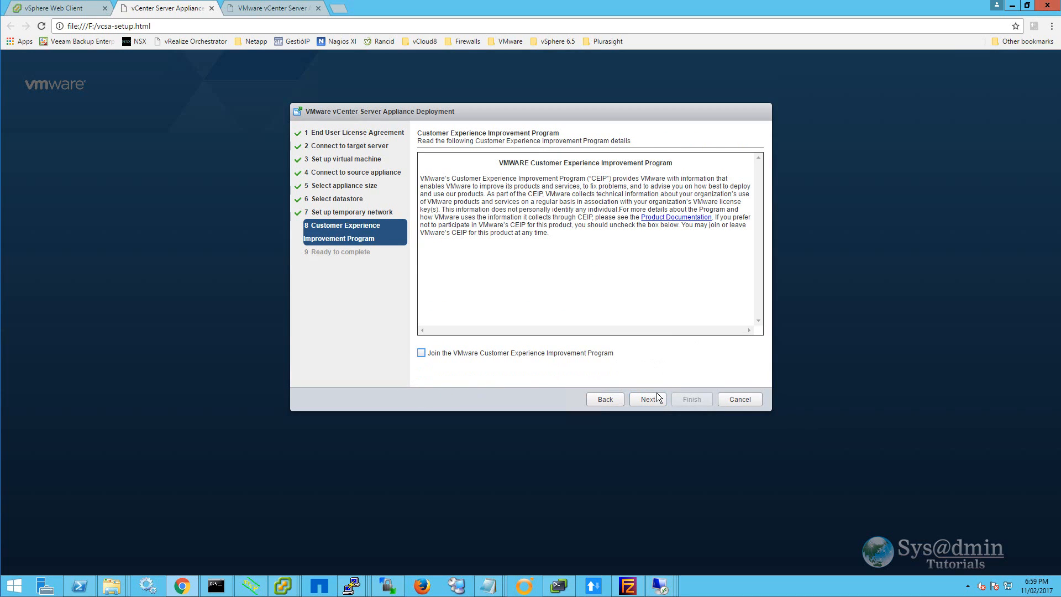
left_click(647, 398)
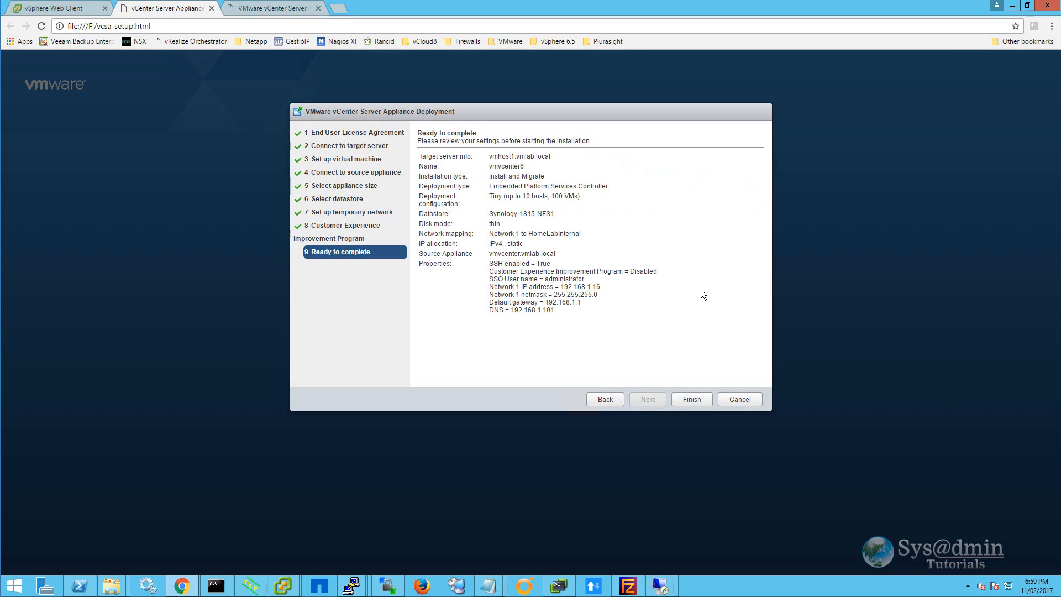
mouse_move(532, 338)
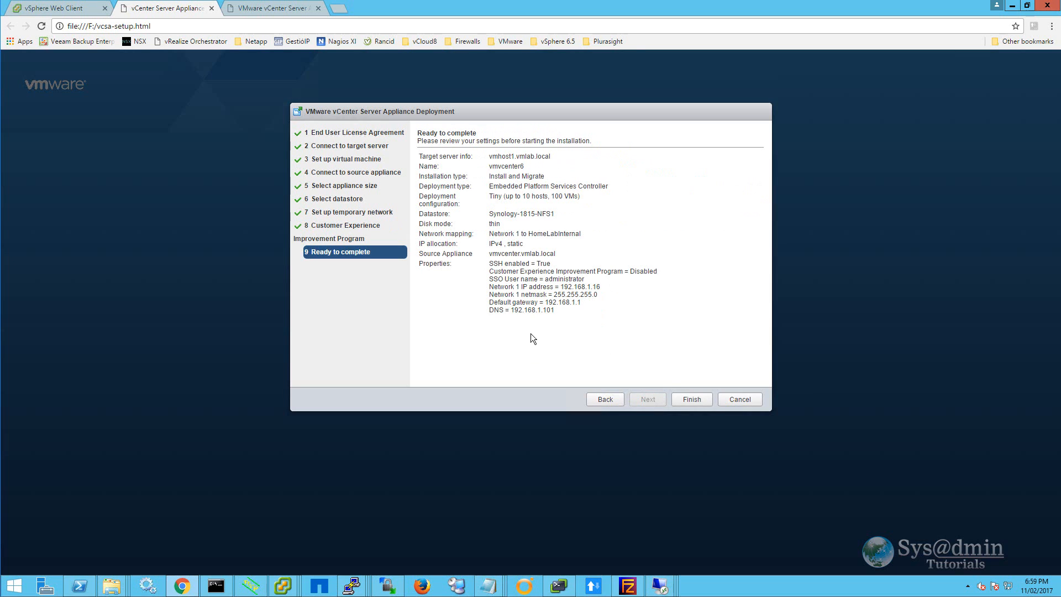
mouse_move(527, 177)
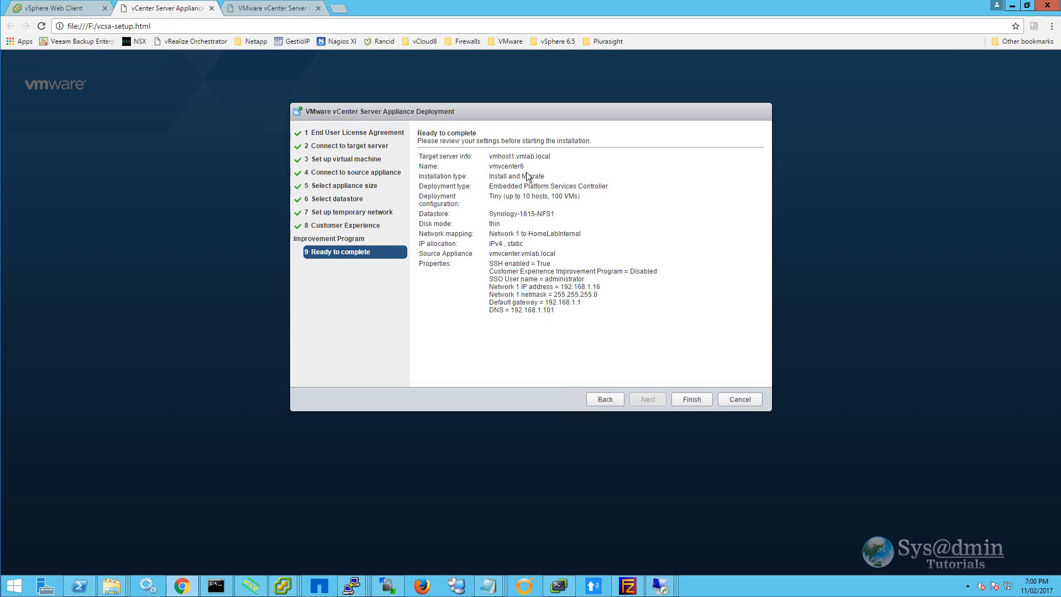
mouse_move(675, 359)
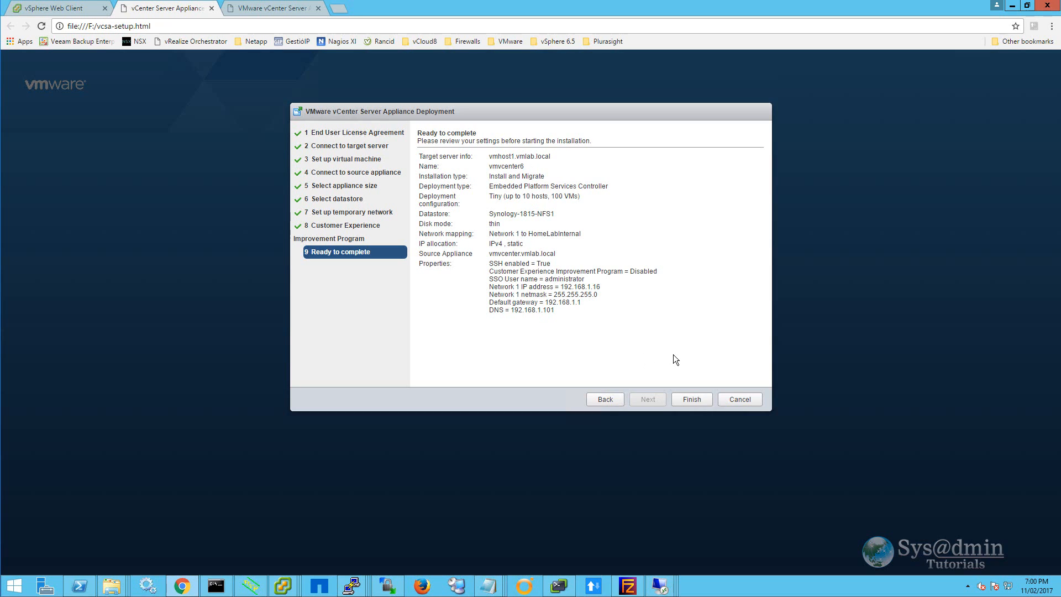
left_click(691, 399)
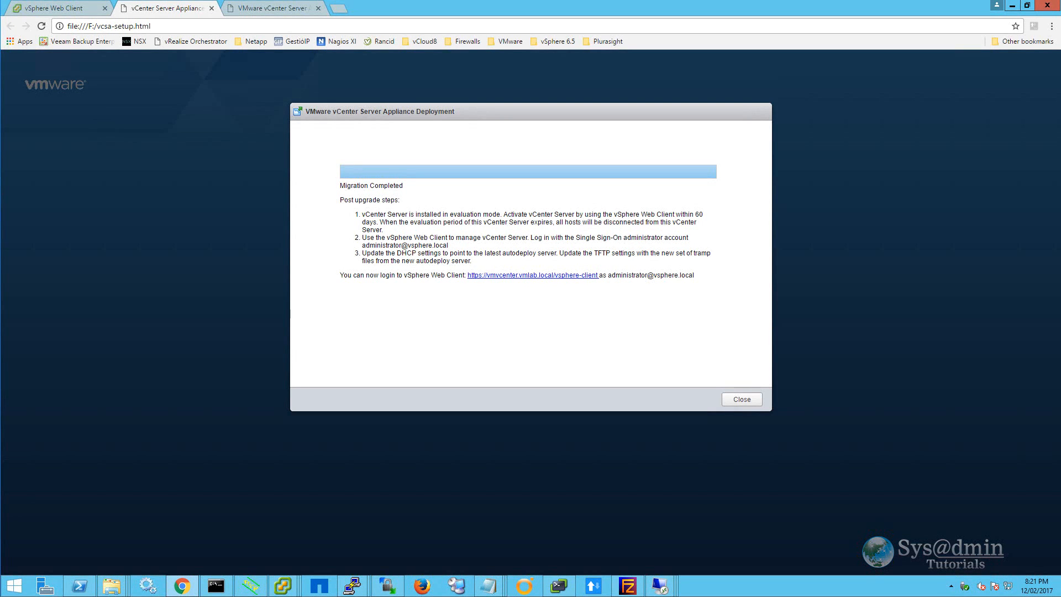
mouse_move(747, 399)
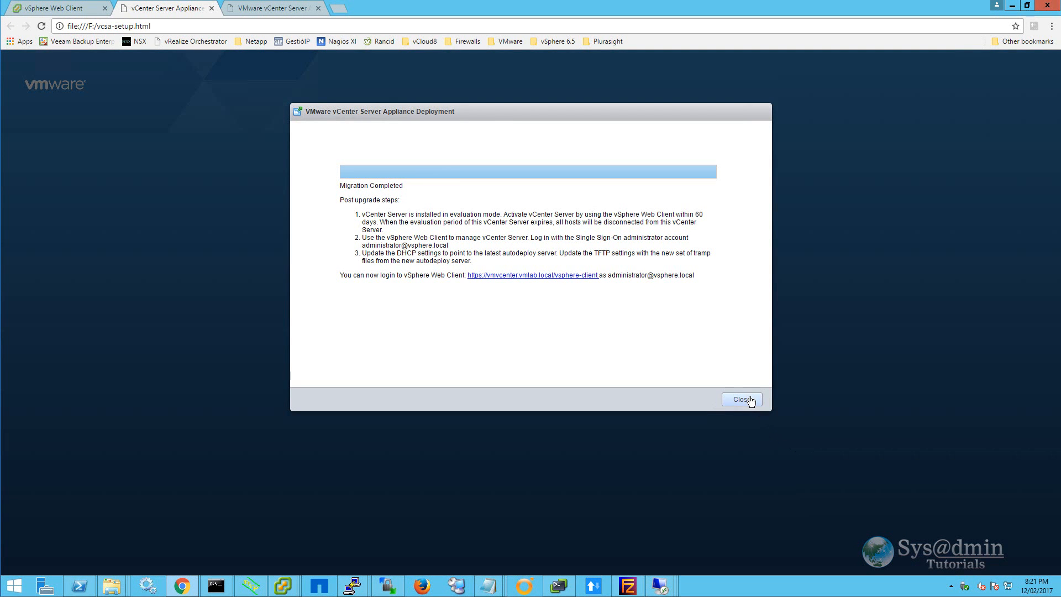
Close the completed deployment wizard and expand the advanced details of Chrome's certificate warning
left_click(741, 399)
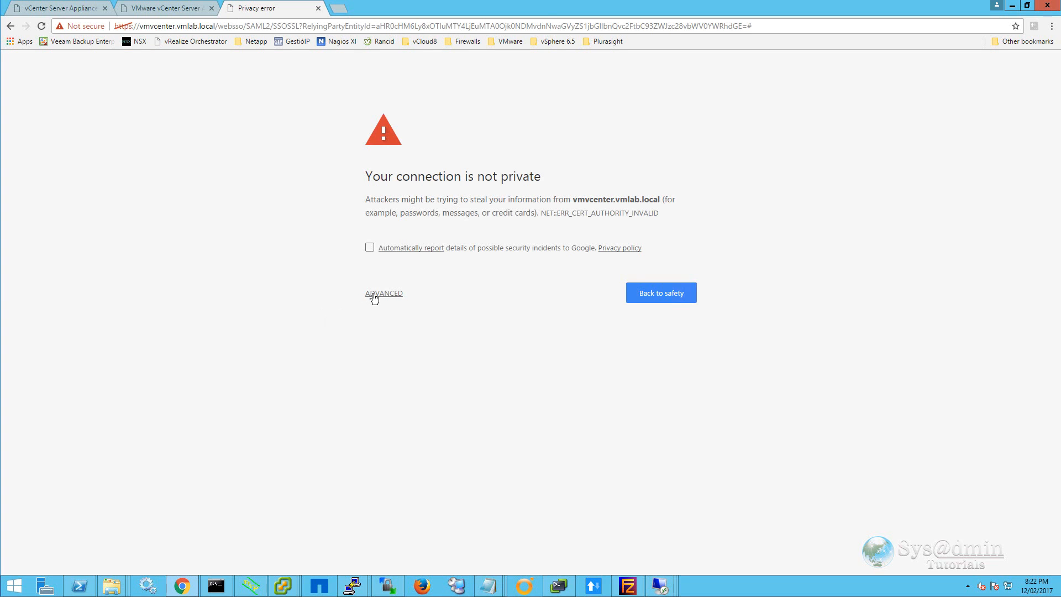
left_click(383, 293)
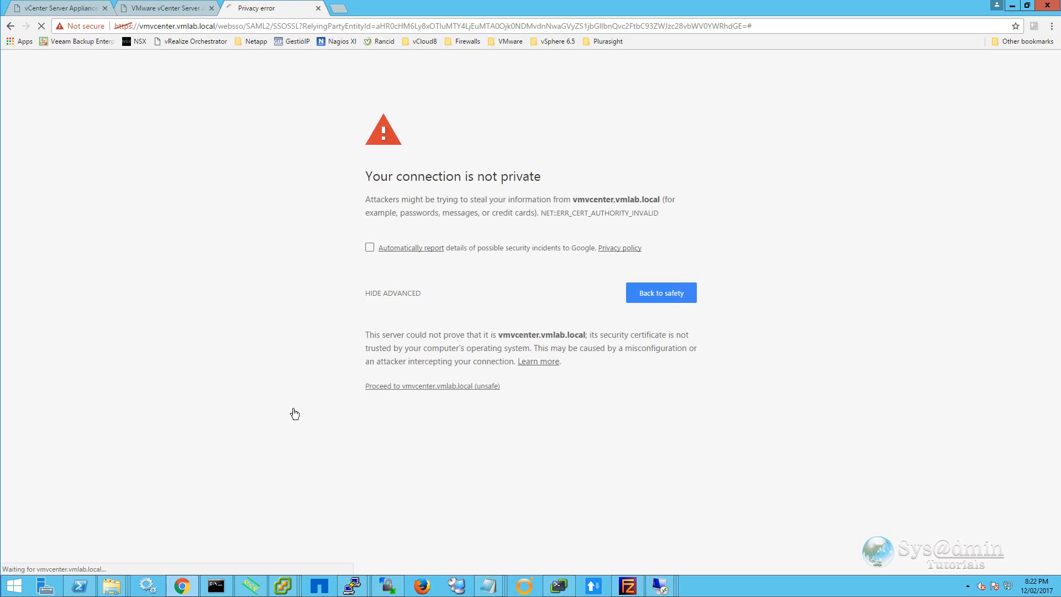
Proceed to vmvcenter.vmlab.local, log in with SSO administrator credentials, and view the Summary tab
left_click(432, 385)
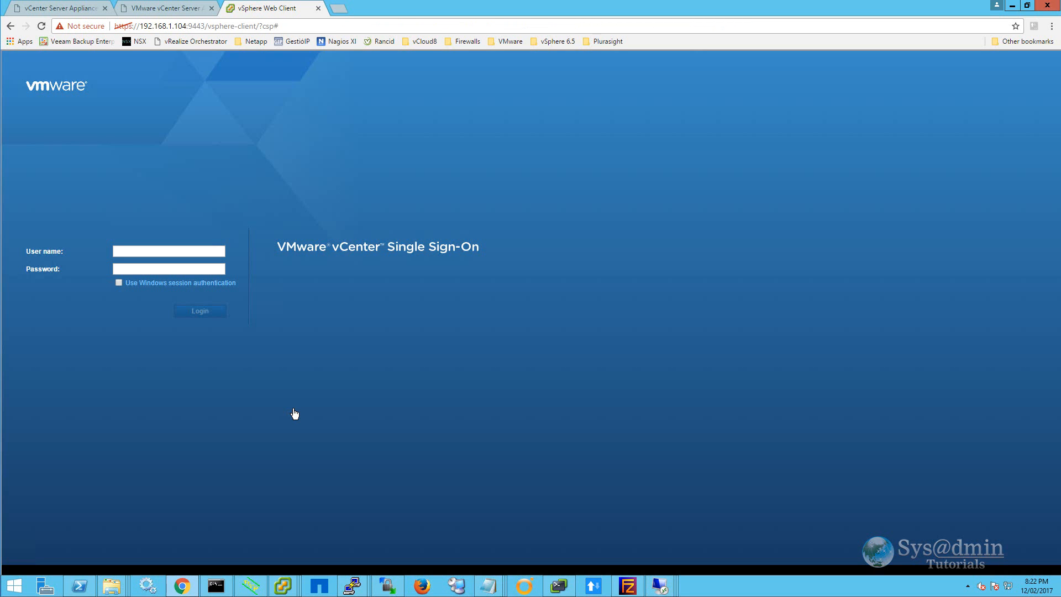
mouse_move(276, 411)
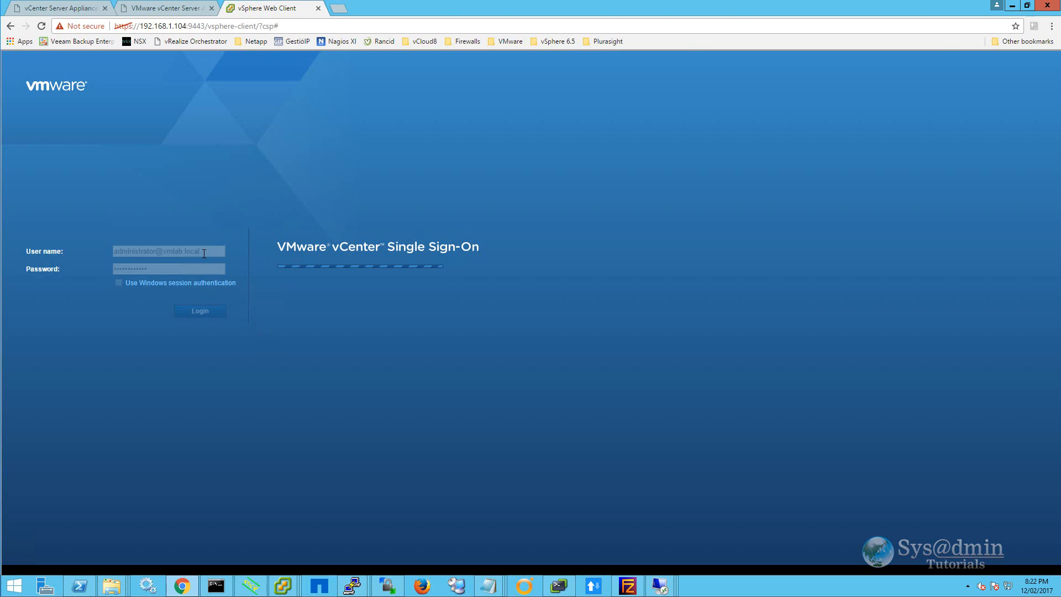
left_click(199, 310)
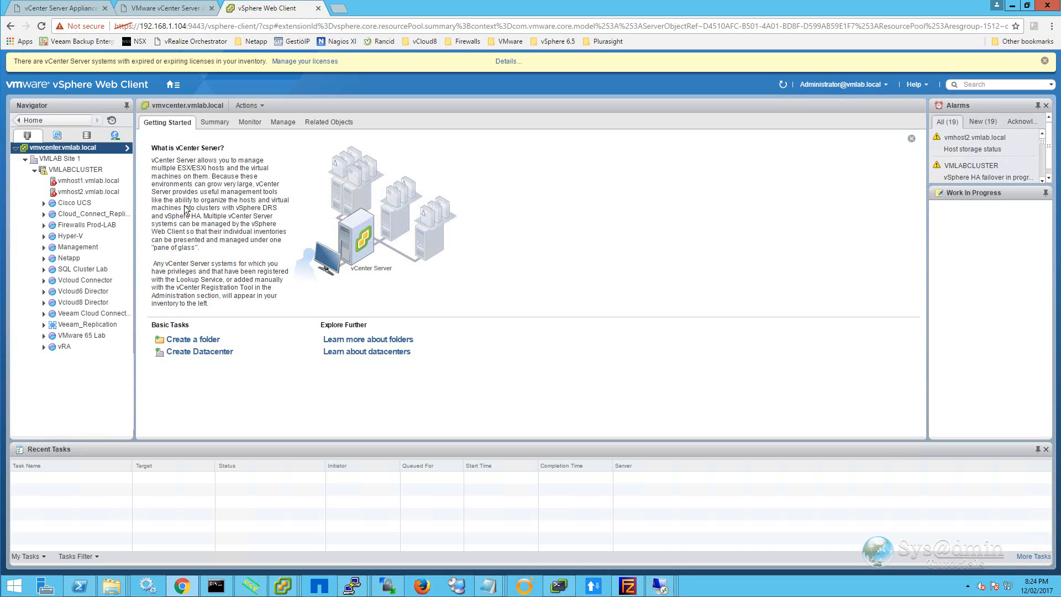
mouse_move(214, 121)
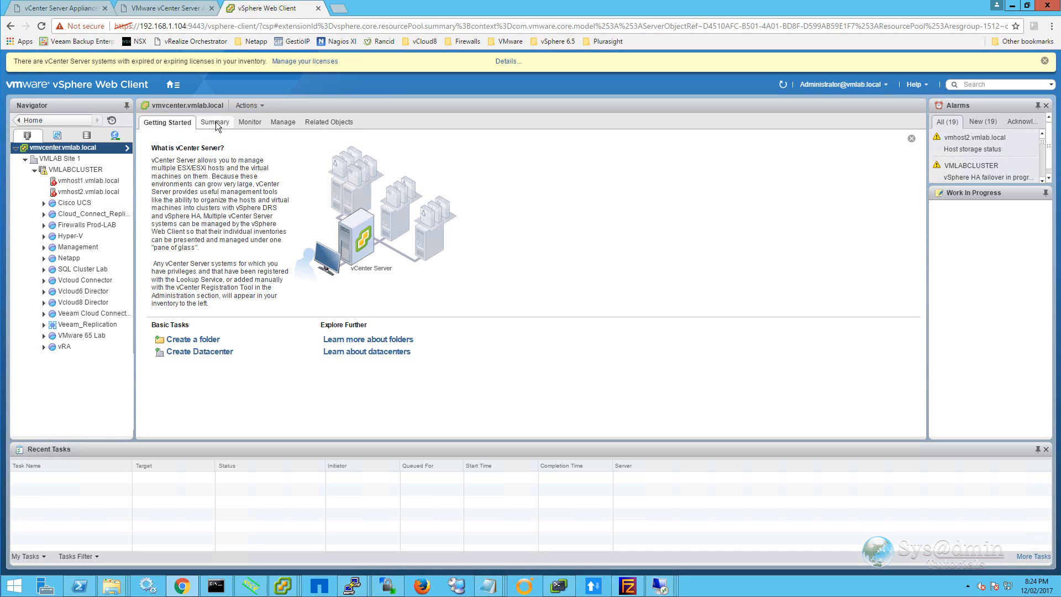
left_click(213, 123)
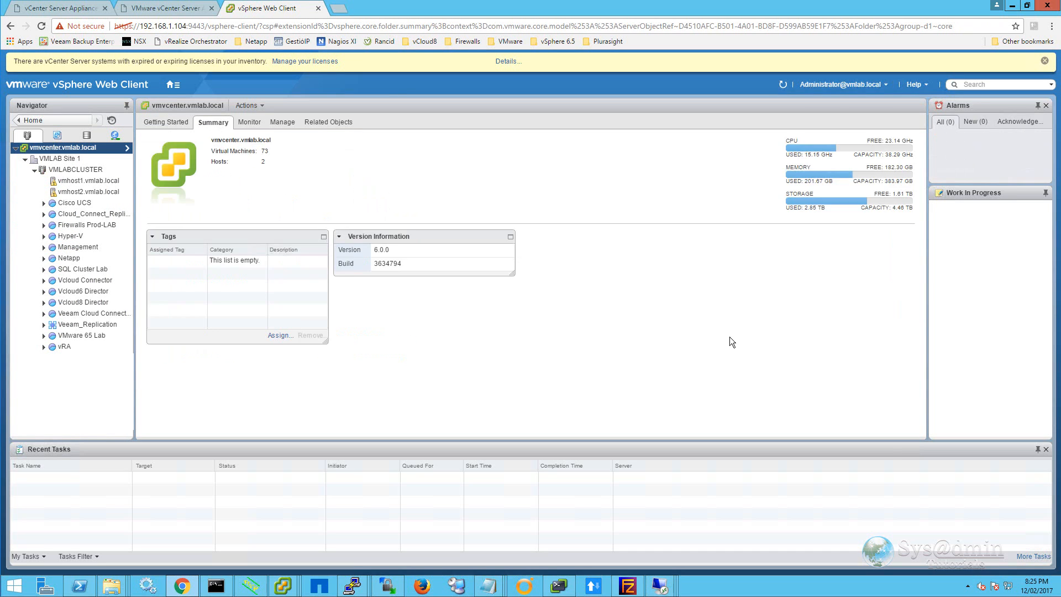
mouse_move(481, 355)
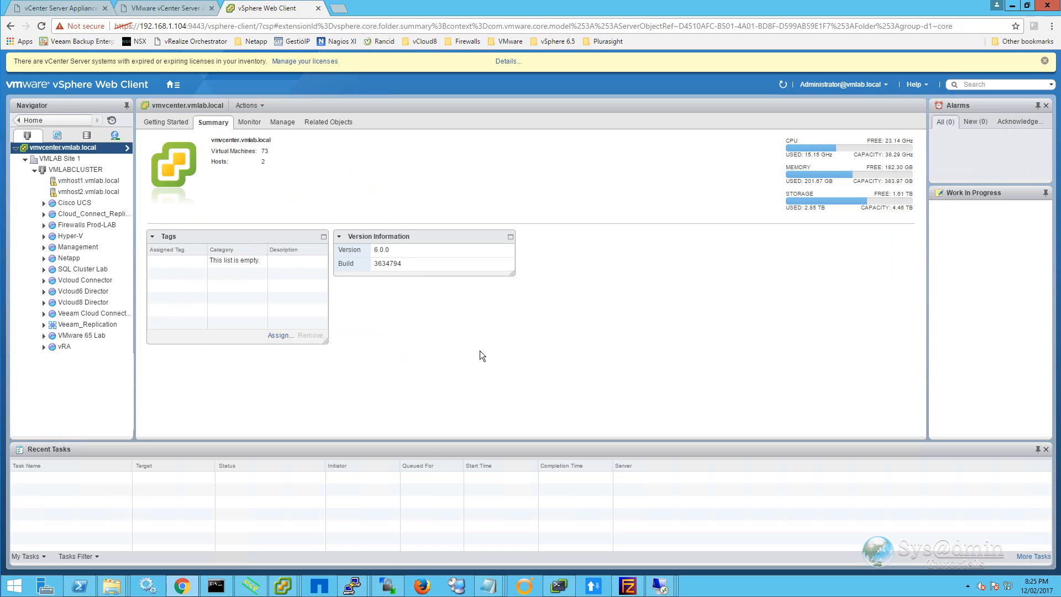
mouse_move(441, 319)
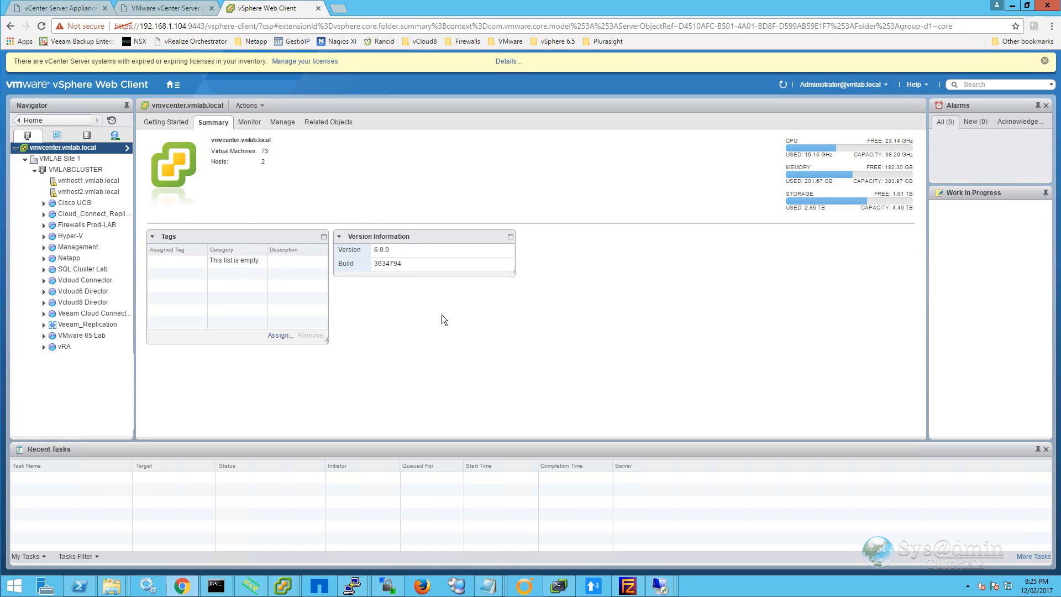
mouse_move(386, 253)
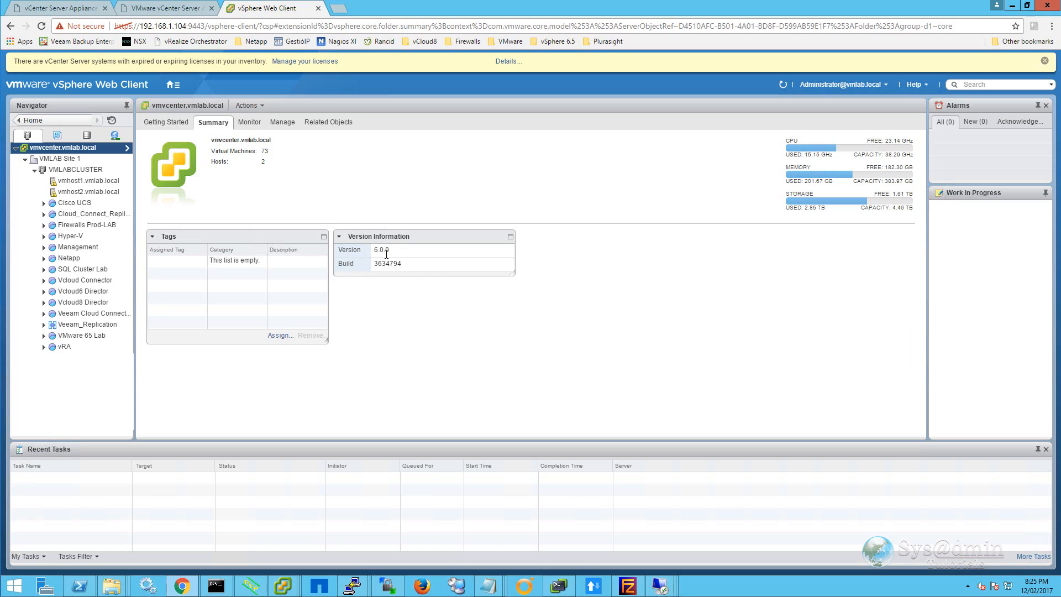
mouse_move(531, 273)
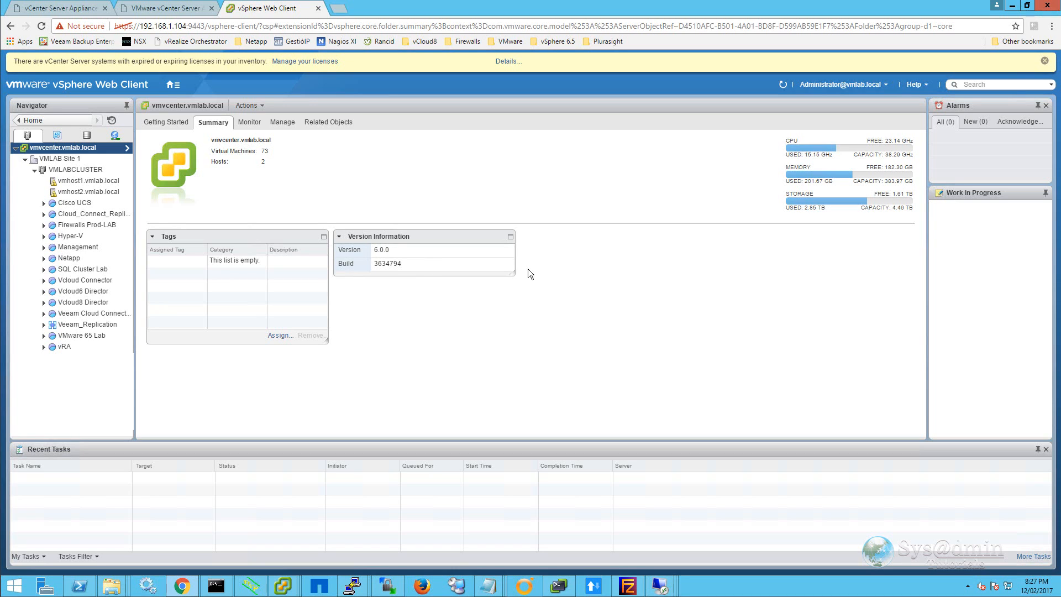
mouse_move(342, 12)
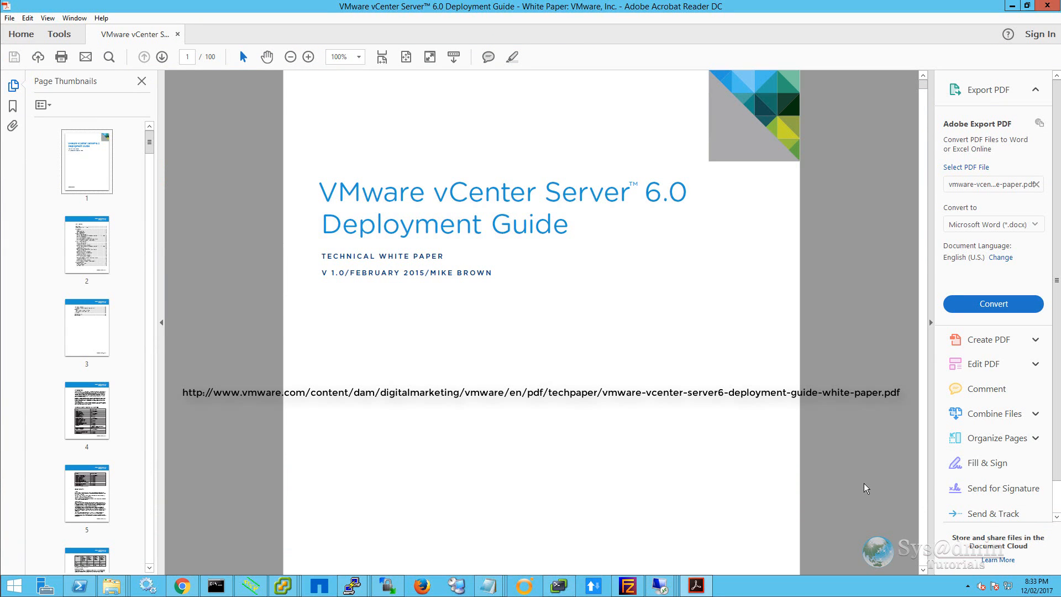
Scroll the vCenter Server 6.0 Deployment Guide to its contents on page 2
scroll("down", 3)
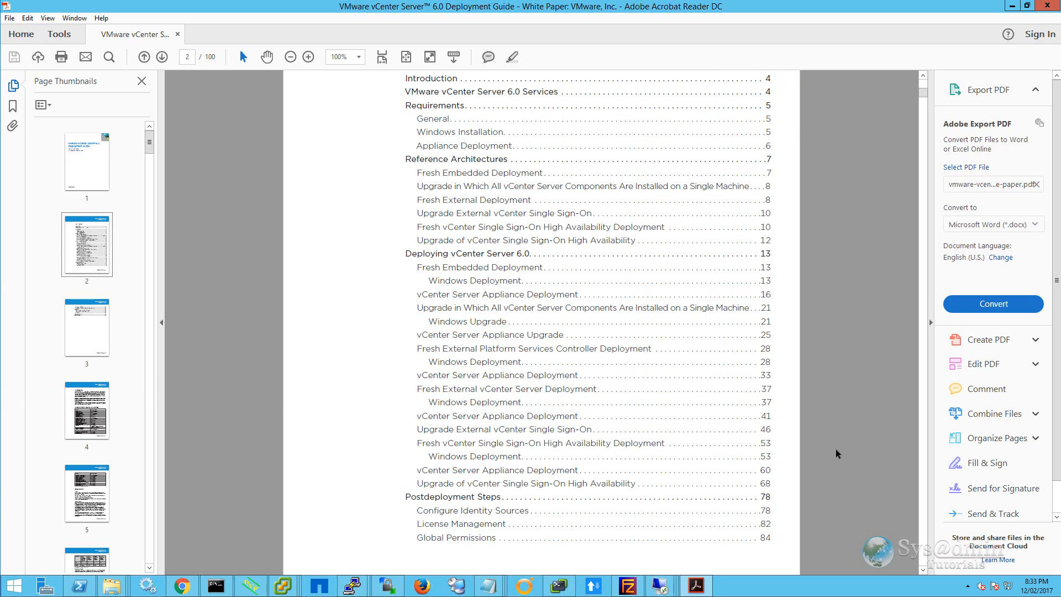
mouse_move(852, 310)
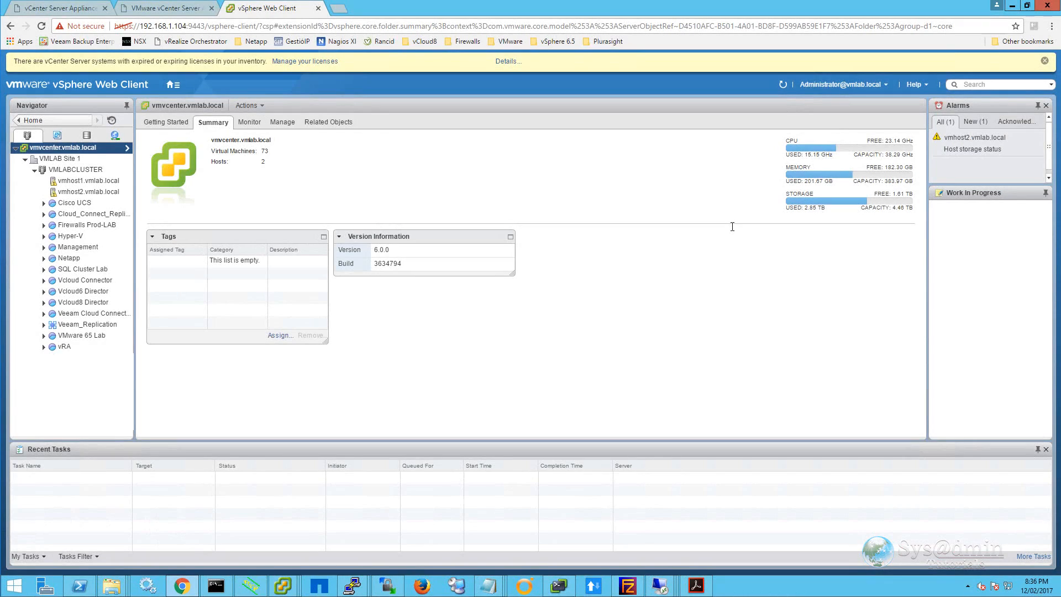
mouse_move(594, 314)
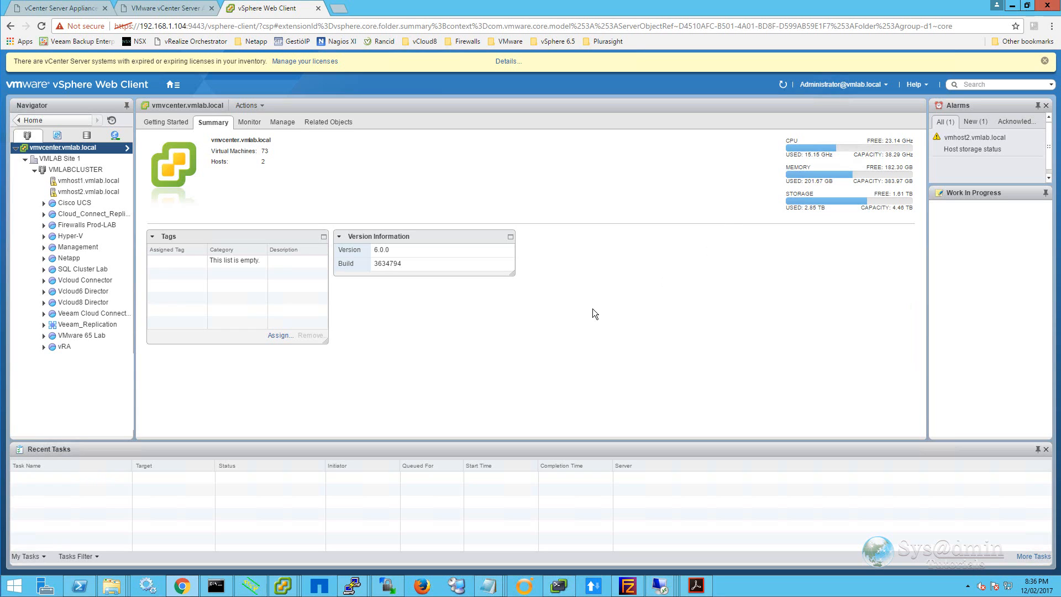
mouse_move(208, 199)
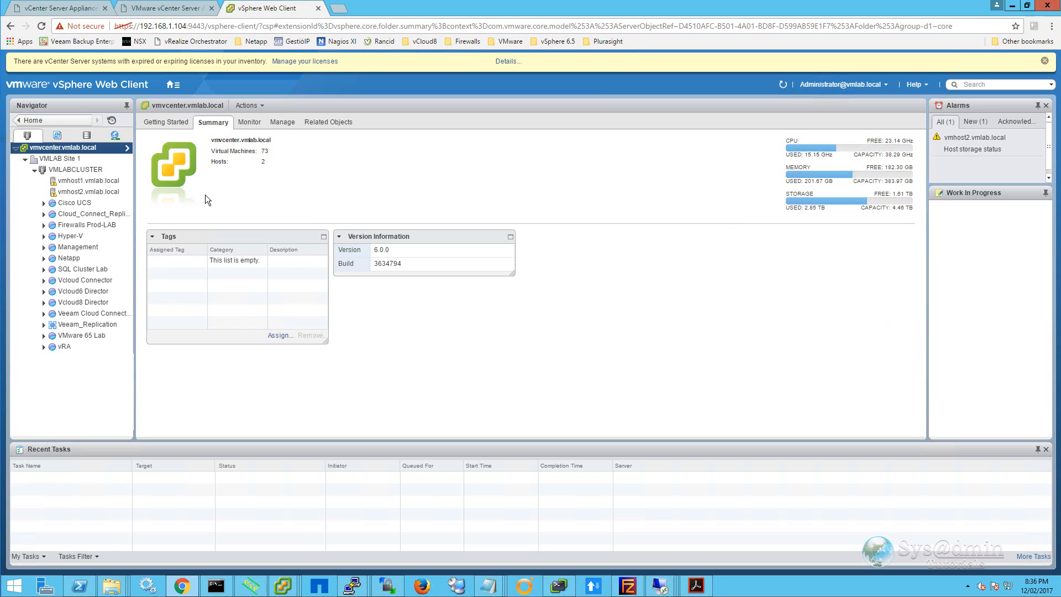
mouse_move(450, 340)
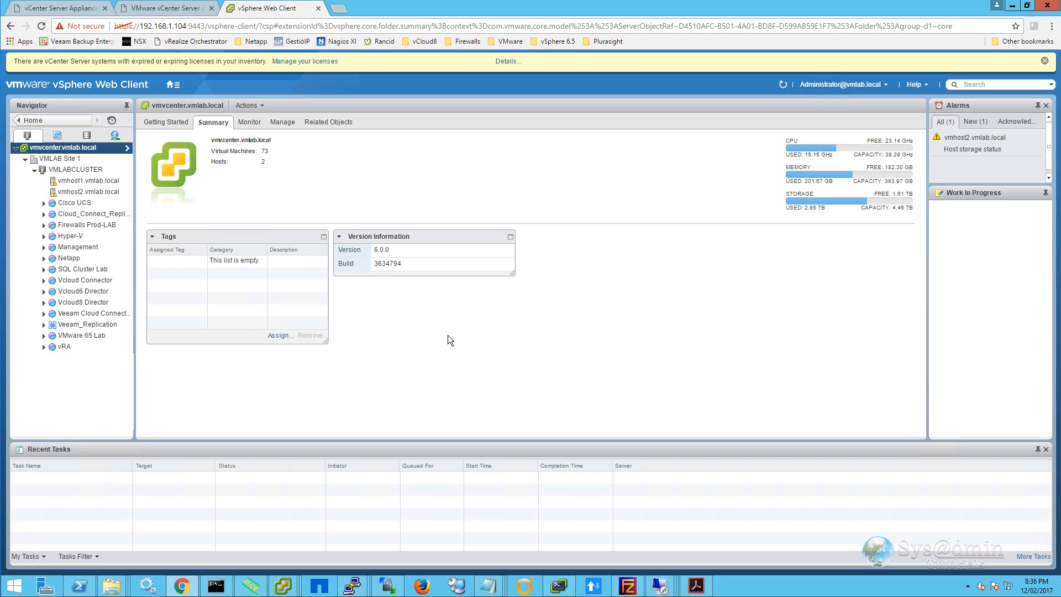
Switch to the Documentation Center tab showing Best Practices for ESXi Upgrades
left_click(379, 7)
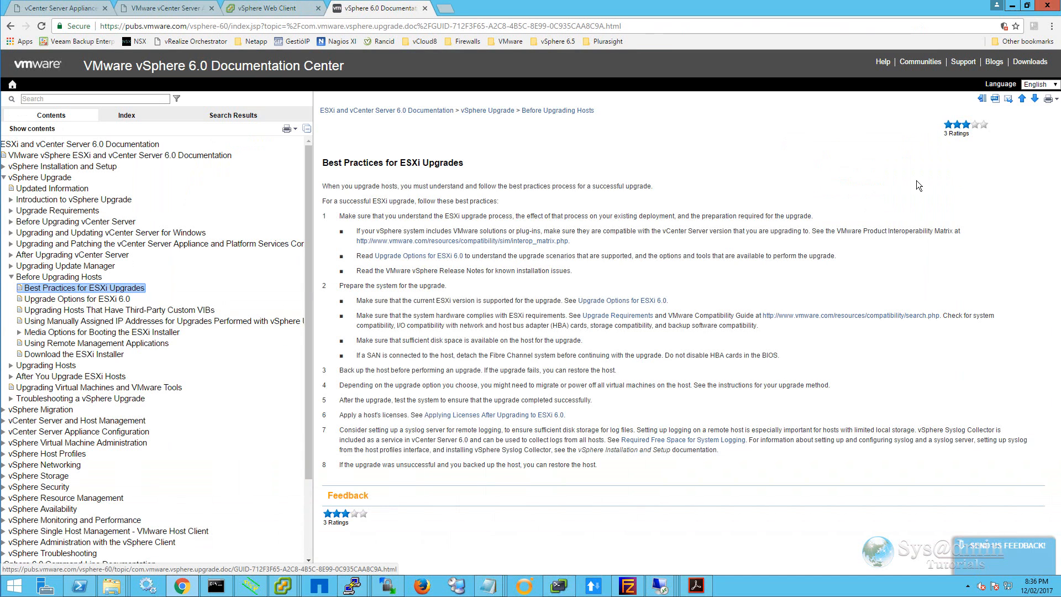
mouse_move(652, 177)
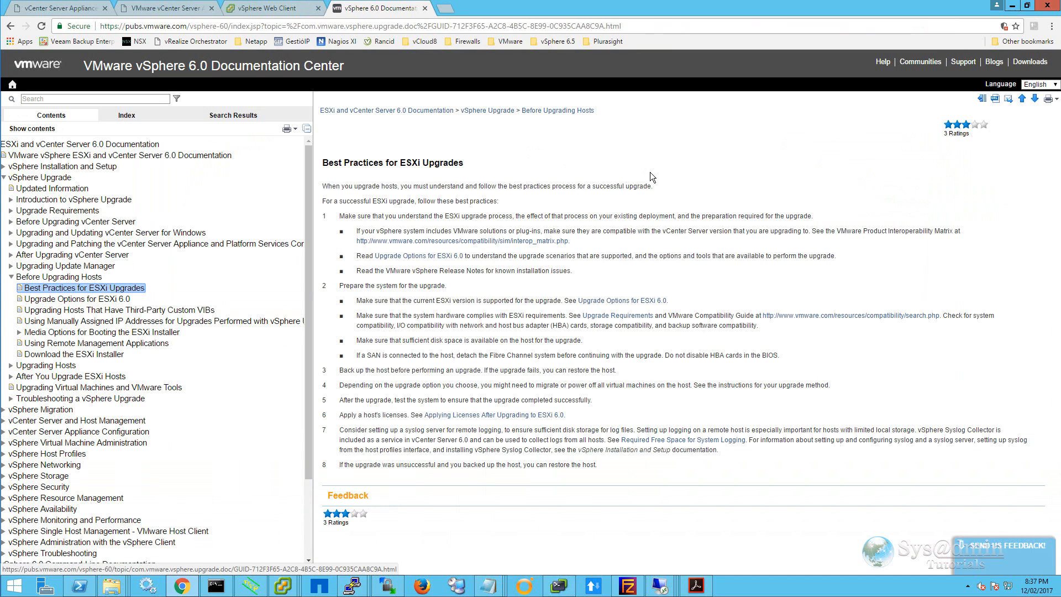
mouse_move(580, 175)
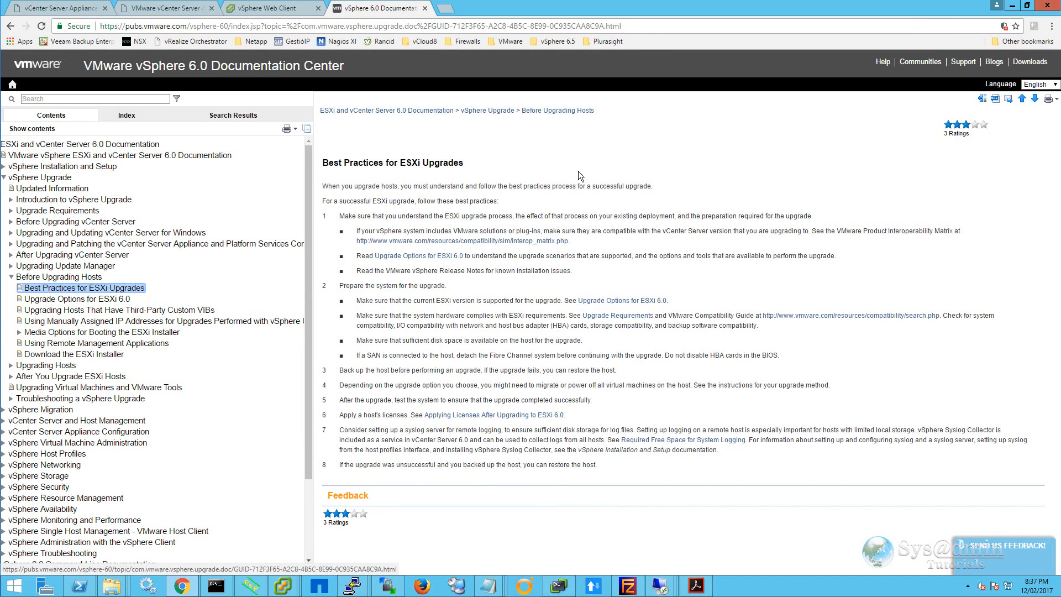
mouse_move(830, 359)
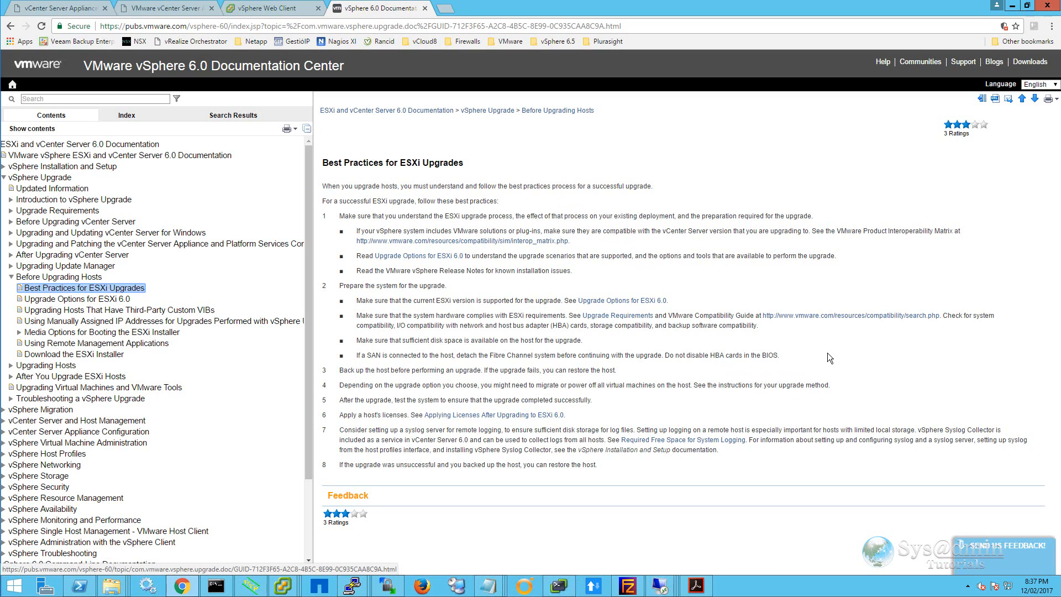
mouse_move(865, 279)
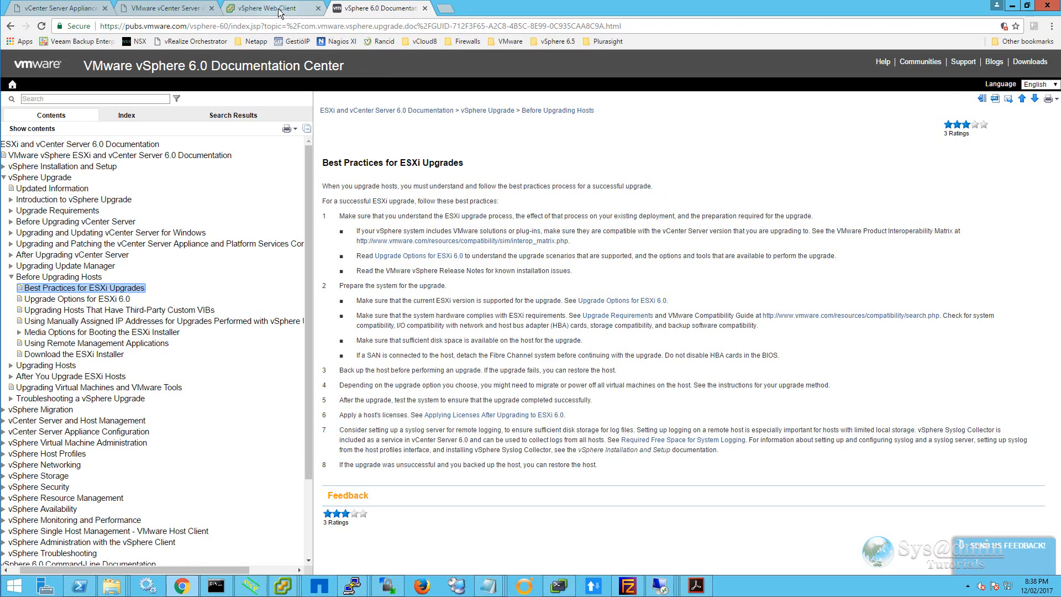
Return to the vSphere Web Client browser tab
left_click(270, 7)
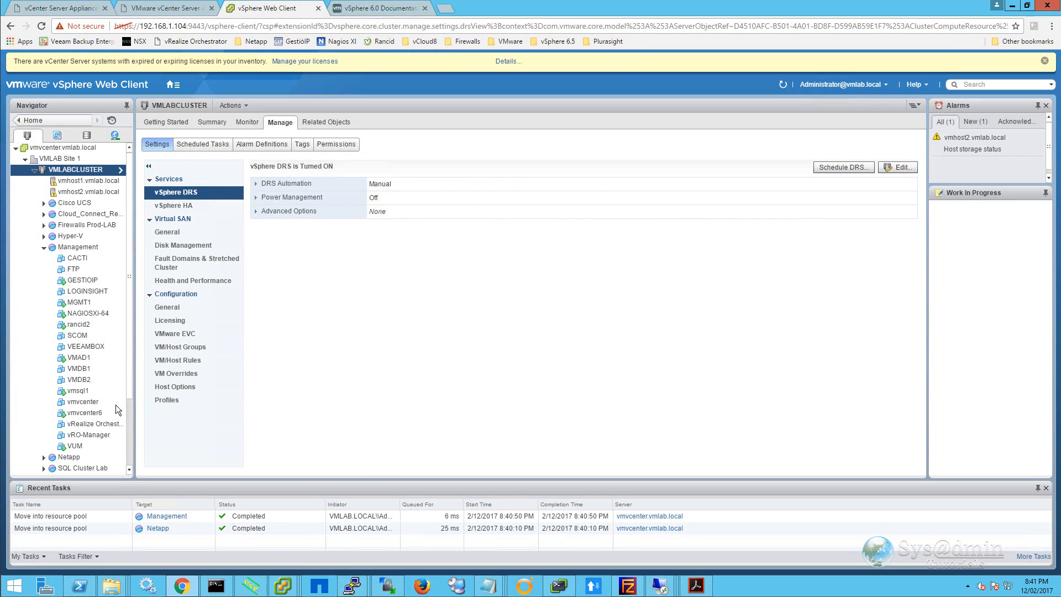
mouse_move(87, 404)
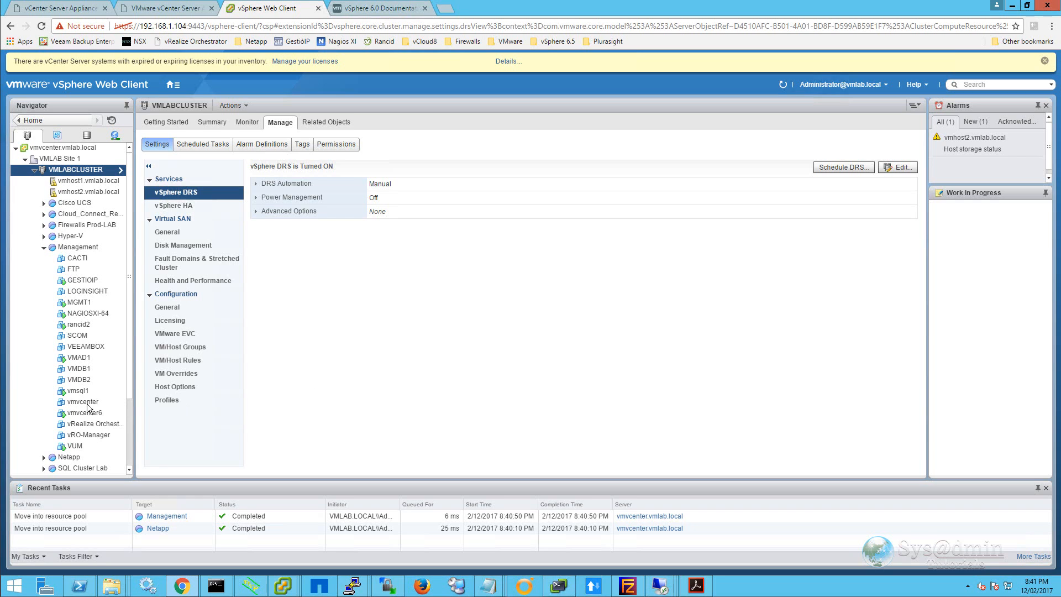
mouse_move(112, 408)
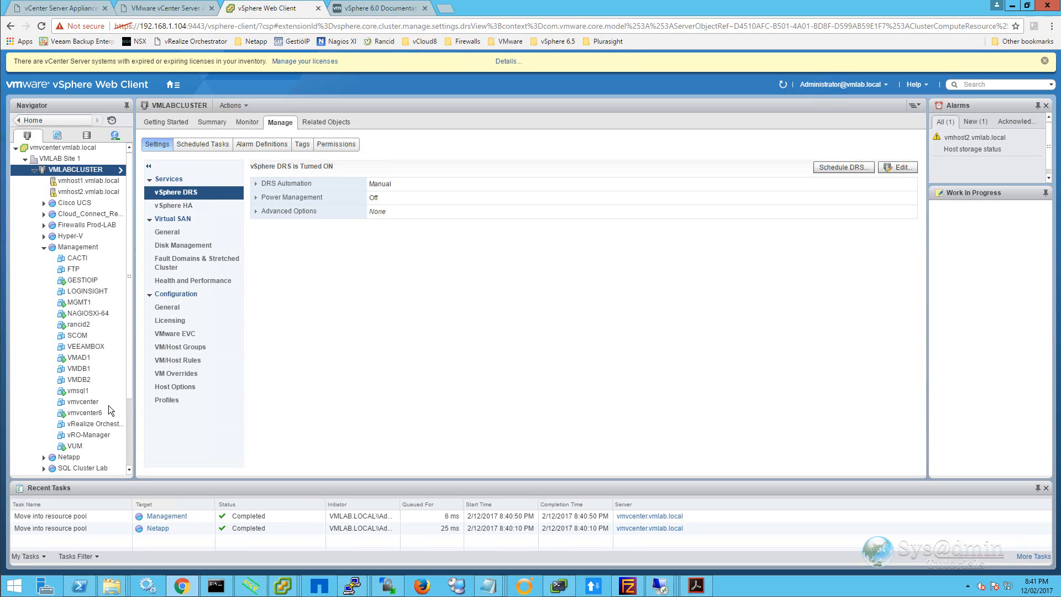
mouse_move(96, 419)
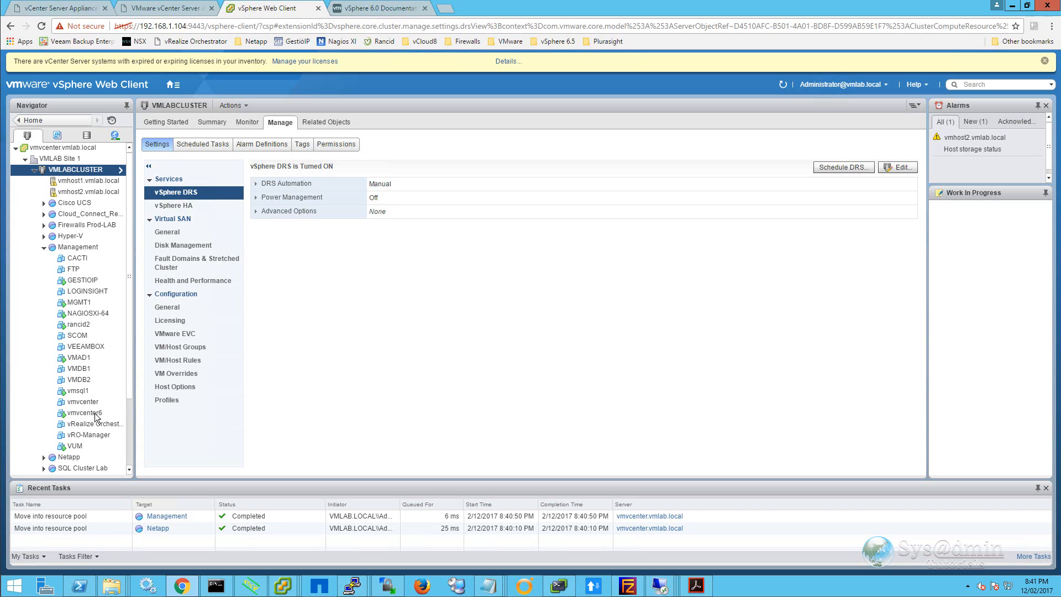
mouse_move(87, 416)
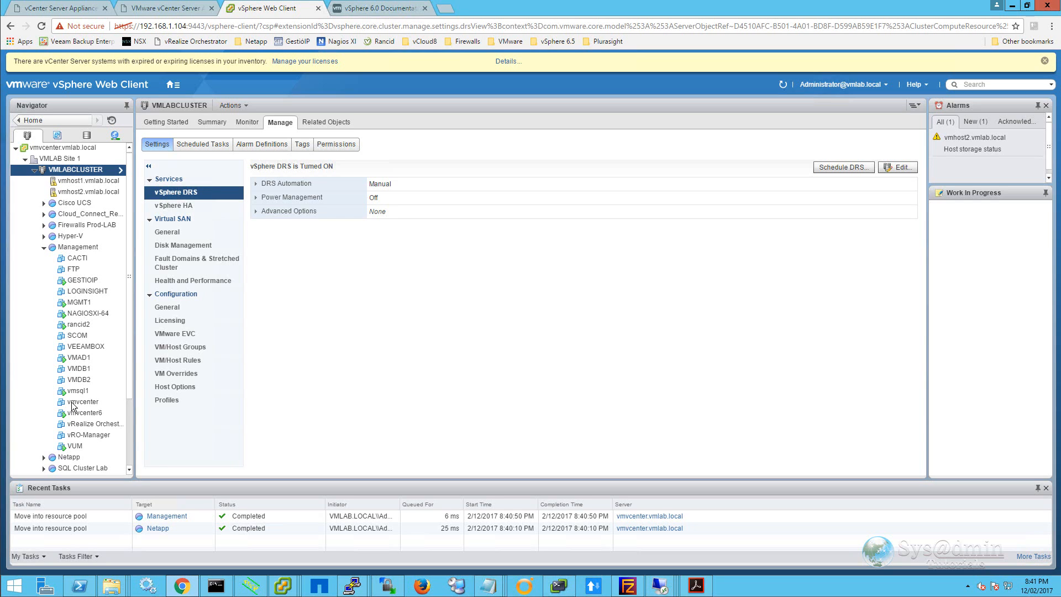
mouse_move(93, 411)
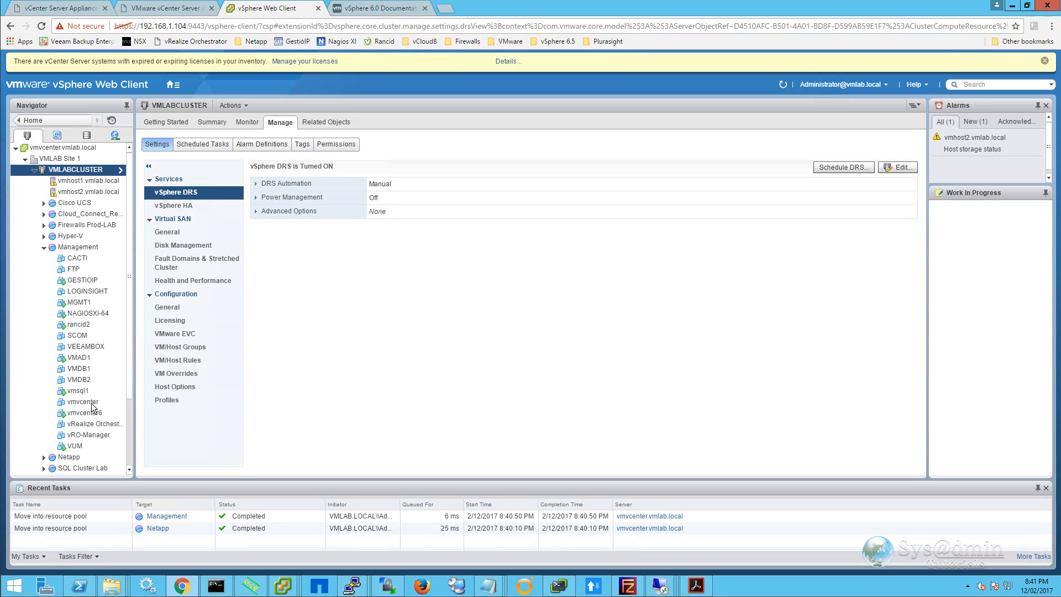